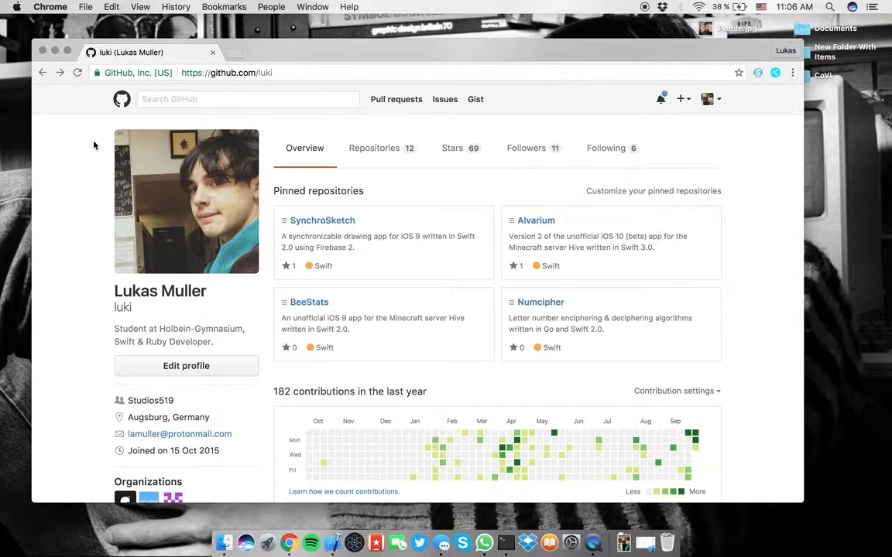
{"action": "mouse_move", "coordinate": [133, 177]}
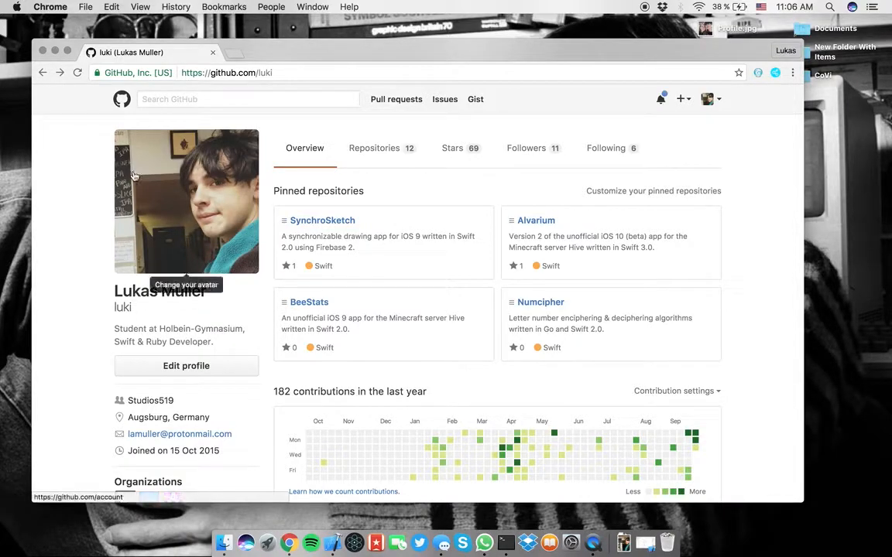
- Switch to the profile's Repositories list and scroll down through it
{"action": "scroll", "scroll_direction": "down", "scroll_amount": 3}
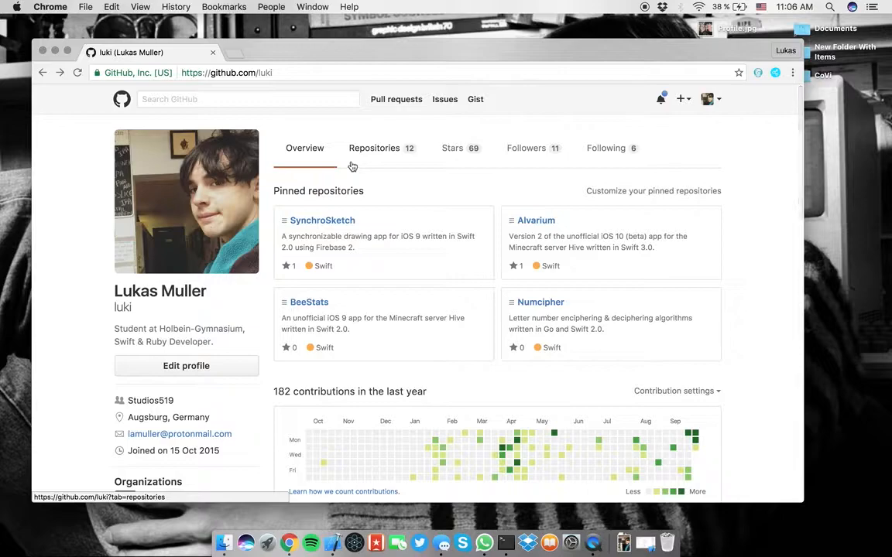
{"action": "left_click", "coordinate": [374, 148]}
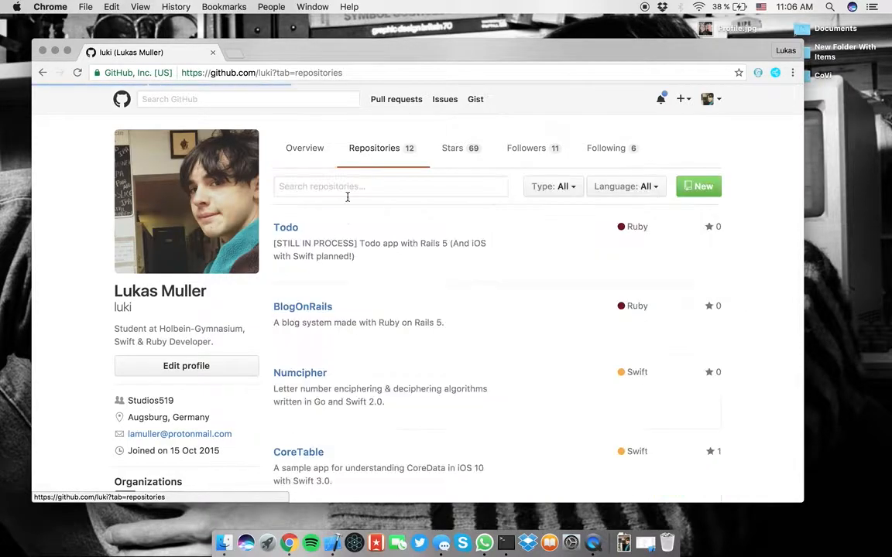
{"action": "scroll", "scroll_direction": "down", "scroll_amount": 3}
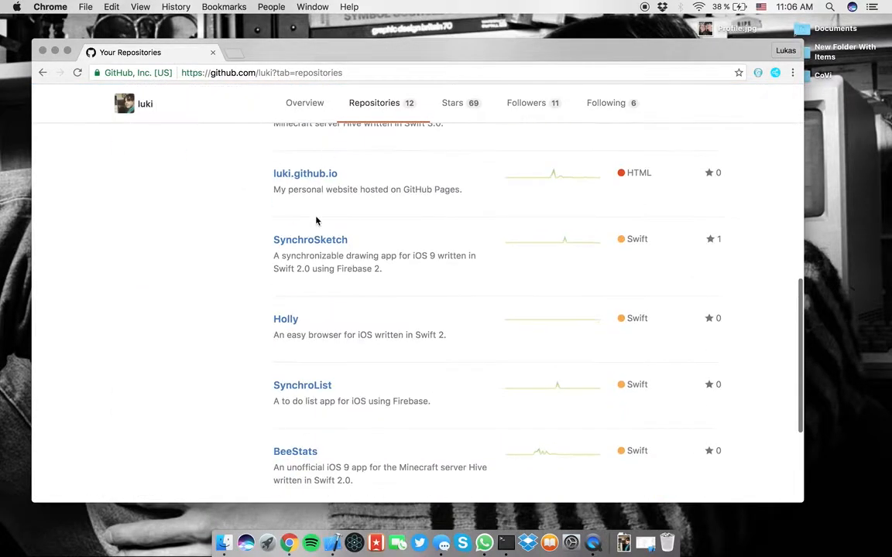
{"action": "scroll", "scroll_direction": "down", "scroll_amount": 3}
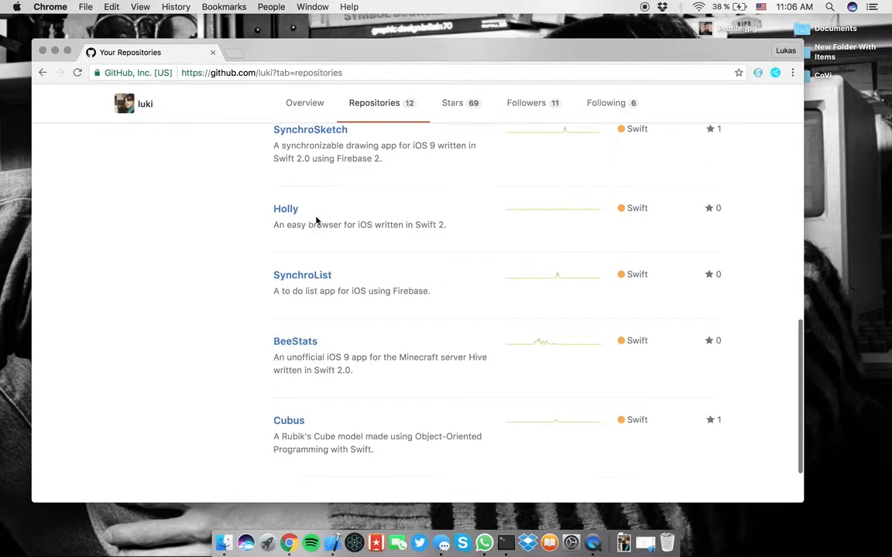
{"action": "scroll", "scroll_direction": "down", "scroll_amount": 3}
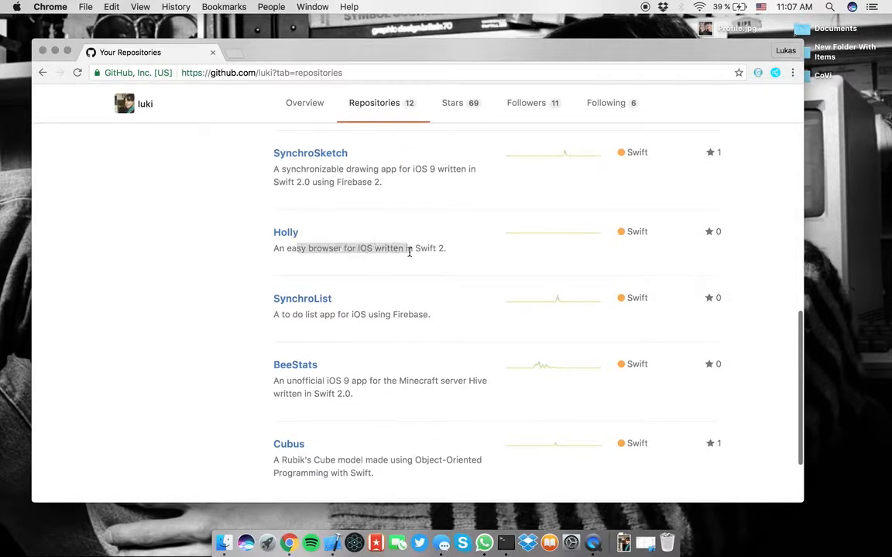
{"action": "scroll", "scroll_direction": "down", "scroll_amount": 3}
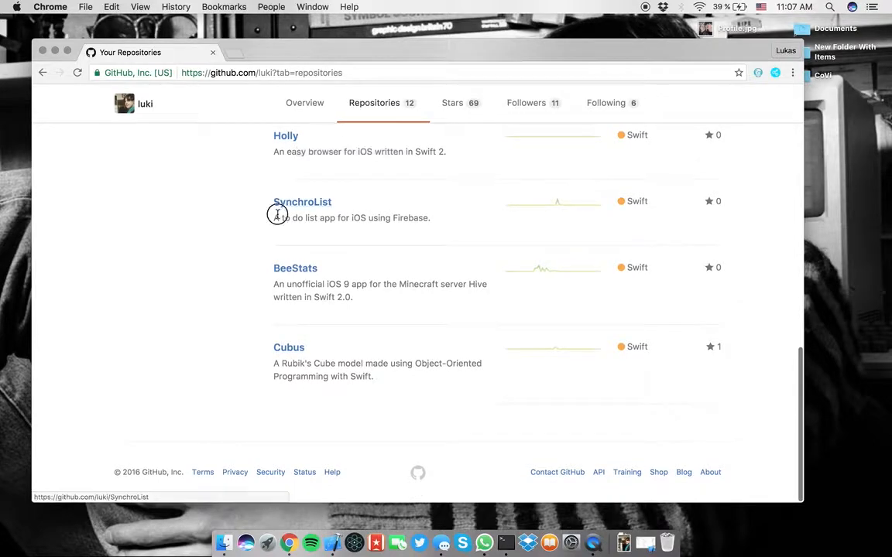
{"action": "mouse_move", "coordinate": [297, 215]}
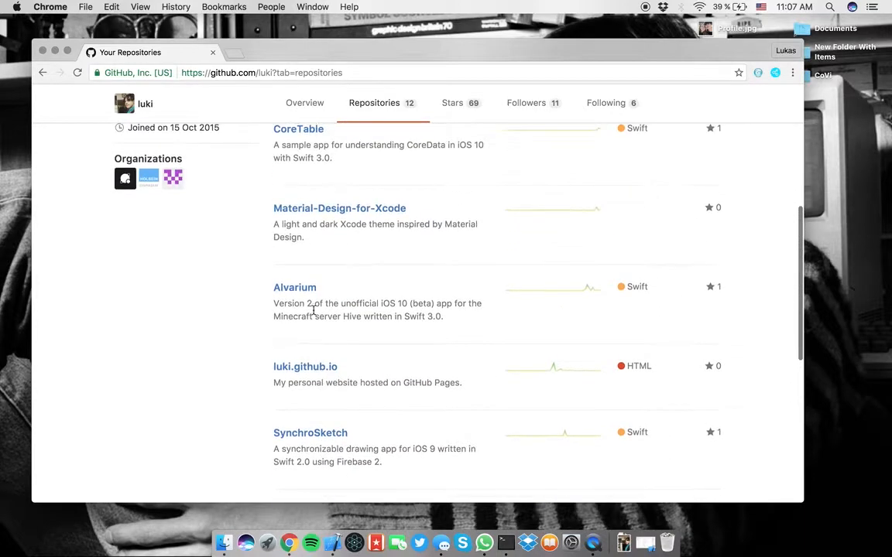
- Highlight the Alvarium repository description and keep browsing the list
{"action": "left_click_drag", "start_coordinate": [272, 302], "coordinate": [443, 316]}
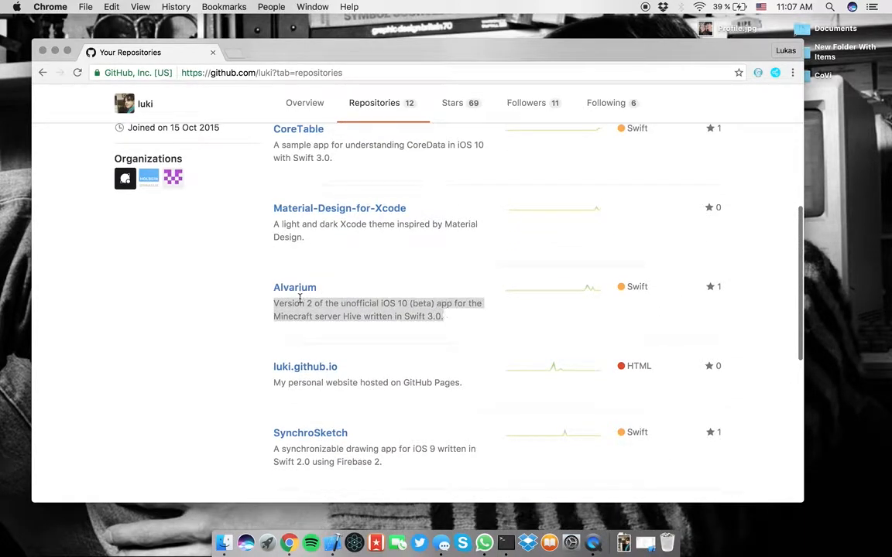
{"action": "scroll", "scroll_direction": "down", "scroll_amount": 3}
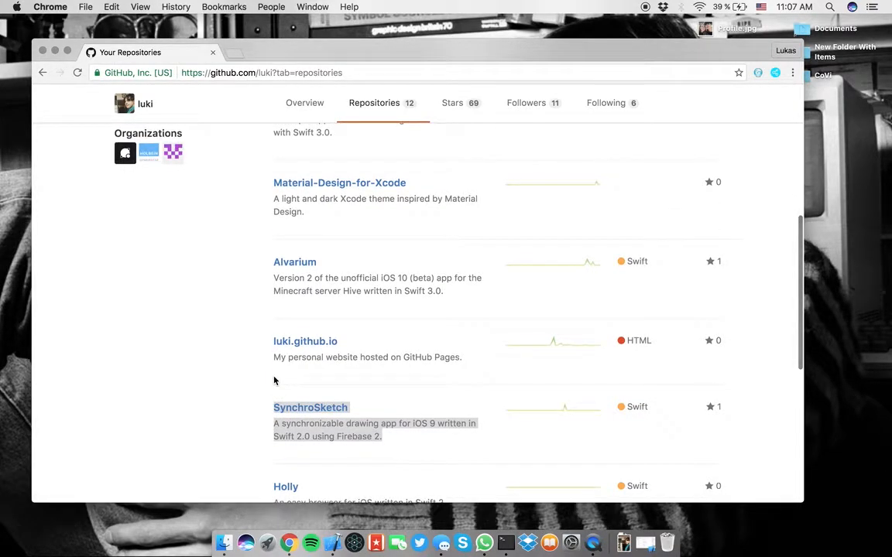
{"action": "scroll", "scroll_direction": "up", "scroll_amount": 3}
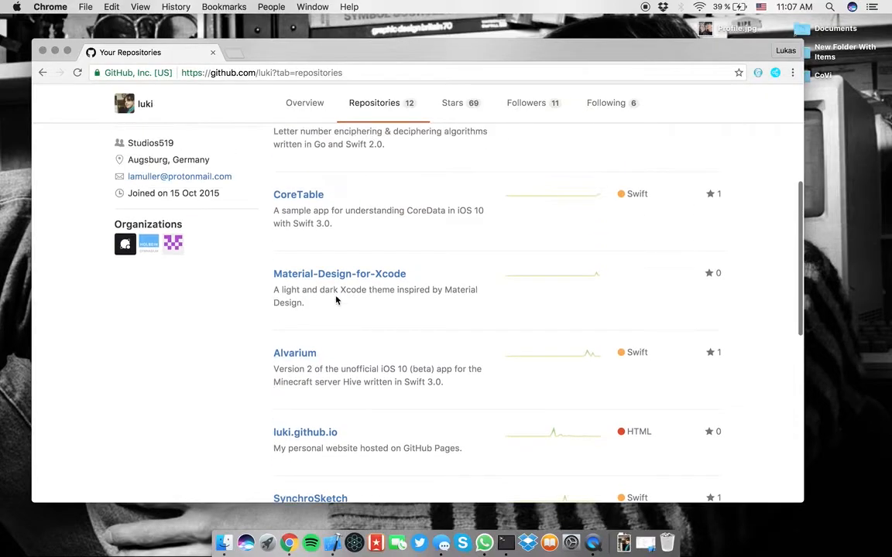
{"action": "scroll", "scroll_direction": "down", "scroll_amount": 3}
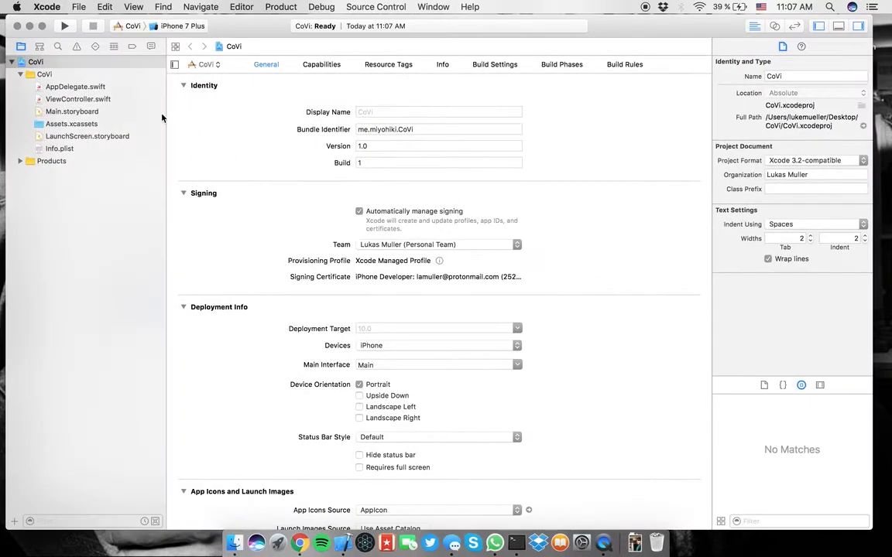
- Show ViewController.swift, then choose the Material Dark theme in Fonts & Colors preferences
{"action": "left_click", "coordinate": [78, 99]}
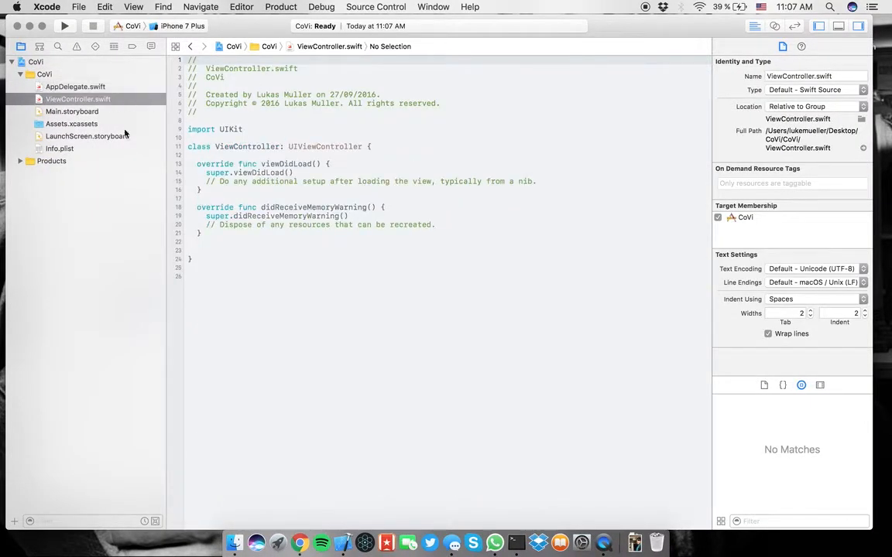
{"action": "left_click", "coordinate": [47, 6]}
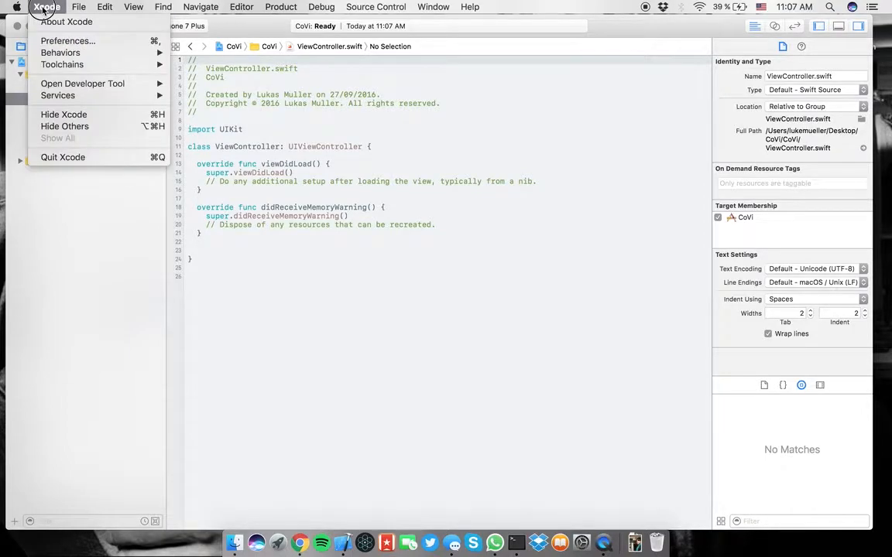
{"action": "left_click", "coordinate": [69, 40]}
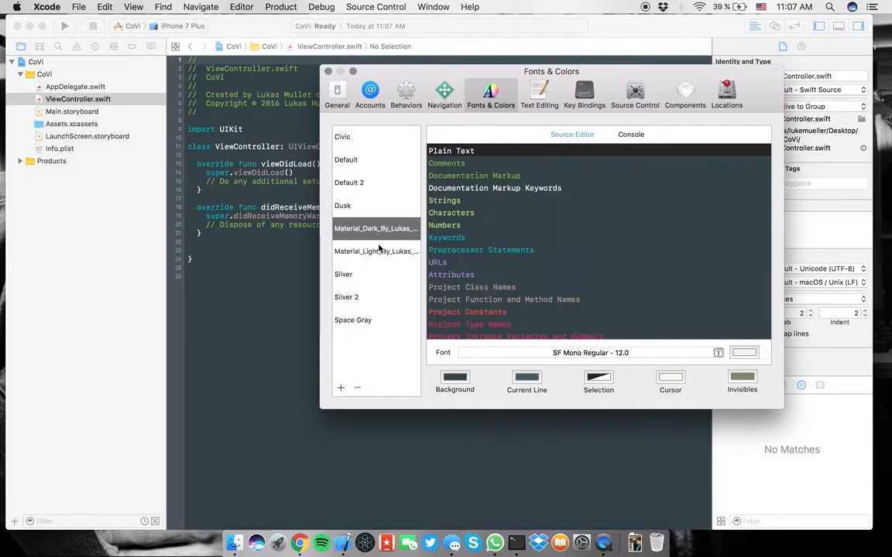
{"action": "left_click", "coordinate": [328, 71]}
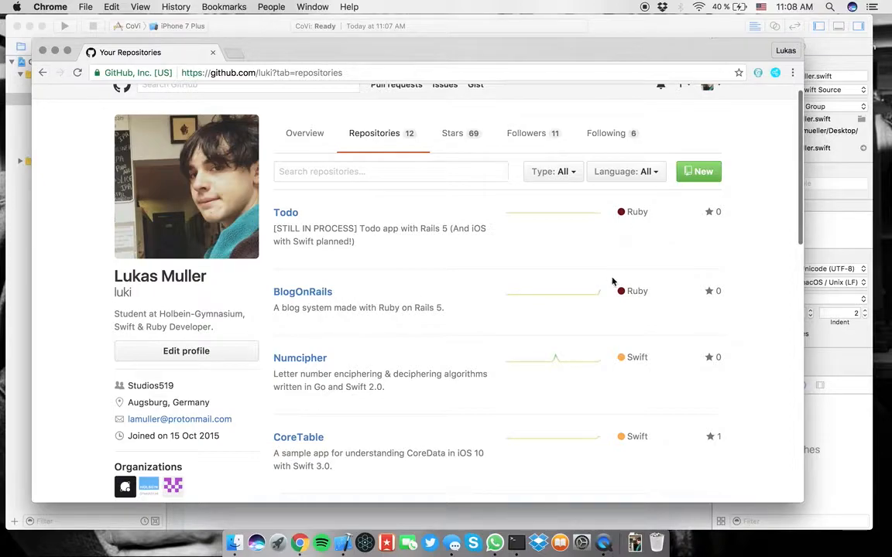
{"action": "mouse_move", "coordinate": [303, 291]}
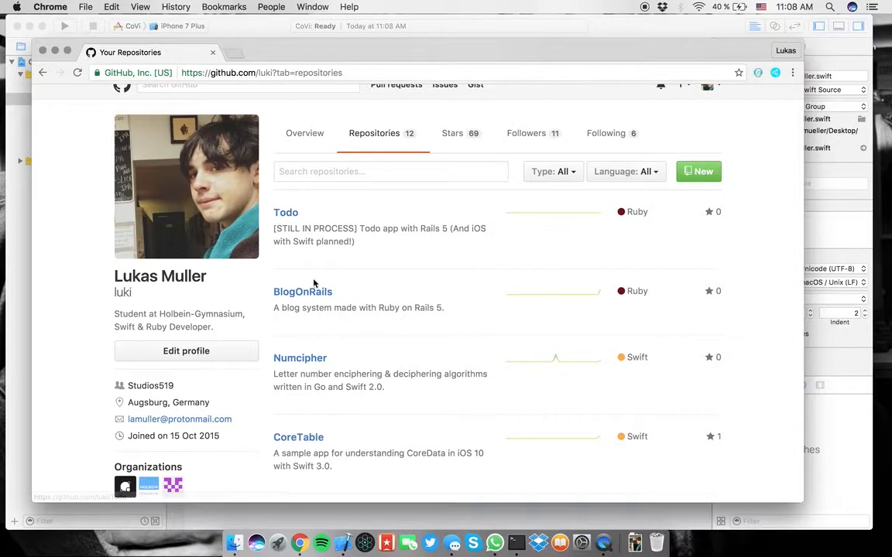
{"action": "mouse_move", "coordinate": [304, 316]}
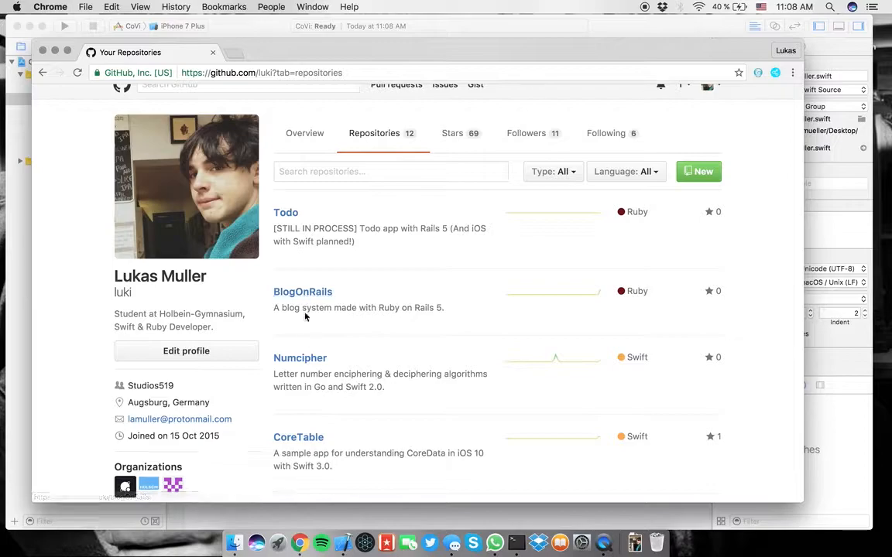
- Go into the Numcipher repository and scroll through its README
{"action": "scroll", "scroll_direction": "down", "scroll_amount": 3}
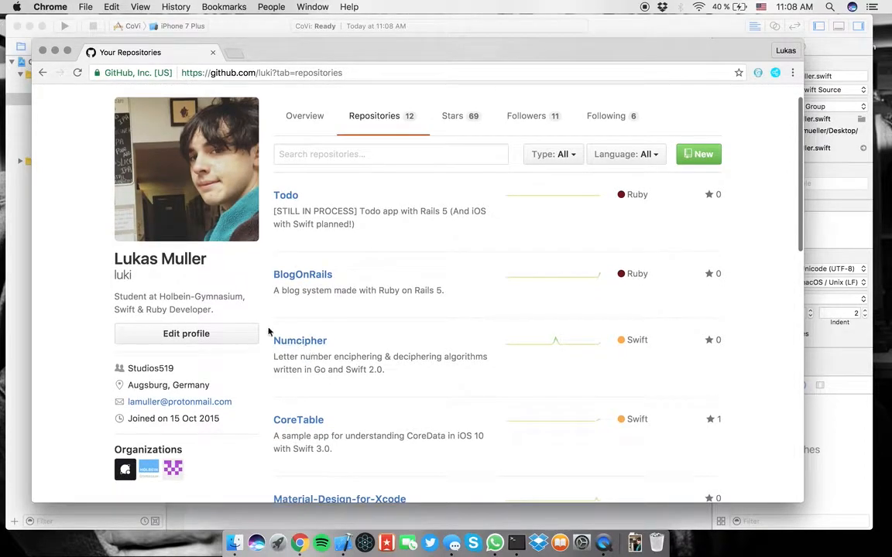
{"action": "left_click", "coordinate": [301, 341]}
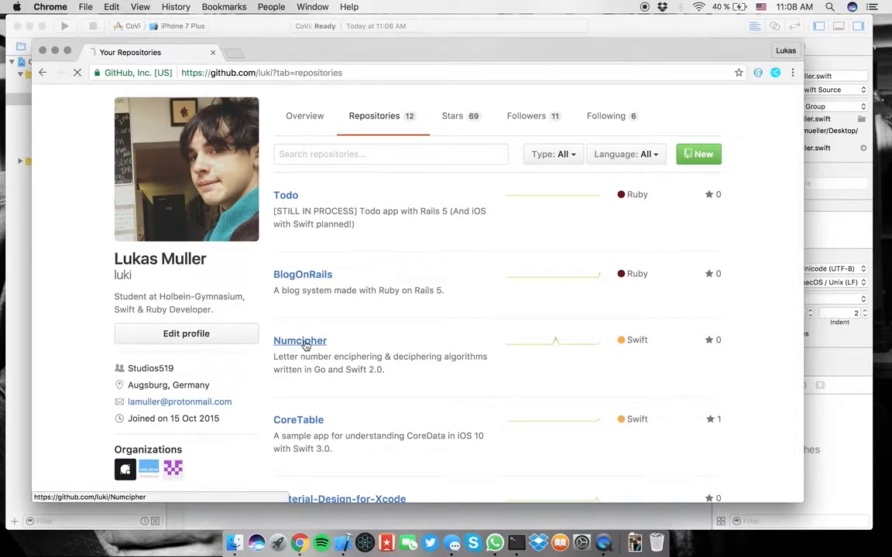
{"action": "left_click", "coordinate": [301, 341]}
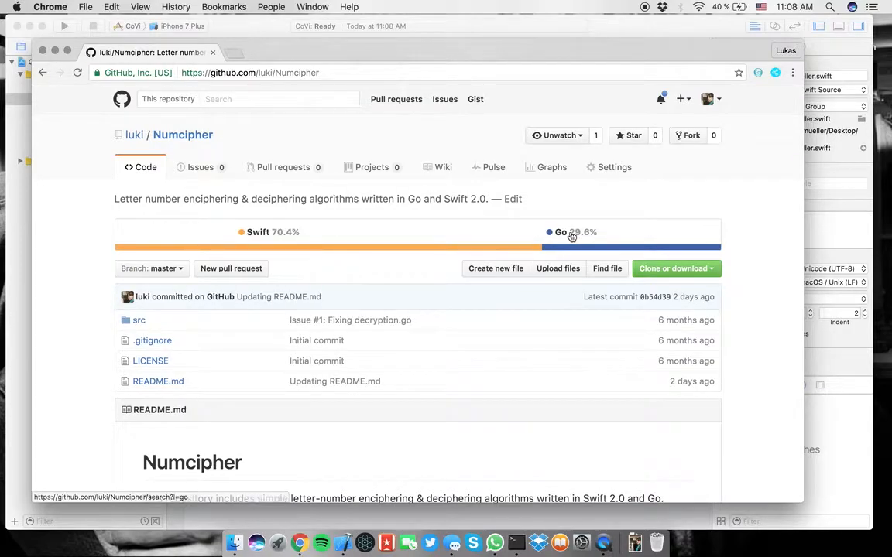
{"action": "scroll", "scroll_direction": "down", "scroll_amount": 3}
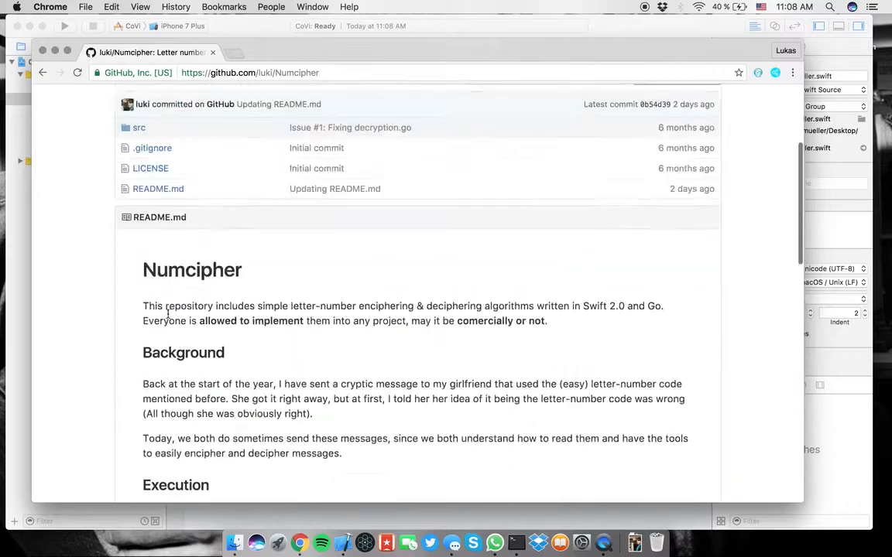
{"action": "scroll", "scroll_direction": "down", "scroll_amount": 3}
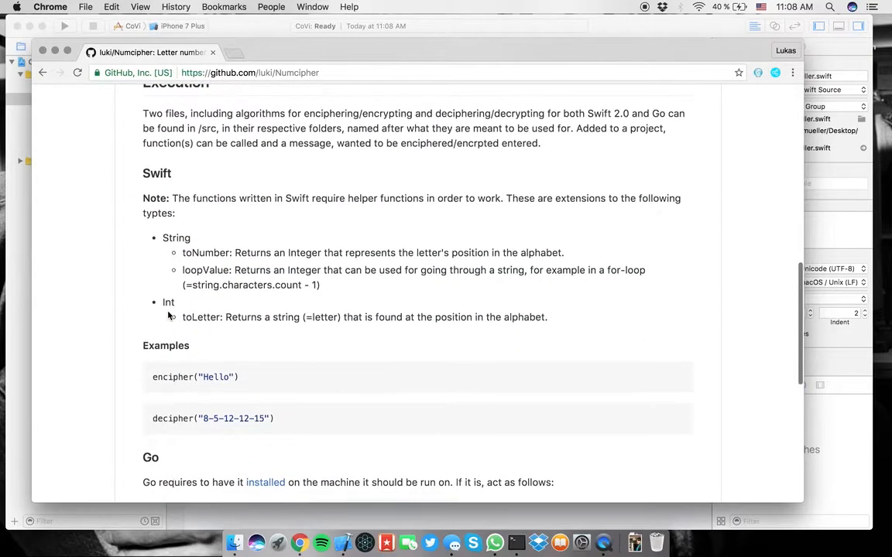
{"action": "scroll", "scroll_direction": "down", "scroll_amount": 3}
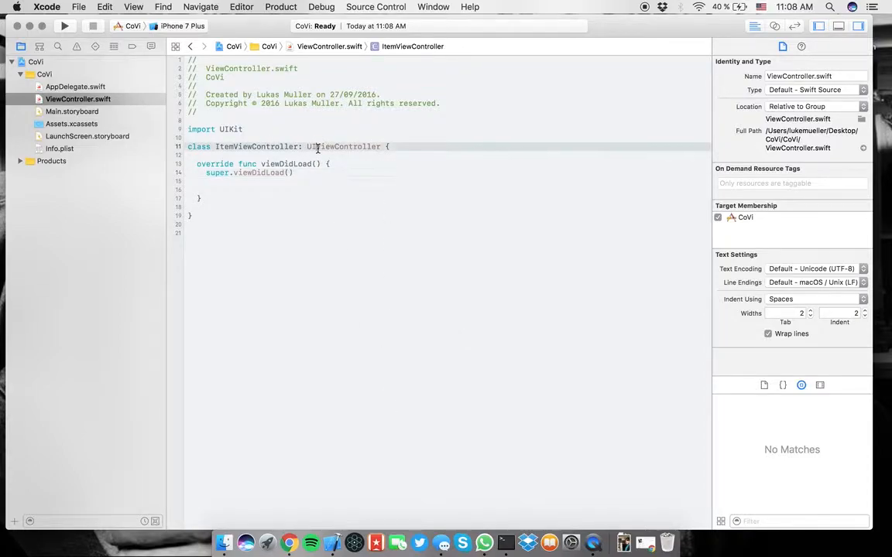
- Clear the Main Interface storyboard setting in the CoVi project settings
{"action": "type", "text": "Coll"}
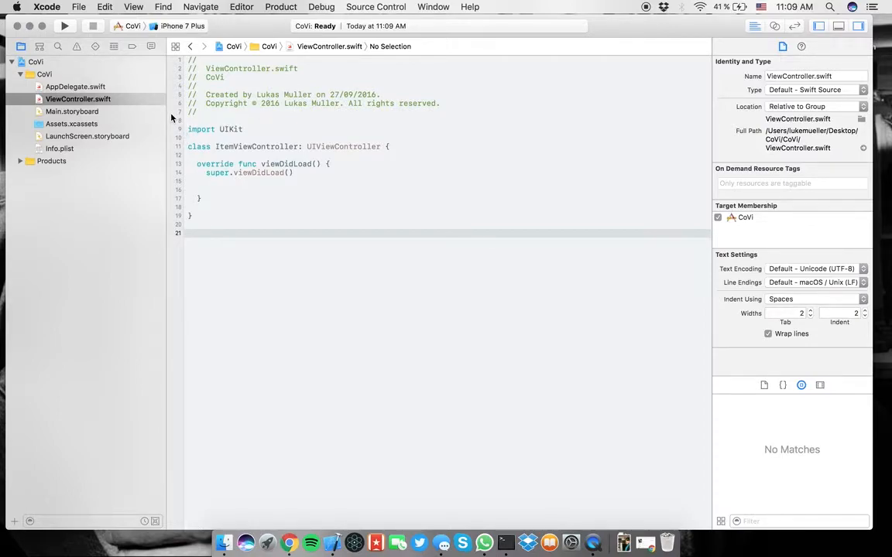
{"action": "mouse_move", "coordinate": [142, 92]}
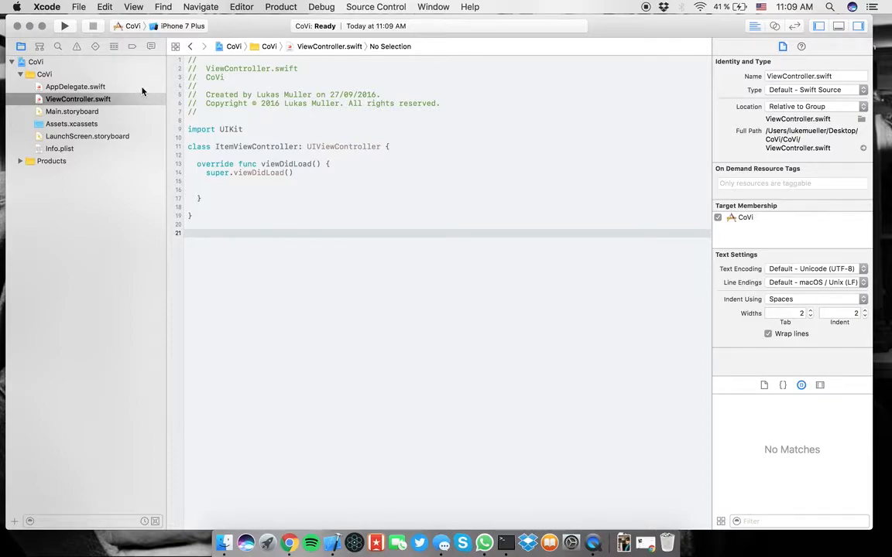
{"action": "left_click", "coordinate": [43, 62]}
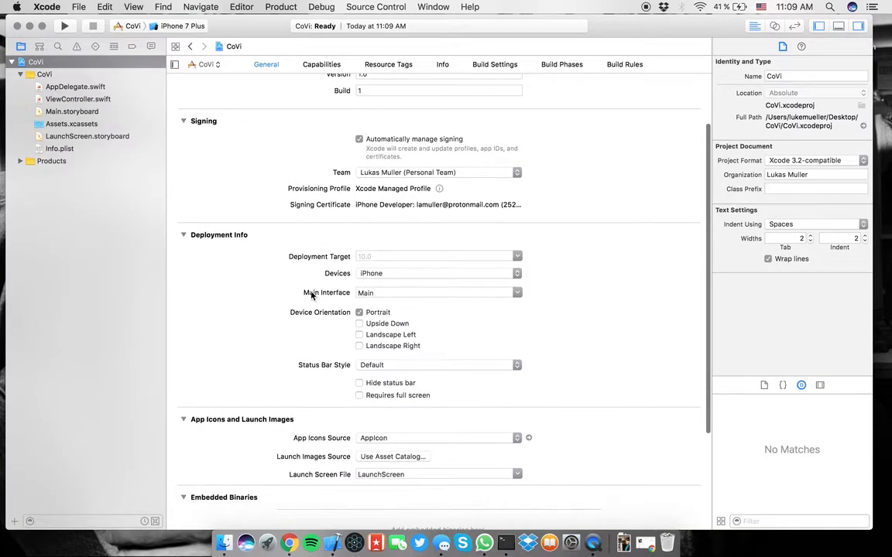
{"action": "left_click", "coordinate": [436, 292]}
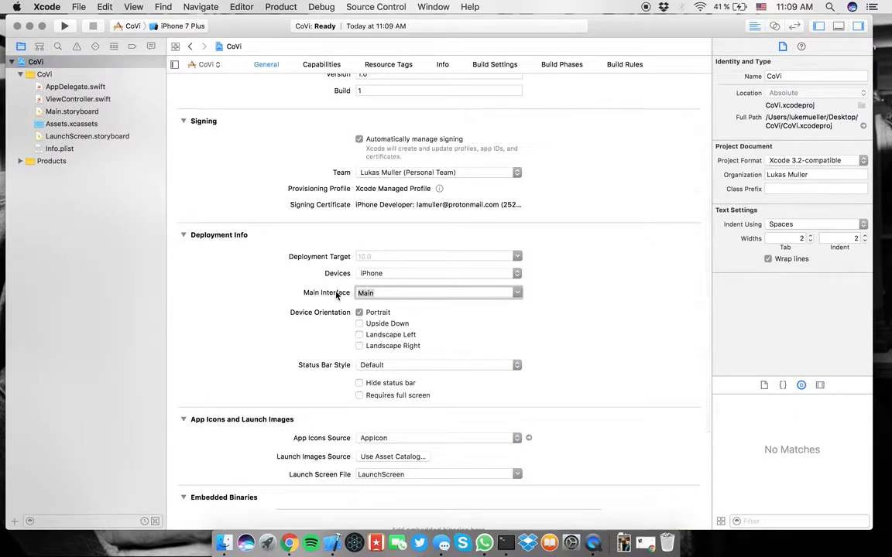
{"action": "left_click", "coordinate": [436, 291]}
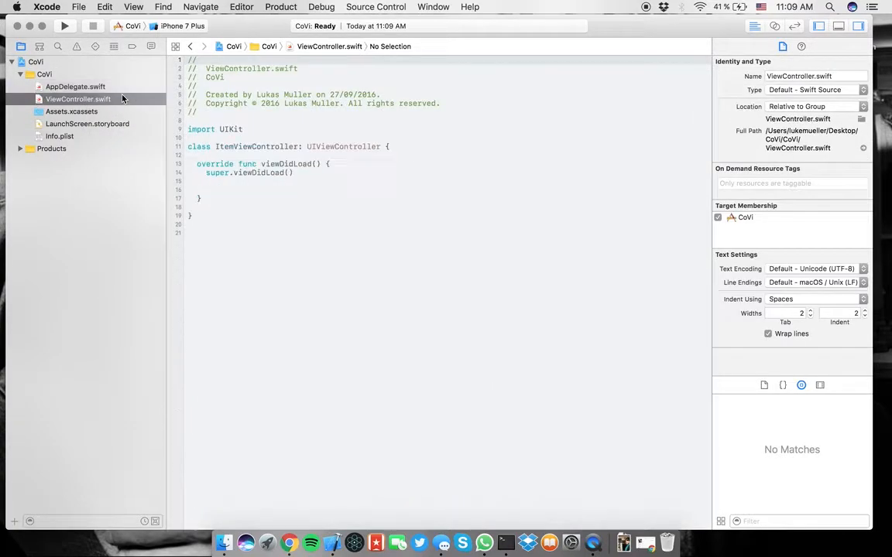
- Rename ViewController.swift to ItemViewController.swift and move to AppDelegate
{"action": "double_click", "coordinate": [77, 99]}
{"action": "type", "text": "Item"}
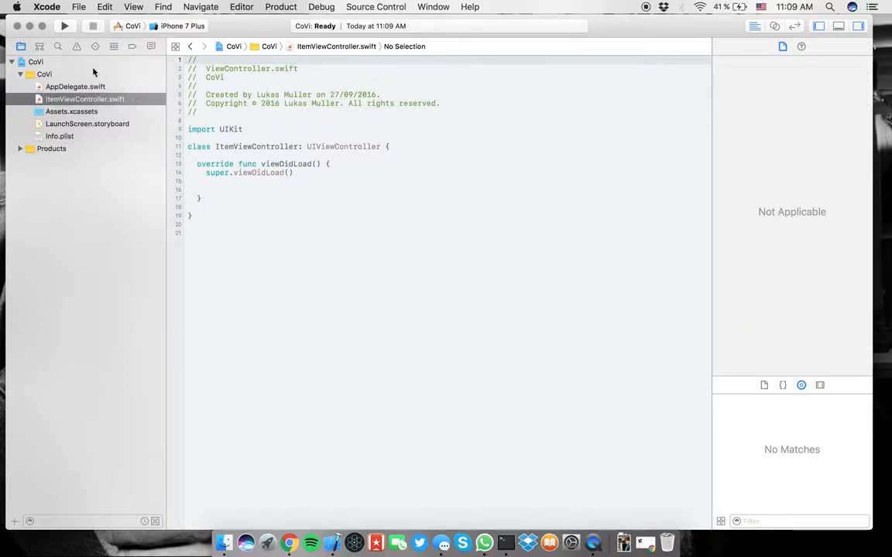
{"action": "left_click", "coordinate": [74, 87]}
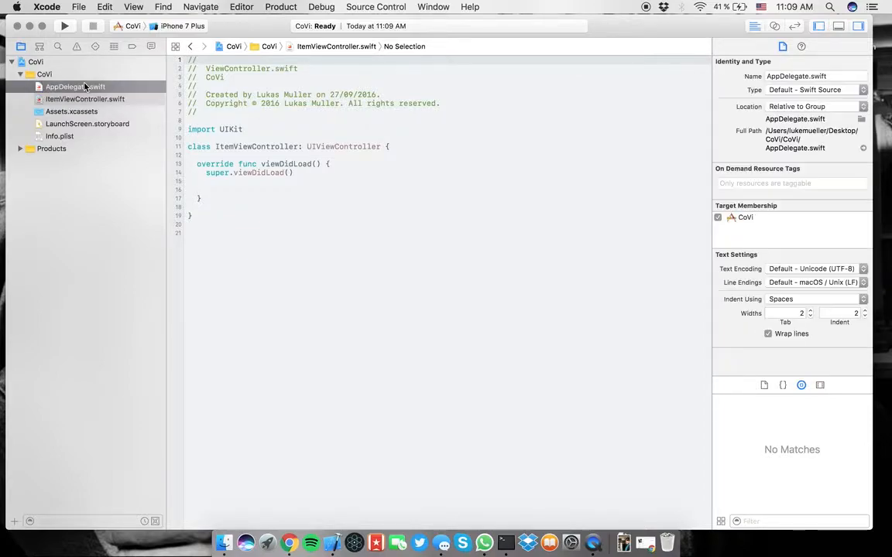
- In didFinishLaunching, create window = UIWindow(frame: UIScreen.main.bounds)
{"action": "left_click", "coordinate": [75, 87]}
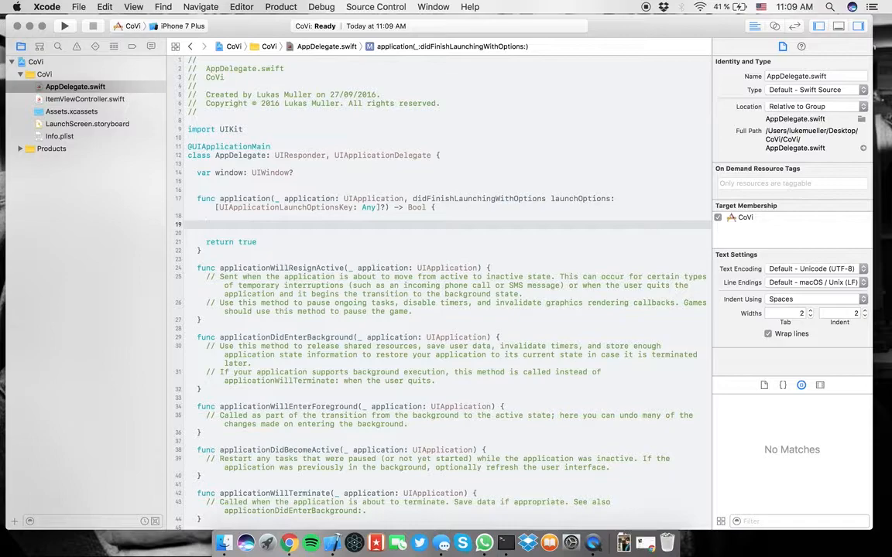
{"action": "left_click", "coordinate": [207, 225]}
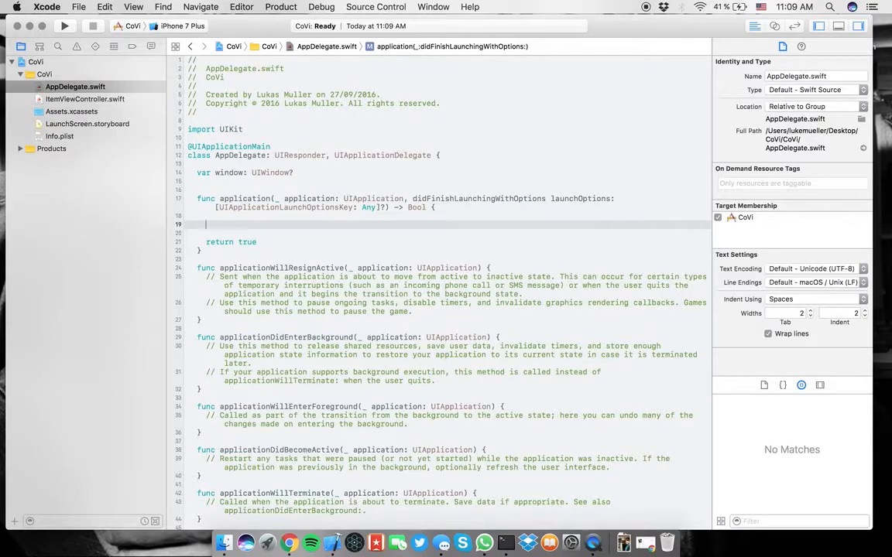
{"action": "type", "text": "wil"}
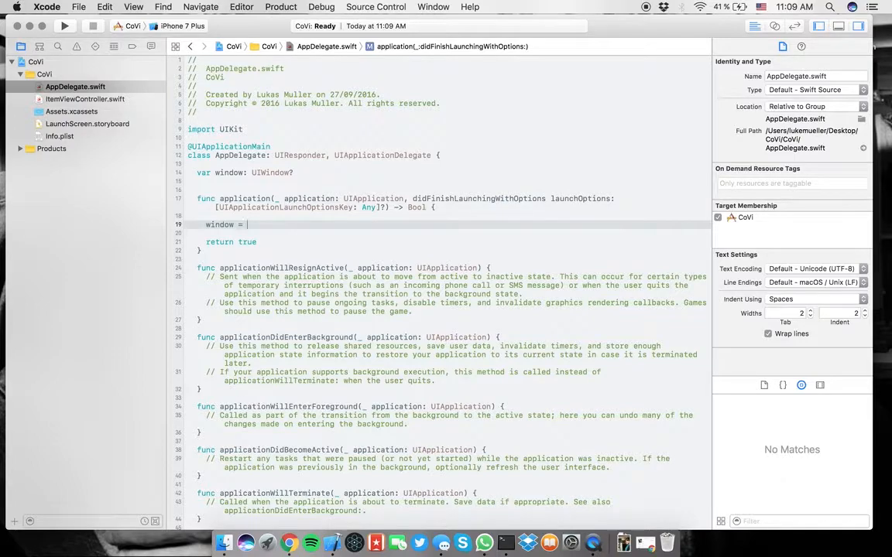
{"action": "type", "text": "UIWindow(frame:"}
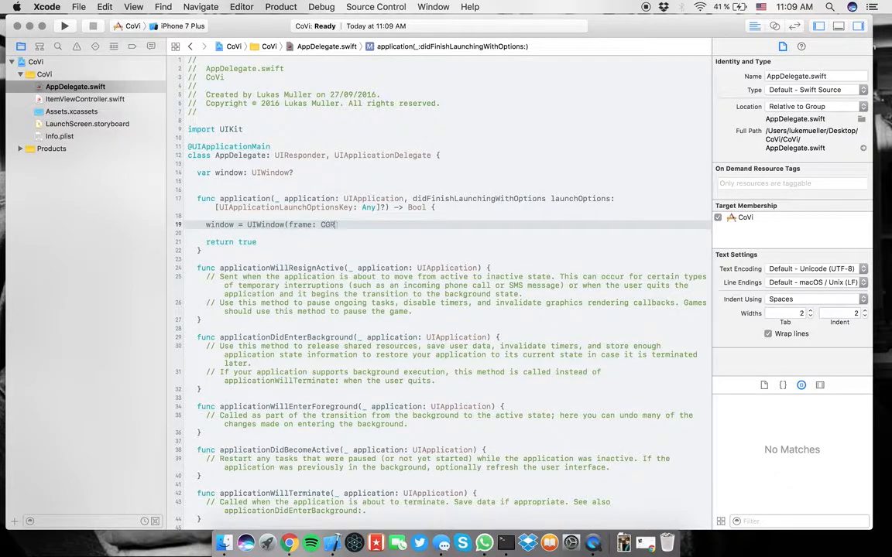
{"action": "type", "text": "CGRect("}
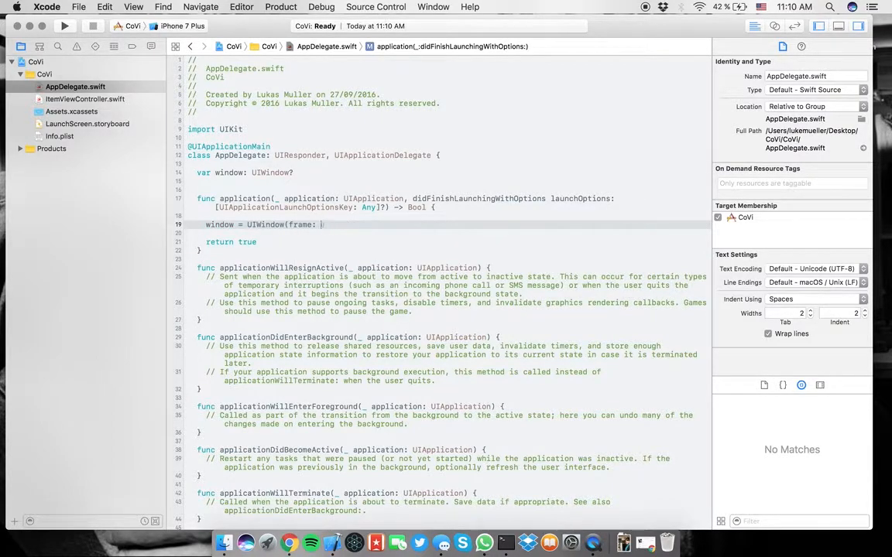
{"action": "type", "text": "UIScreen."}
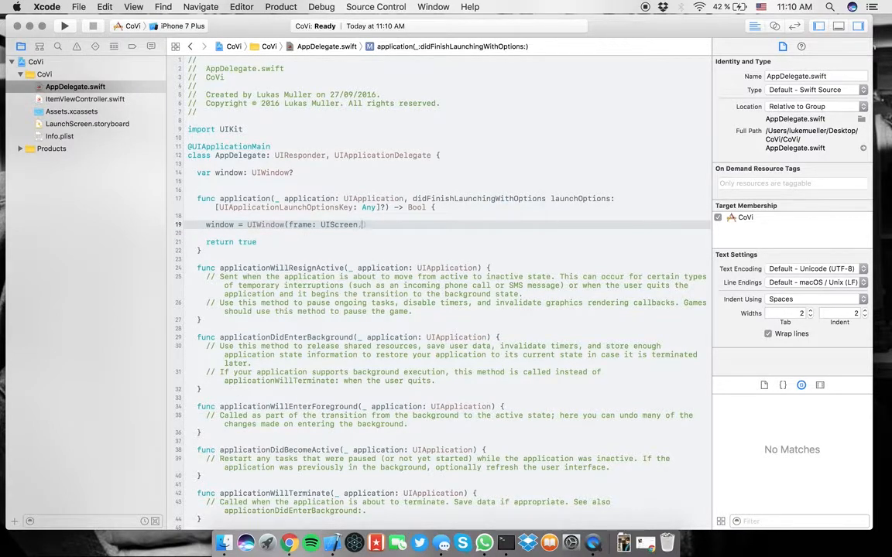
{"action": "type", "text": "main.bounds)"}
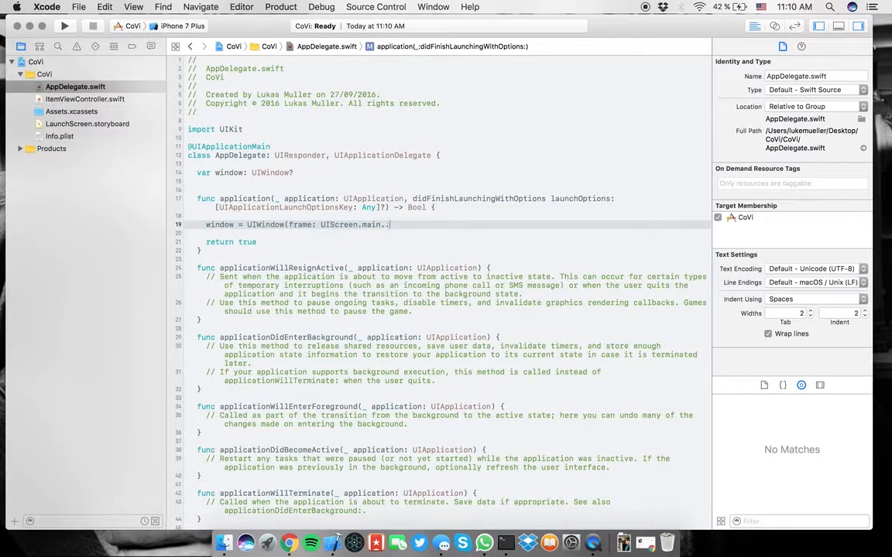
{"action": "type", "text": "bounds"}
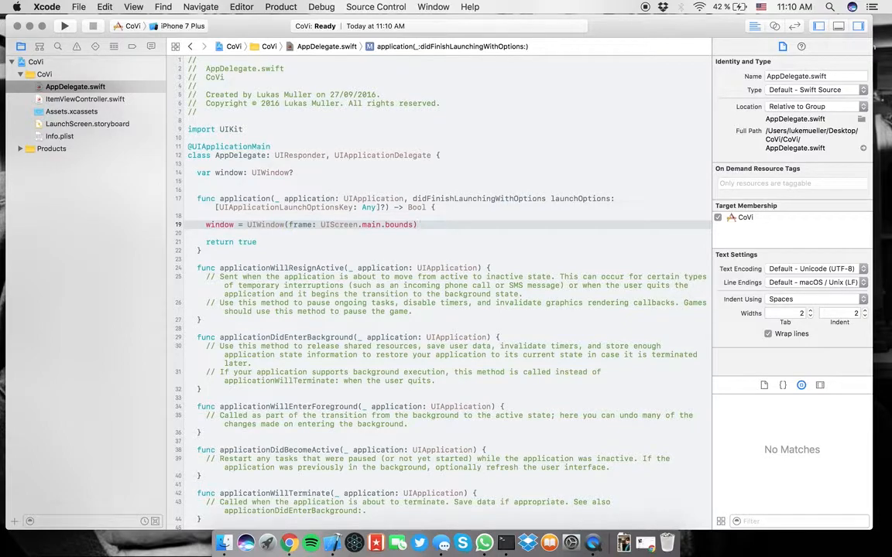
- Set window?.rootViewController = ItemViewController()
{"action": "left_click", "coordinate": [335, 225]}
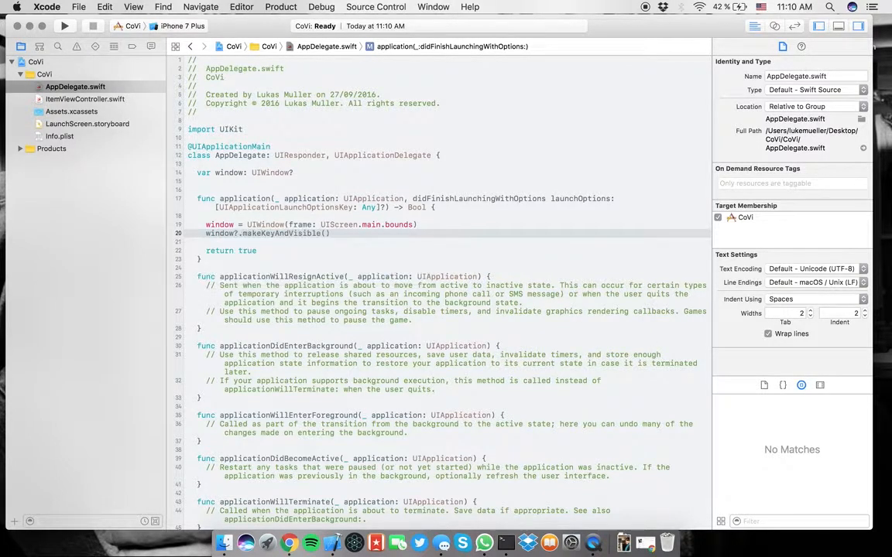
{"action": "type", "text": "window"}
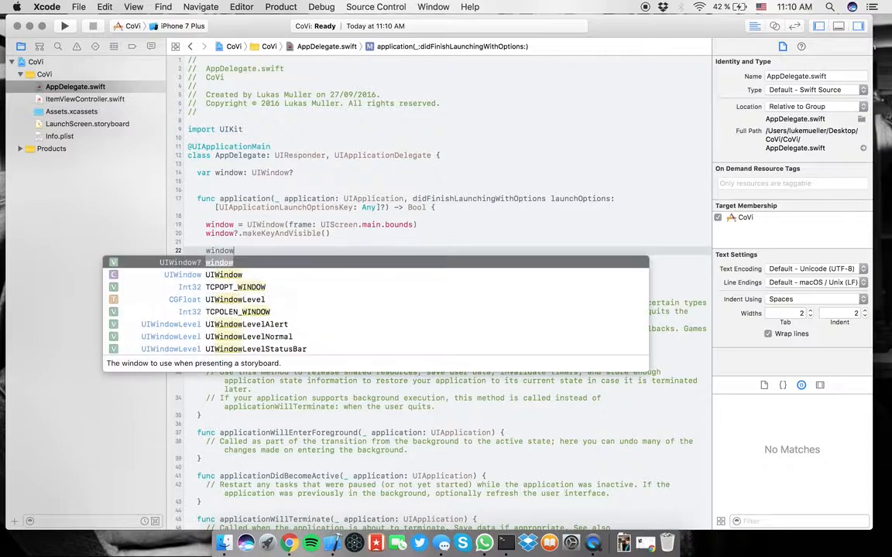
{"action": "type", "text": ".rootViewController ="}
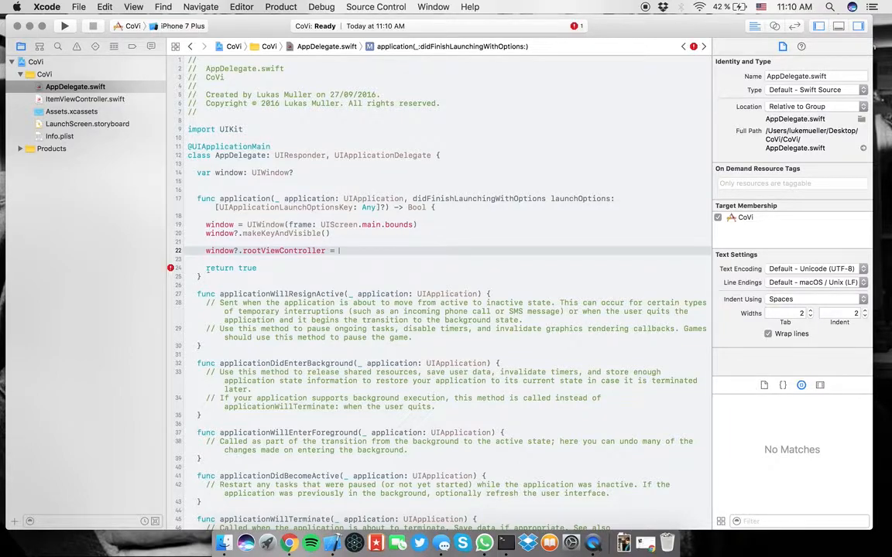
{"action": "key", "text": "backspace"}
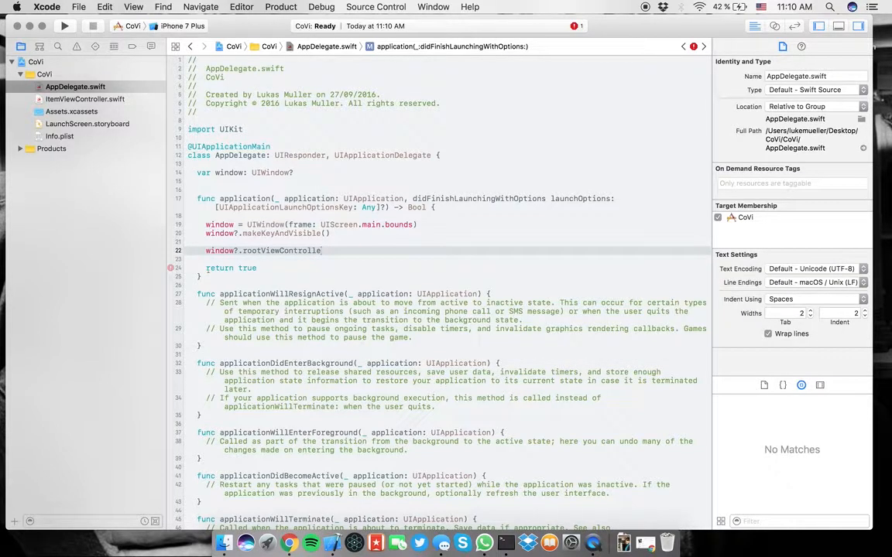
{"action": "type", "text": "="}
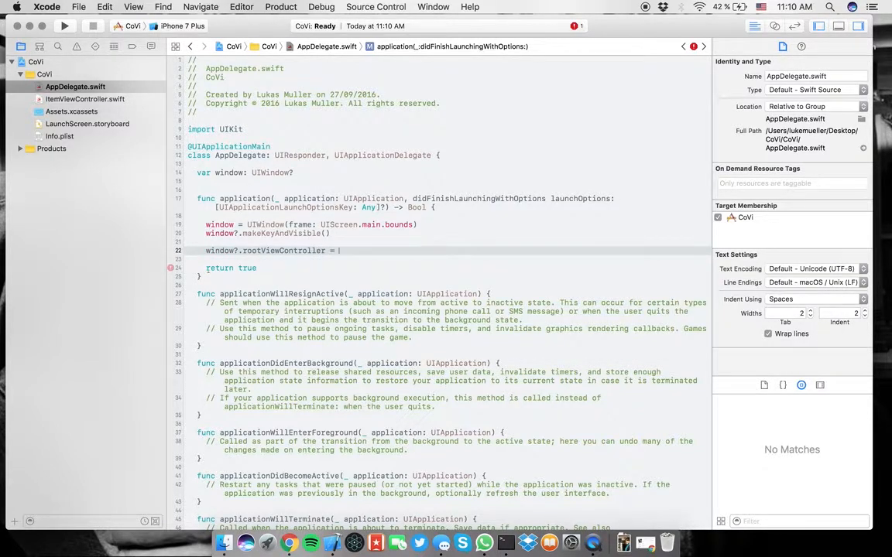
{"action": "type", "text": "ItemViewController()"}
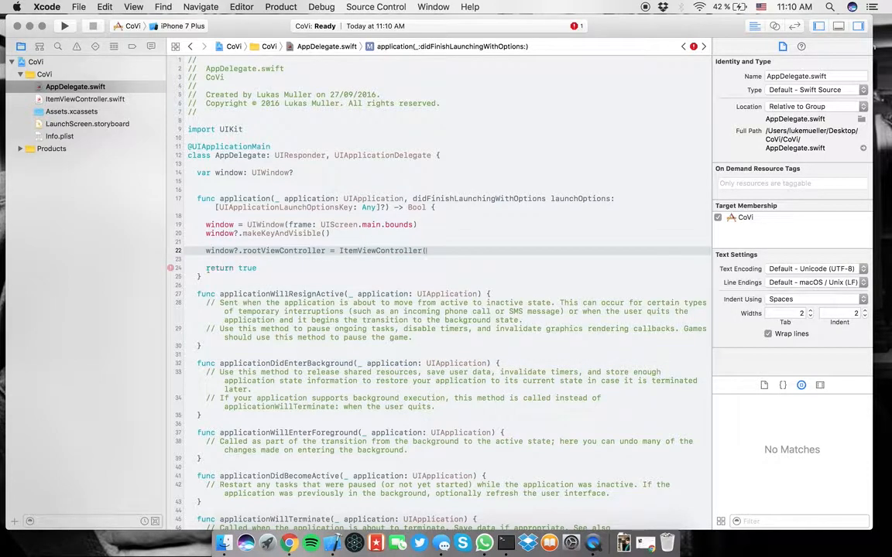
{"action": "type", "text": "()"}
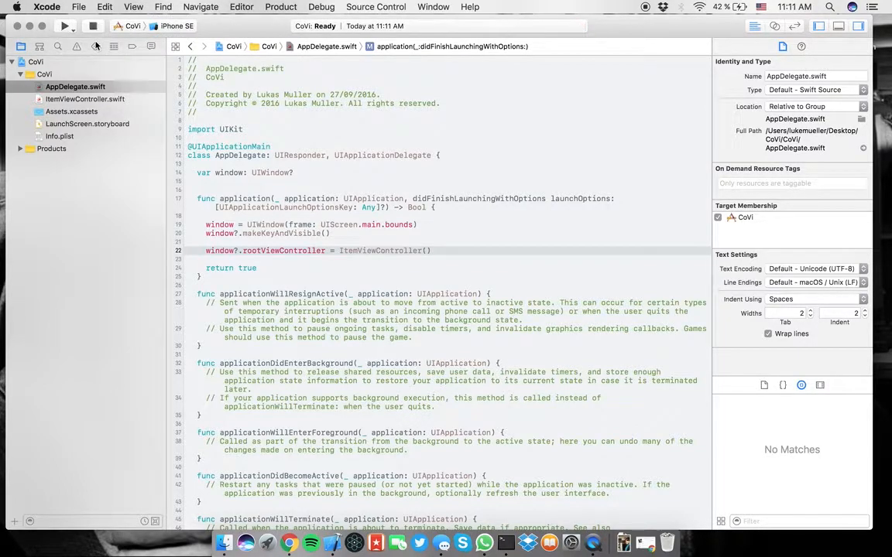
- Build and run CoVi on the iPhone SE simulator
{"action": "left_click", "coordinate": [65, 25]}
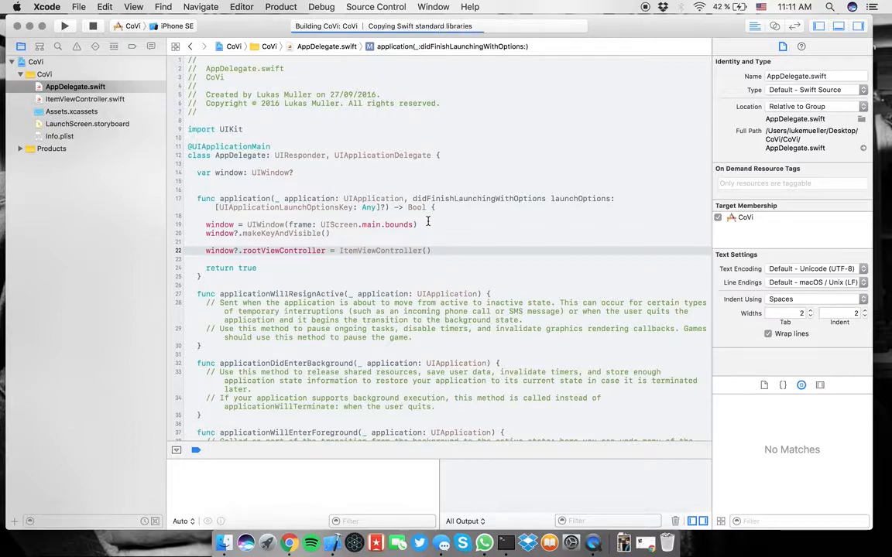
{"action": "left_click", "coordinate": [65, 25]}
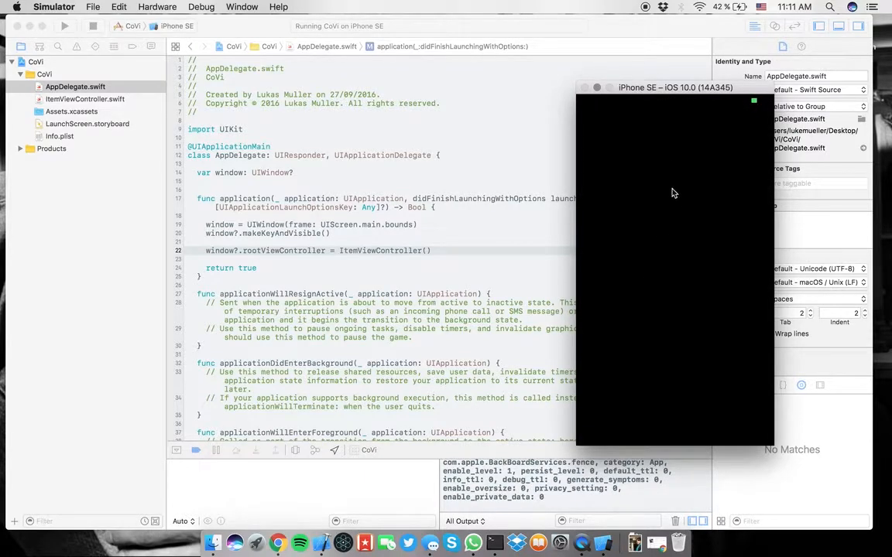
{"action": "mouse_move", "coordinate": [303, 306]}
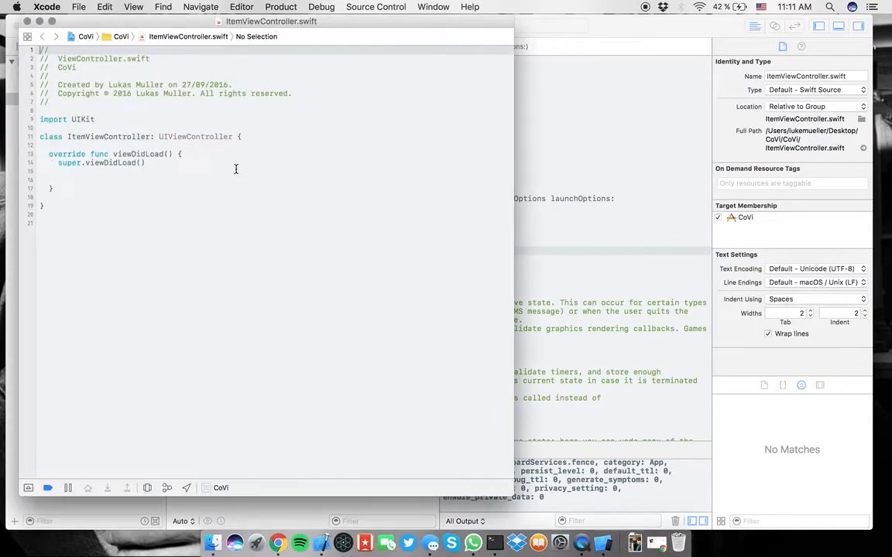
- Add view.backgroundColor = UIColor.white in viewDidLoad and run the app again
{"action": "left_click", "coordinate": [65, 25]}
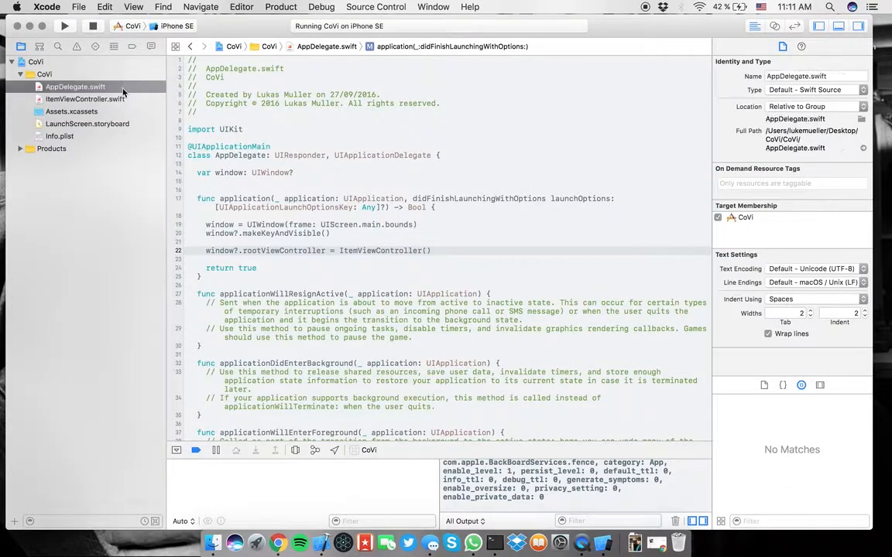
{"action": "left_click", "coordinate": [84, 99]}
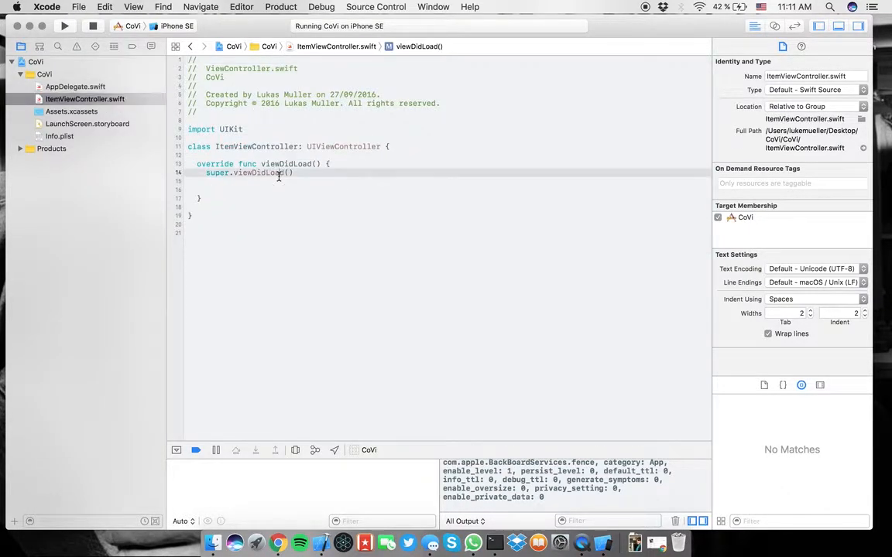
{"action": "key", "text": "return"}
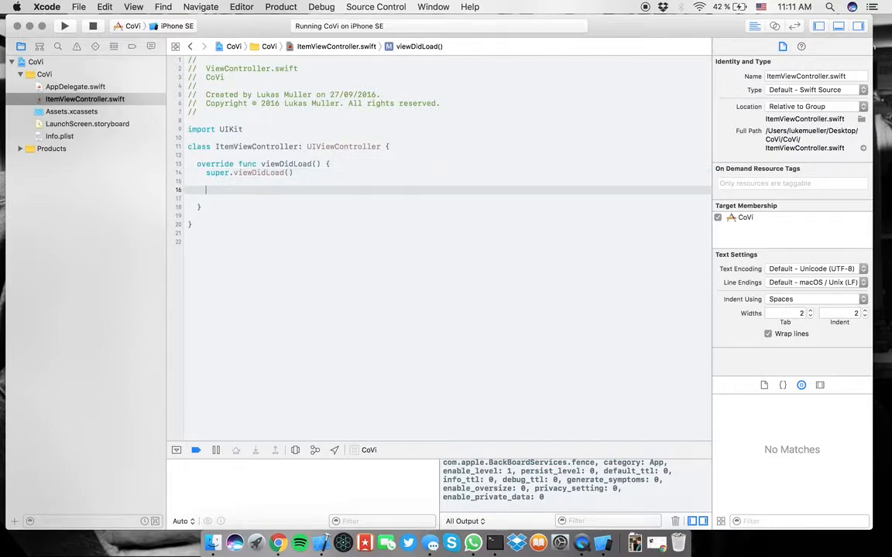
{"action": "type", "text": "backgroundColor = ."}
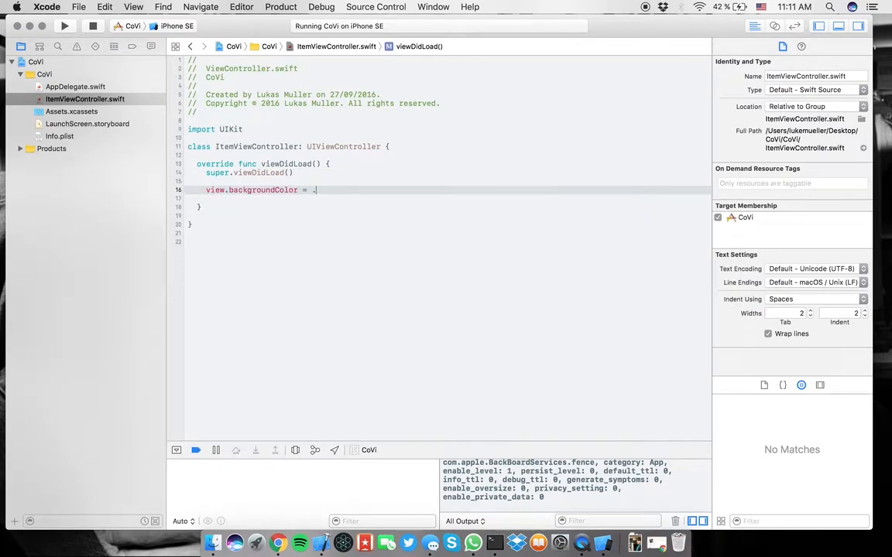
{"action": "type", "text": "UICol"}
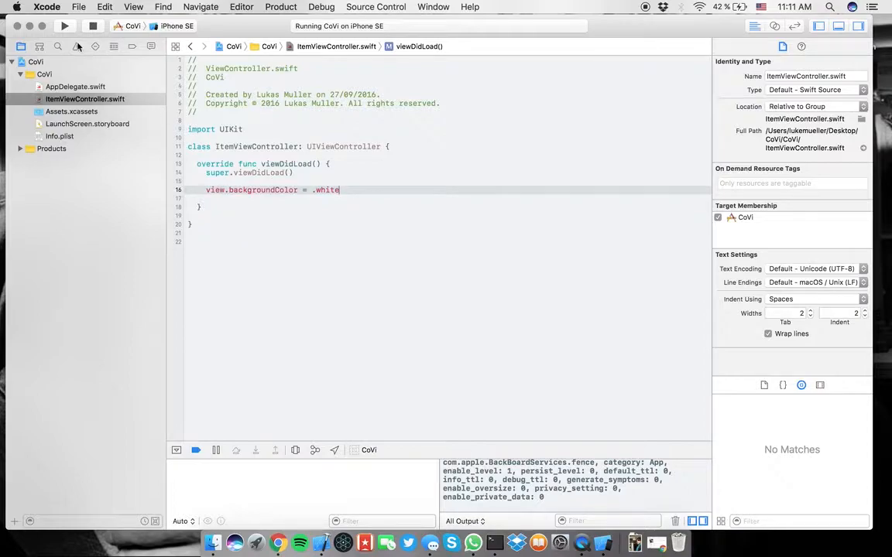
{"action": "left_click", "coordinate": [65, 25]}
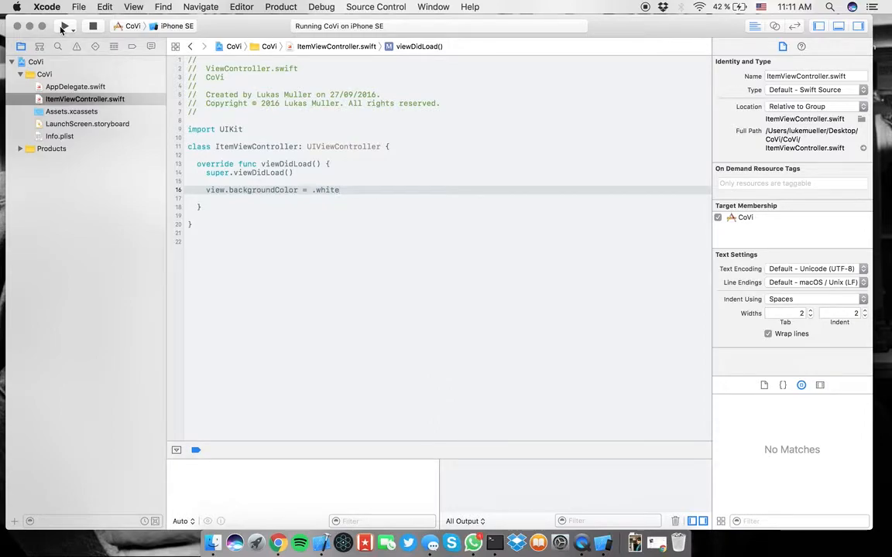
{"action": "left_click", "coordinate": [65, 25]}
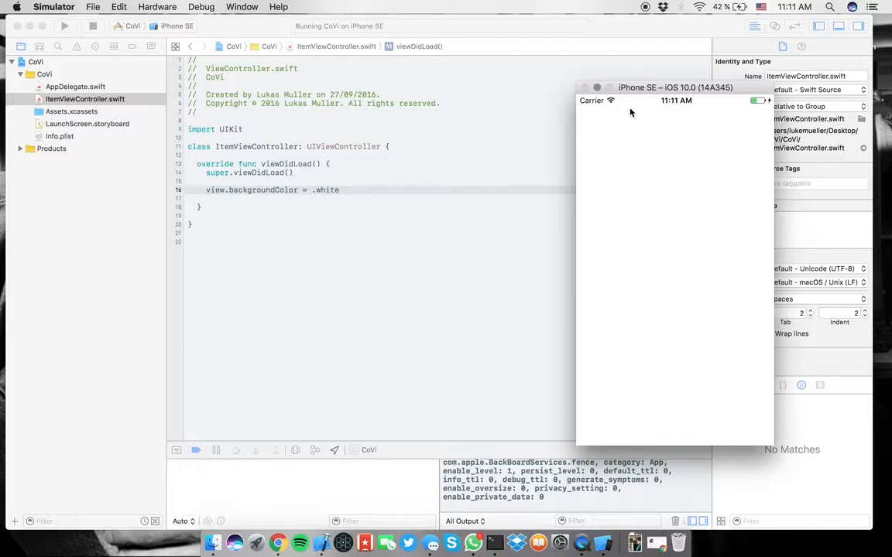
- Move the Simulator window showing the now-white app screen
{"action": "left_click_drag", "start_coordinate": [675, 86], "coordinate": [574, 59]}
{"action": "type", "text": "let"}
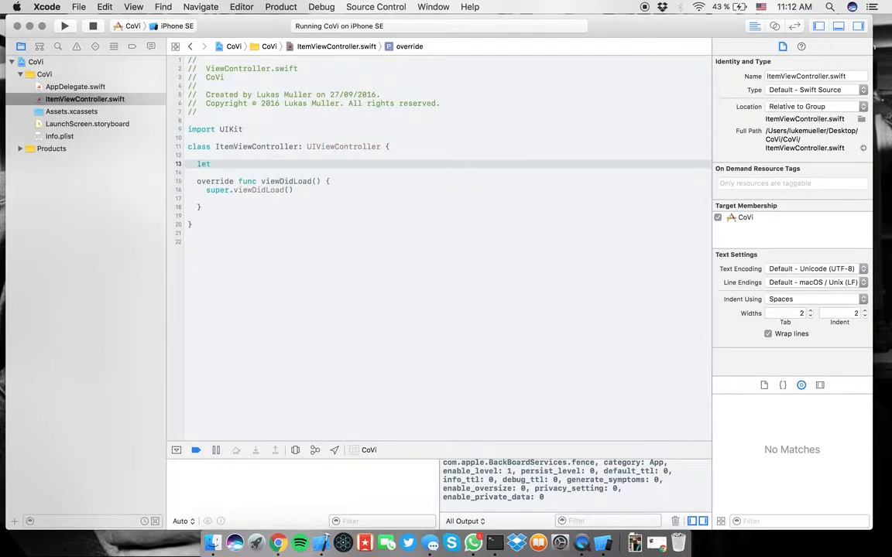
- Declare a collectionView: UICollectionView property initialised by an immediately-called closure
{"action": "type", "text": "col"}
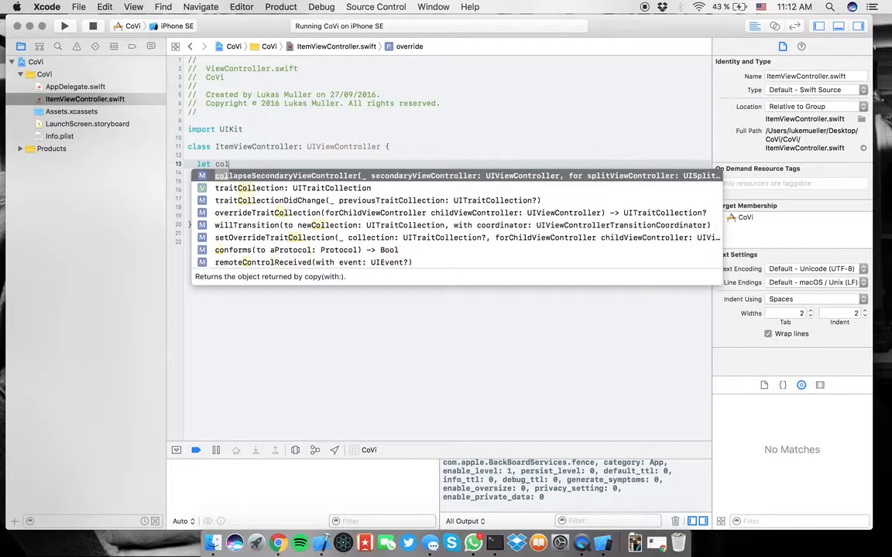
{"action": "type", "text": "lectionView = UI"}
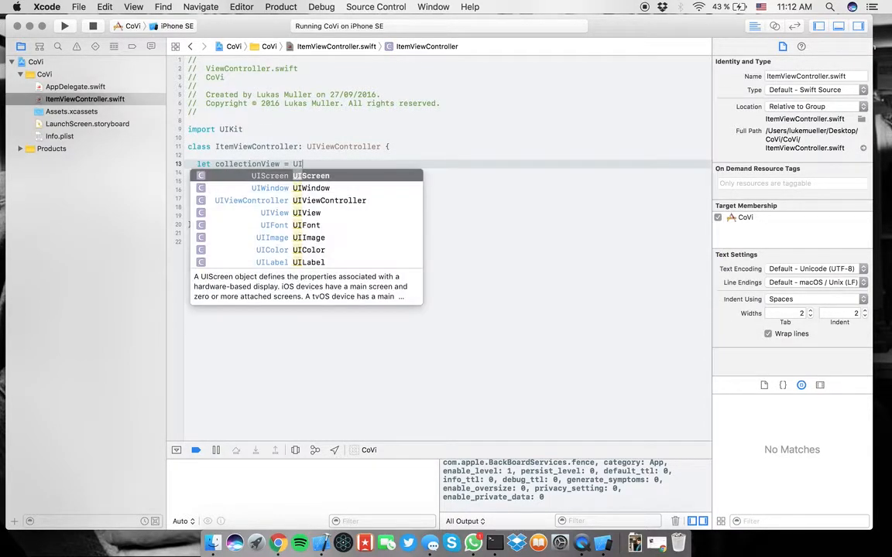
{"action": "type", "text": "Collecti"}
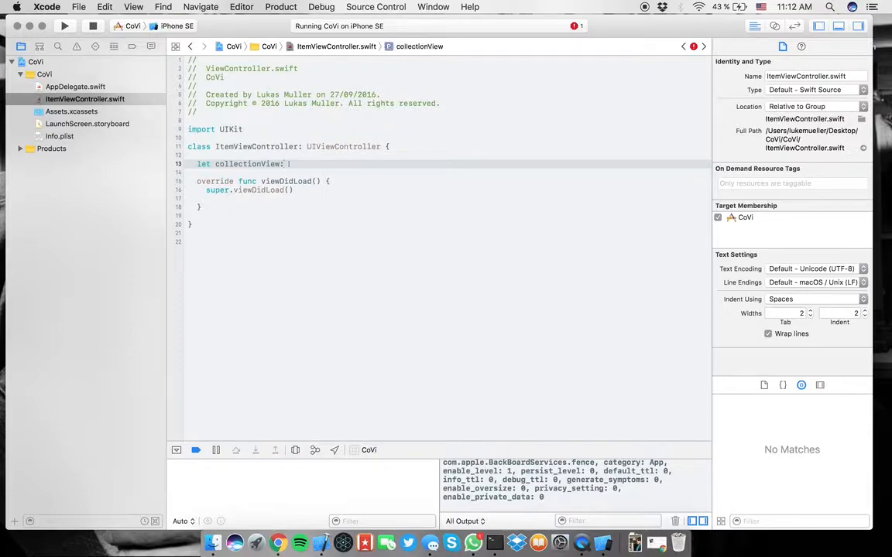
{"action": "type", "text": "UICollectionView ="}
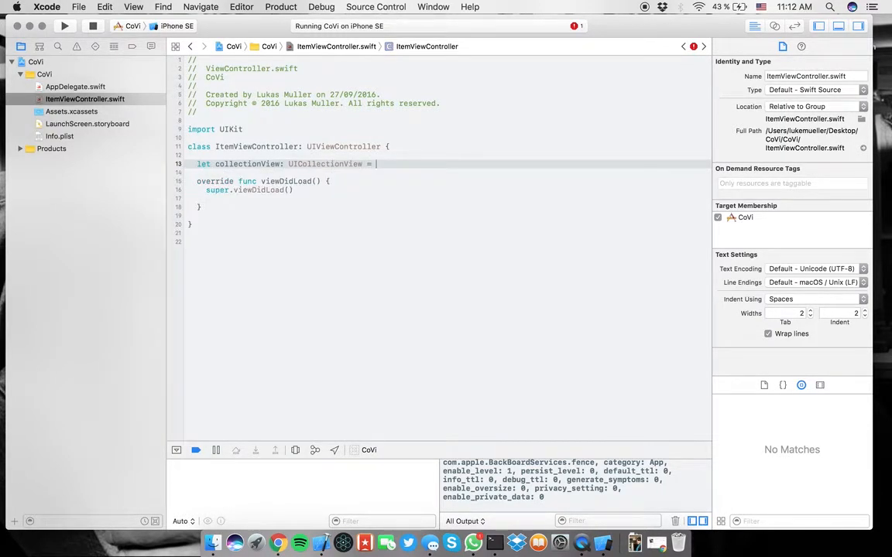
{"action": "type", "text": "{"}
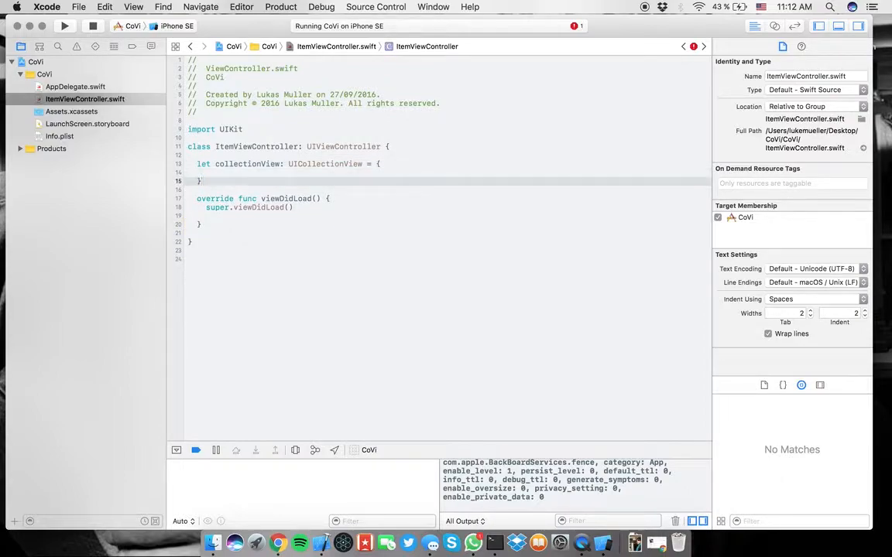
{"action": "type", "text": "()"}
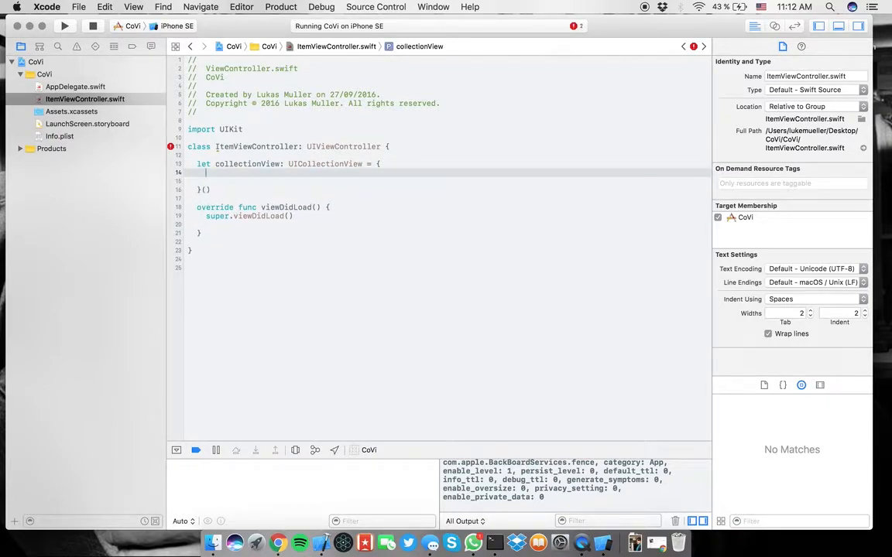
- Inside it write let cv = UICollectionView(frame: .zero, ...) and begin a layout constant
{"action": "type", "text": "let cv ="}
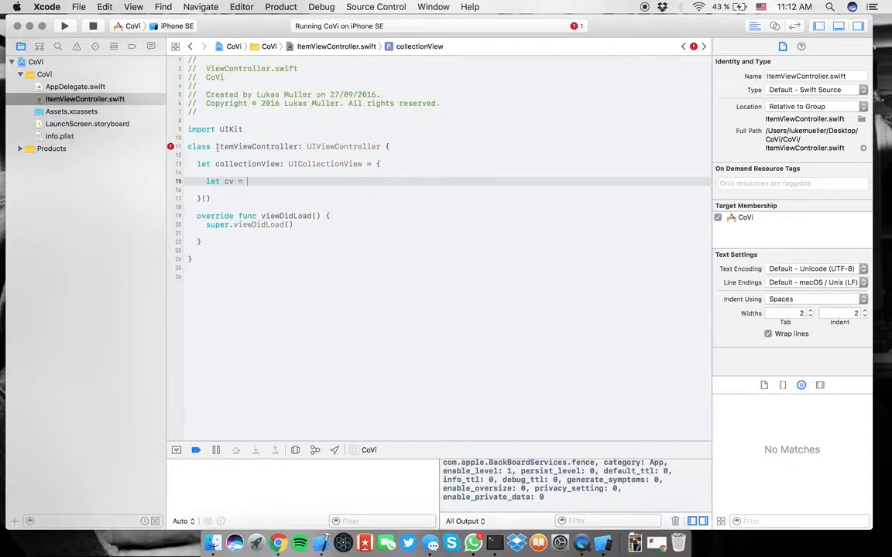
{"action": "type", "text": "UICollectionView(frame: .z, collectionViewLayout: UICollectionViewLayout"}
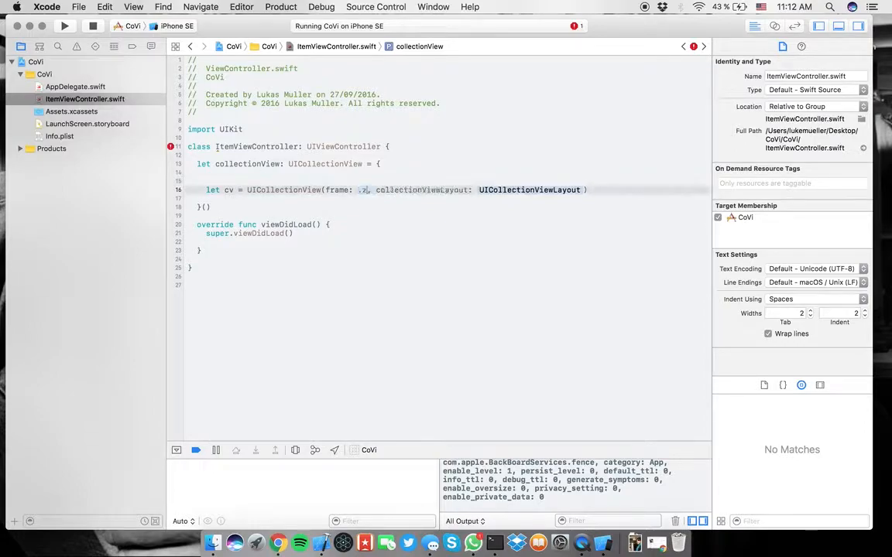
{"action": "type", "text": "ero"}
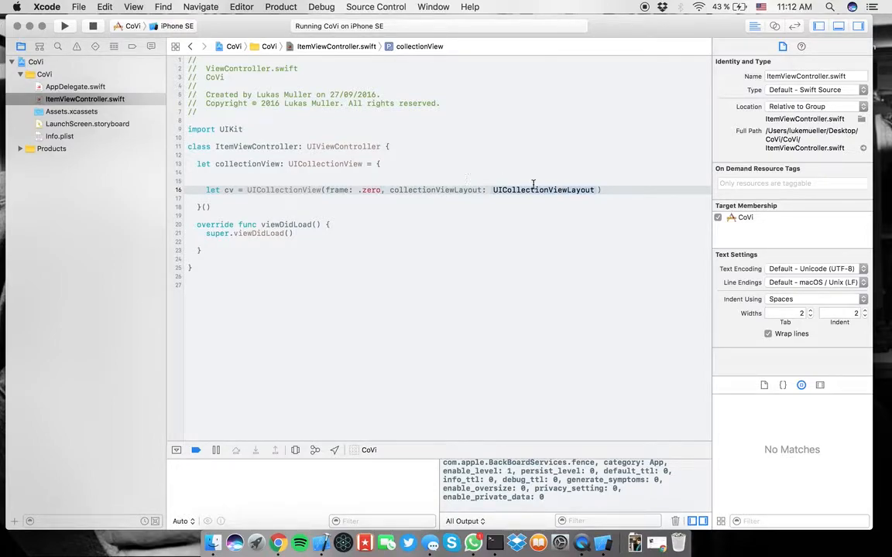
{"action": "mouse_move", "coordinate": [529, 192]}
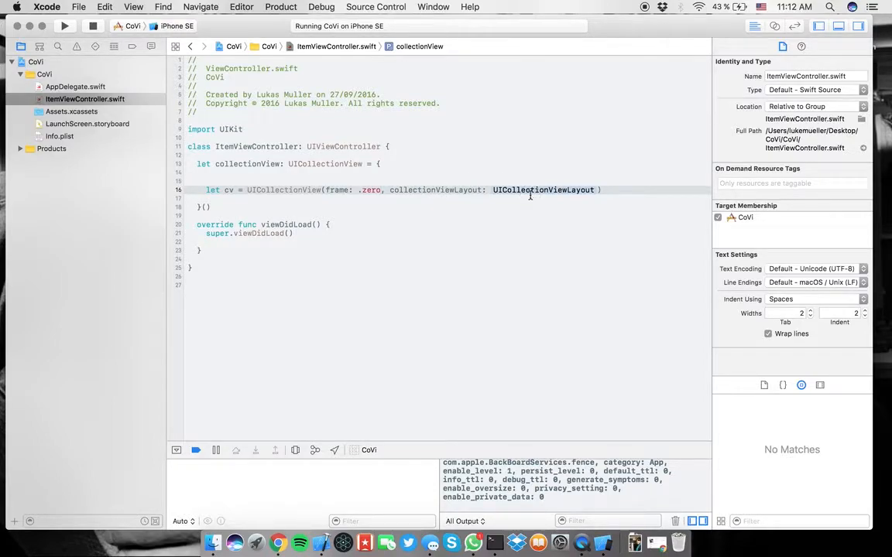
{"action": "double_click", "coordinate": [543, 189]}
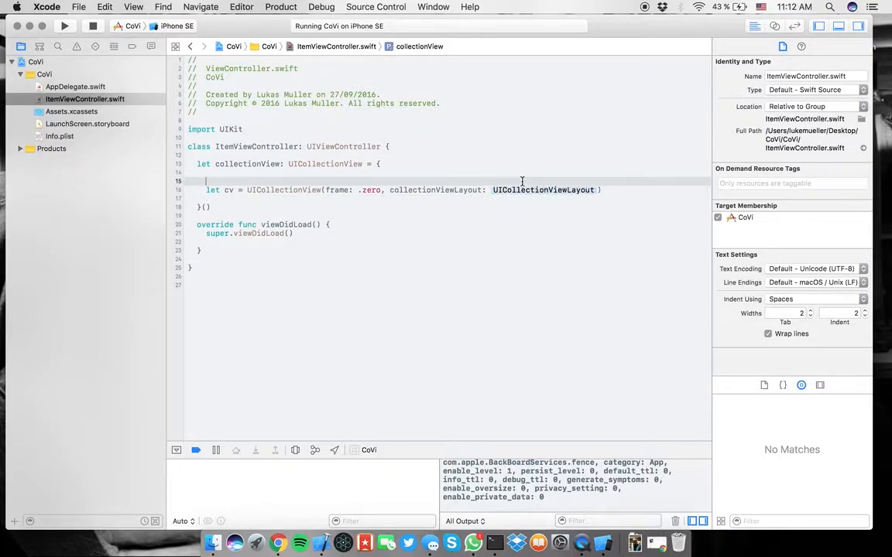
{"action": "type", "text": "let layout"}
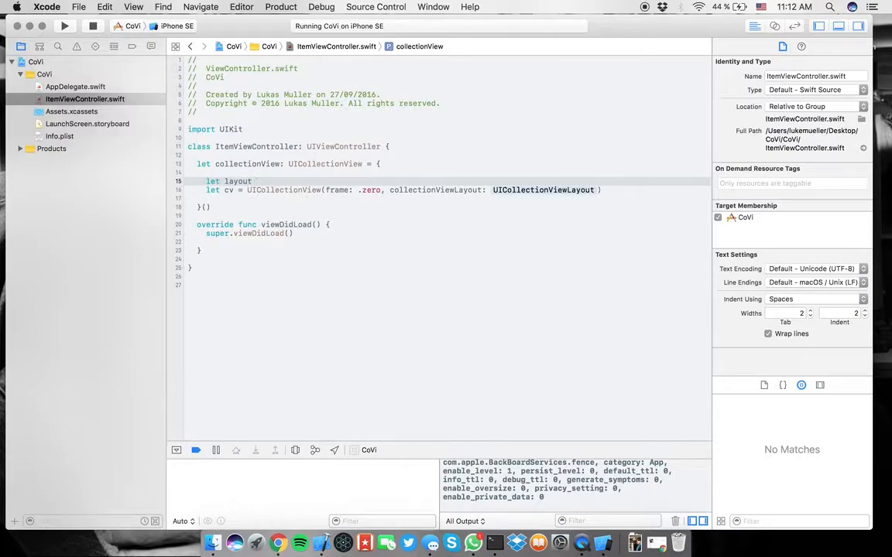
- Define let layout = UICollectionViewFlowLayout() above the collection view
{"action": "type", "text": "="}
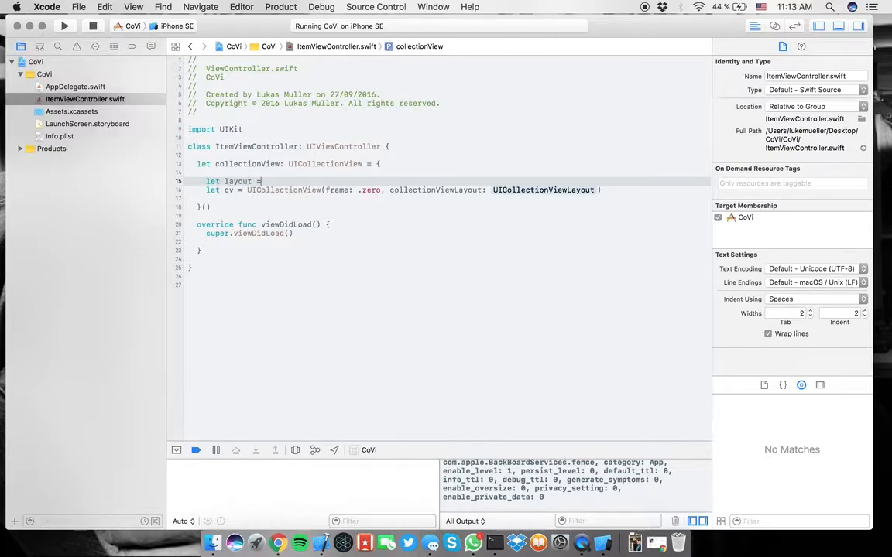
{"action": "type", "text": "UICollectionViewFlowLayout"}
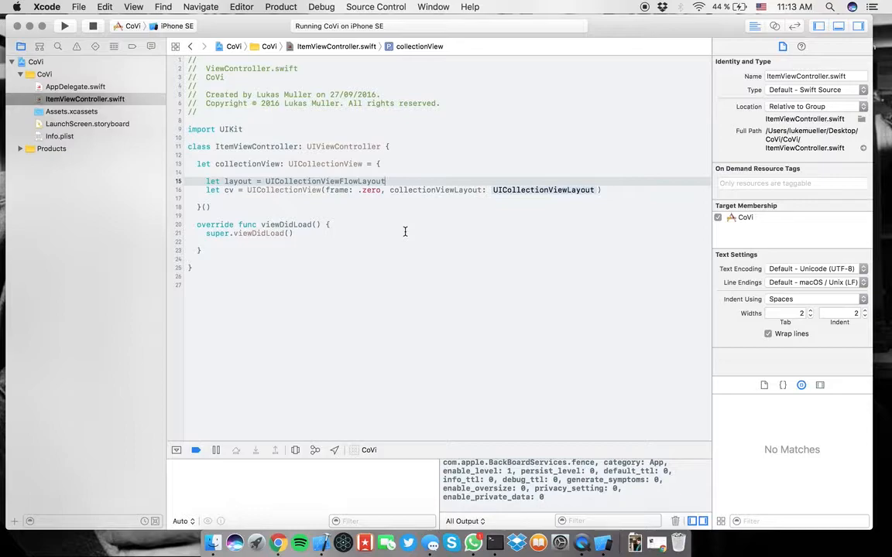
{"action": "type", "text": "()"}
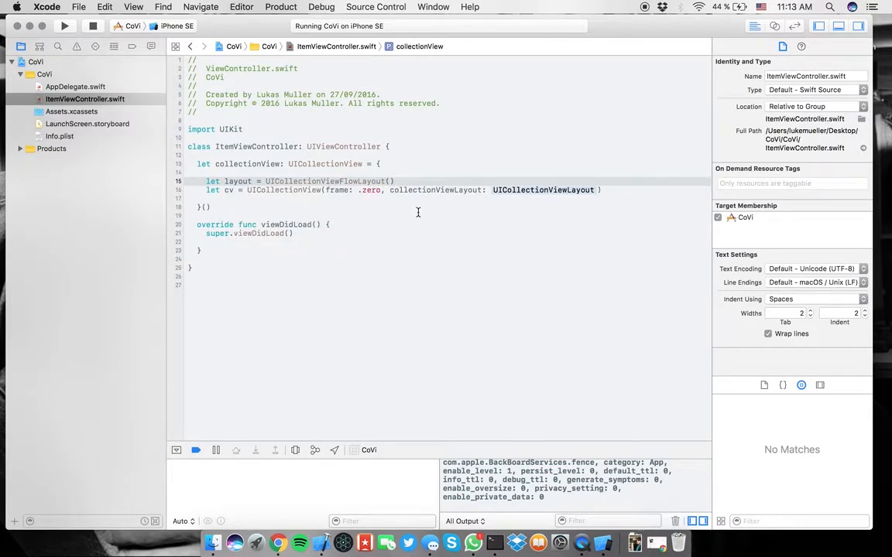
{"action": "left_click", "coordinate": [223, 183]}
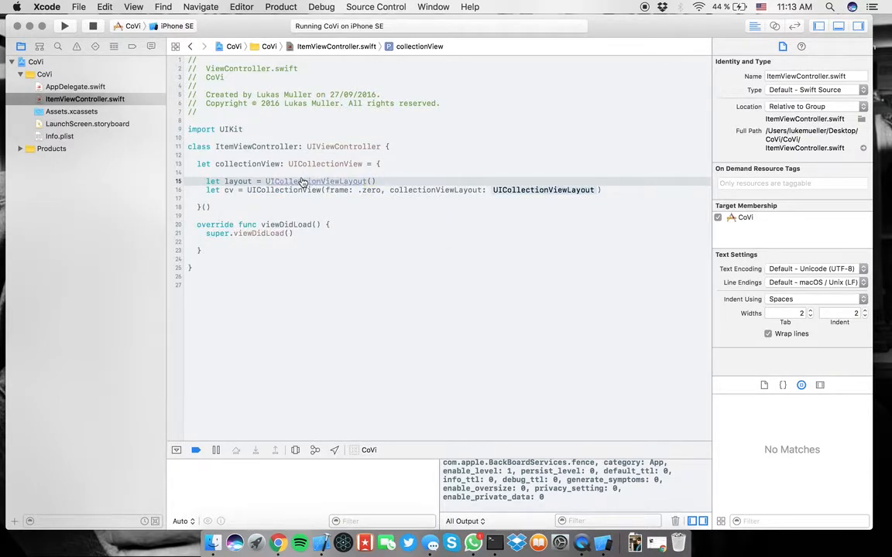
{"action": "type", "text": "Flow"}
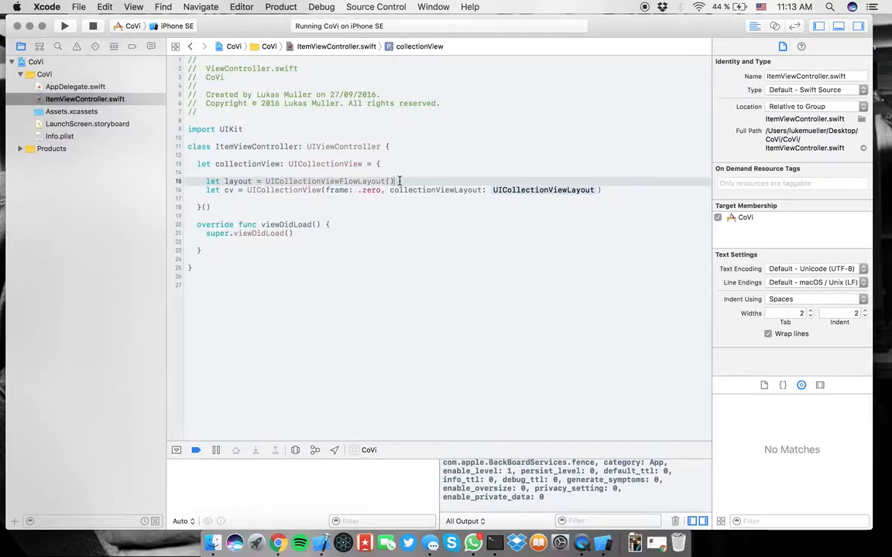
{"action": "mouse_move", "coordinate": [405, 181]}
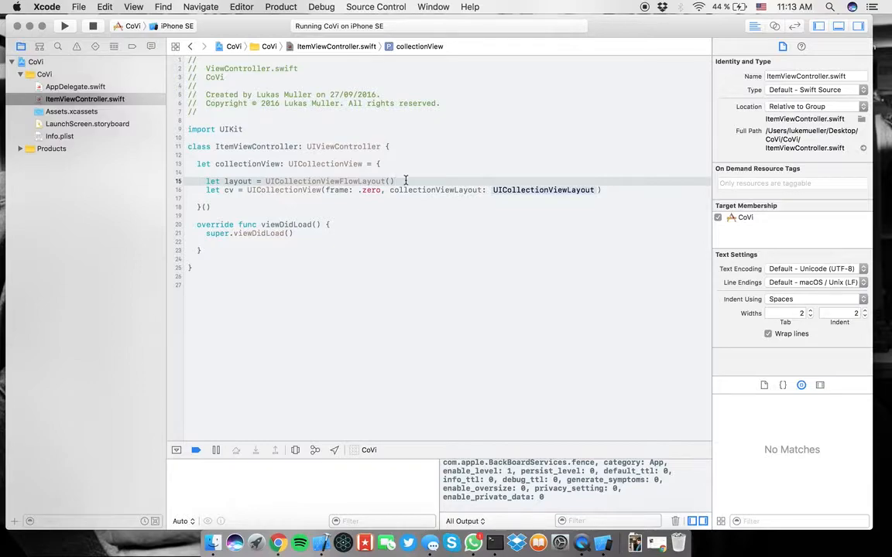
- Pass layout as collectionViewLayout and return cv from the closure
{"action": "double_click", "coordinate": [542, 189]}
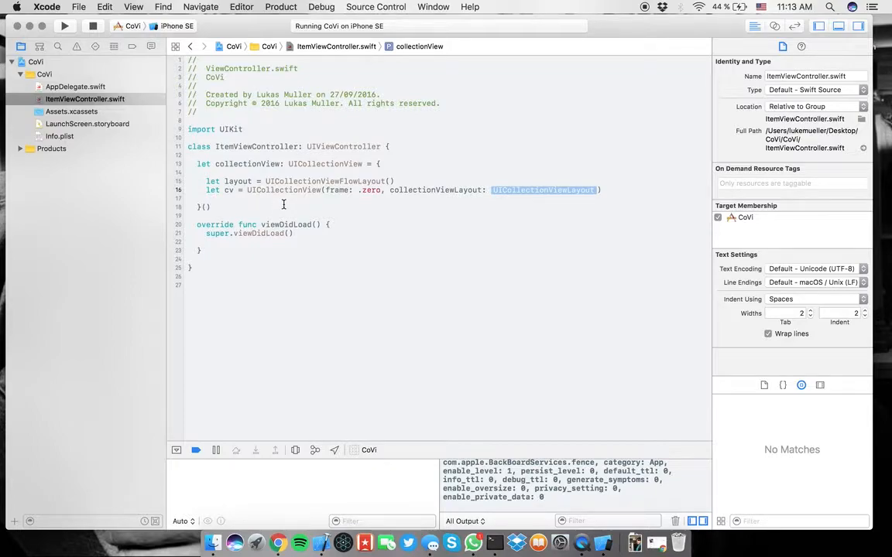
{"action": "type", "text": "layout"}
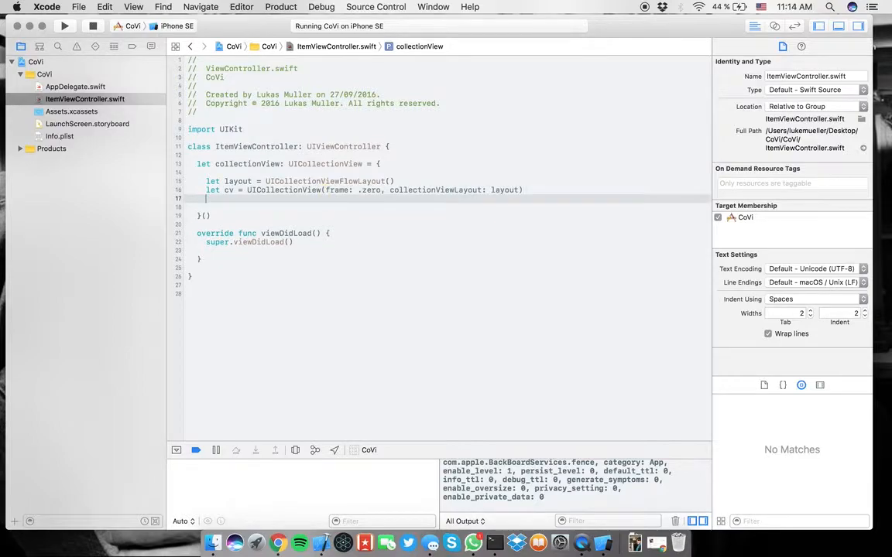
{"action": "type", "text": "return cv"}
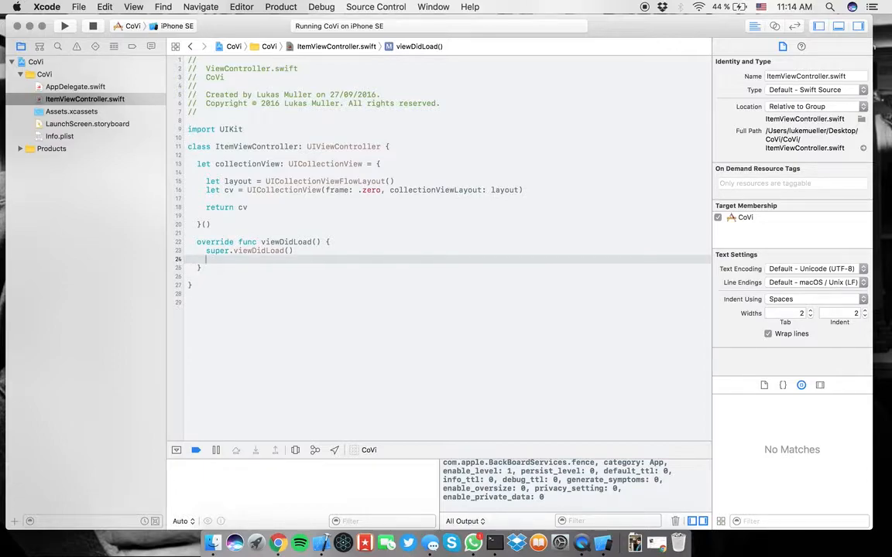
- Write func setupController() that adds collectionView as a subview of view
{"action": "type", "text": "f"}
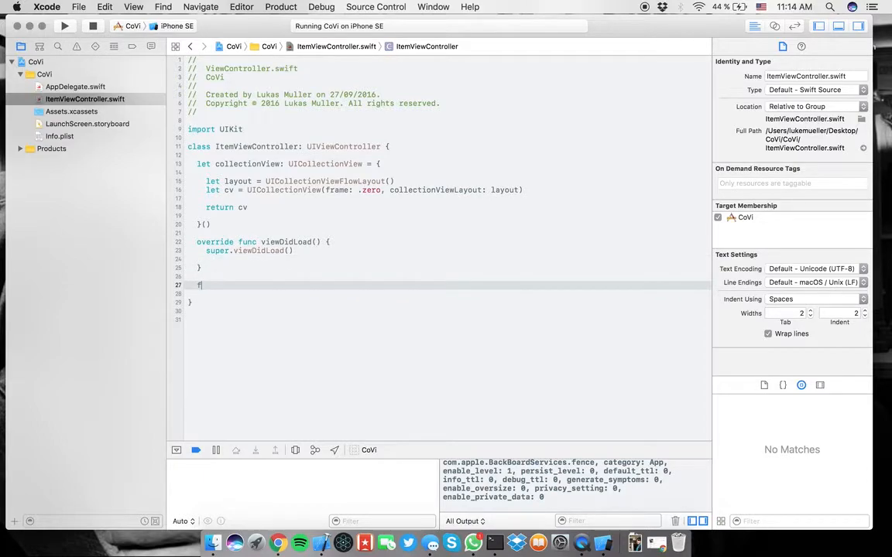
{"action": "type", "text": "unc setup"}
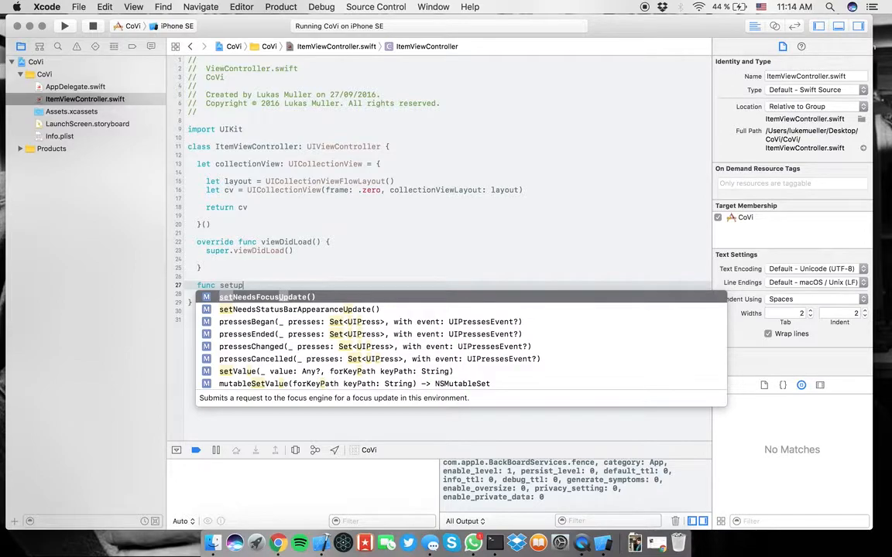
{"action": "type", "text": "Controller() {"}
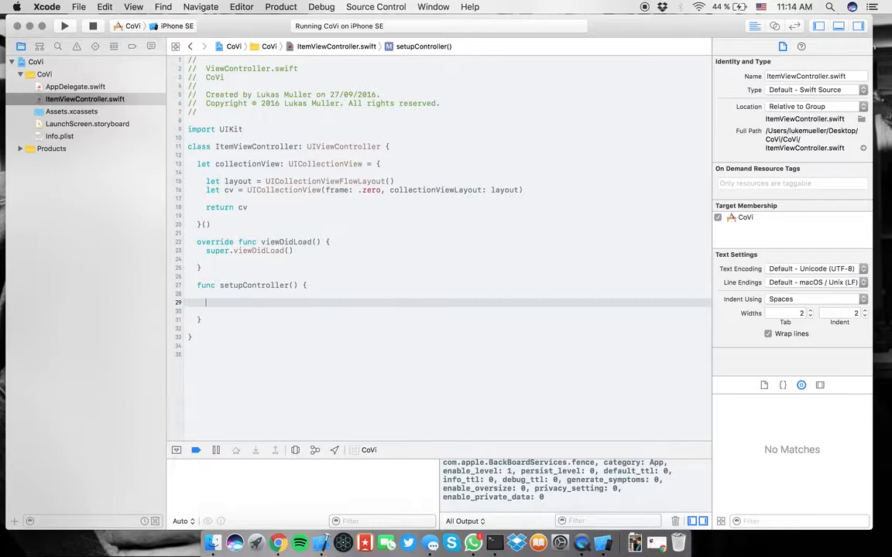
{"action": "type", "text": "view.addSubview(co"}
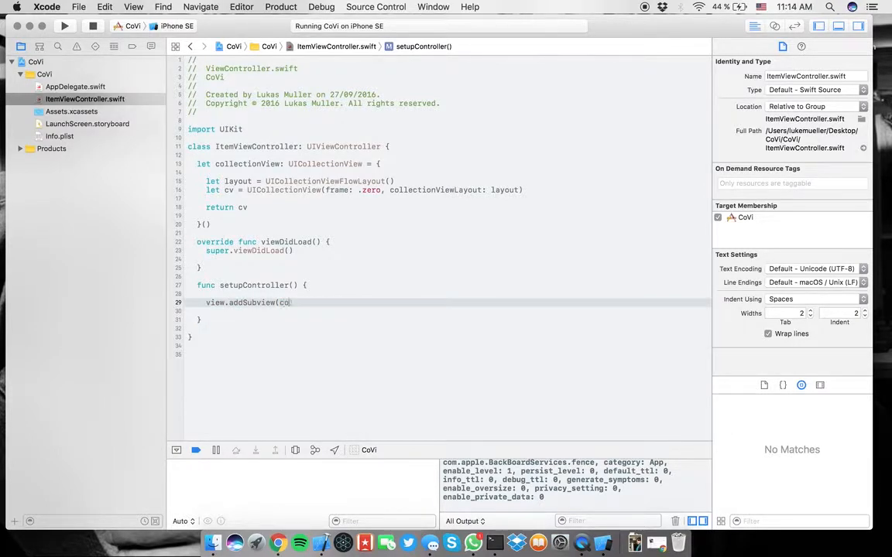
{"action": "type", "text": "llectionView)"}
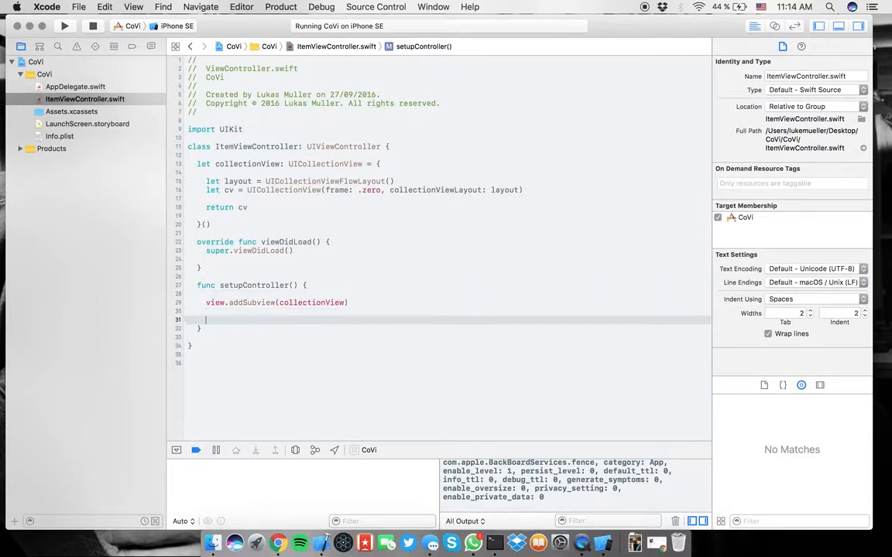
- Set collectionView.frame = view.frame inside setupController
{"action": "type", "text": "collectionView."}
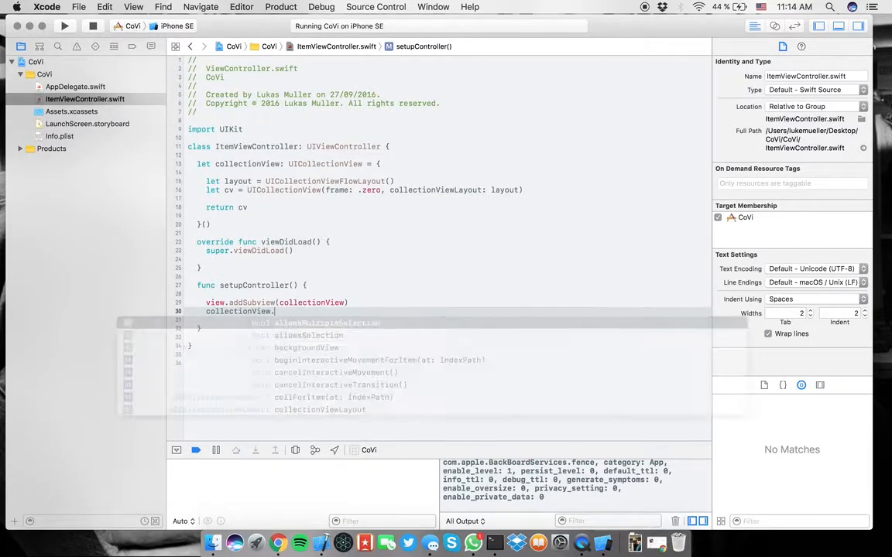
{"action": "type", "text": "frame ="}
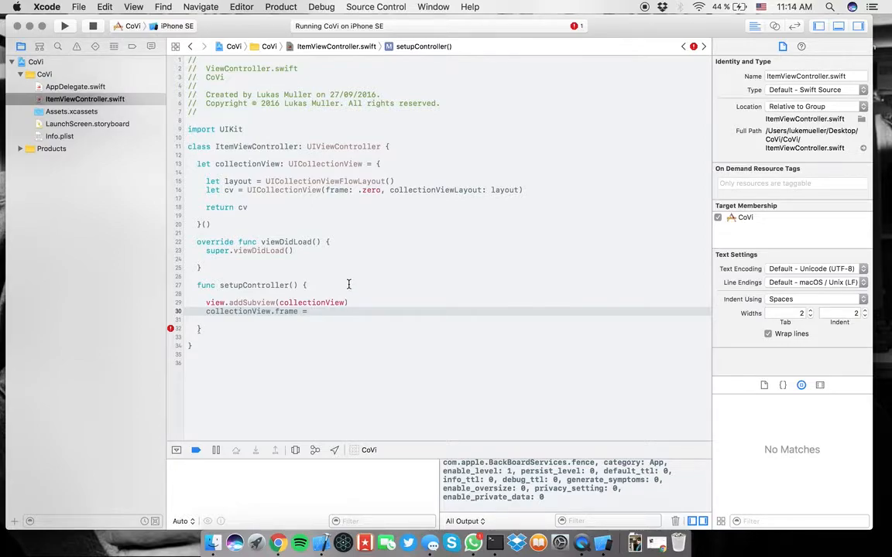
{"action": "type", "text": "fram"}
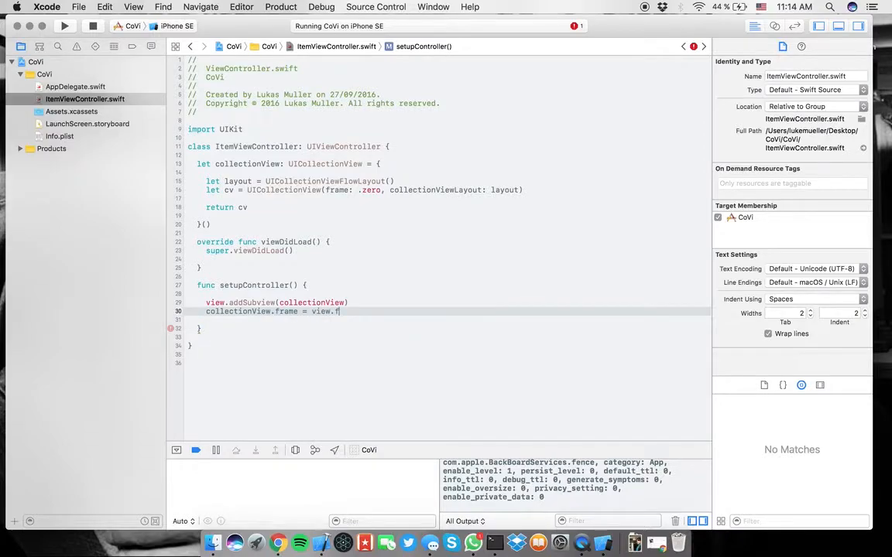
{"action": "type", "text": "rame"}
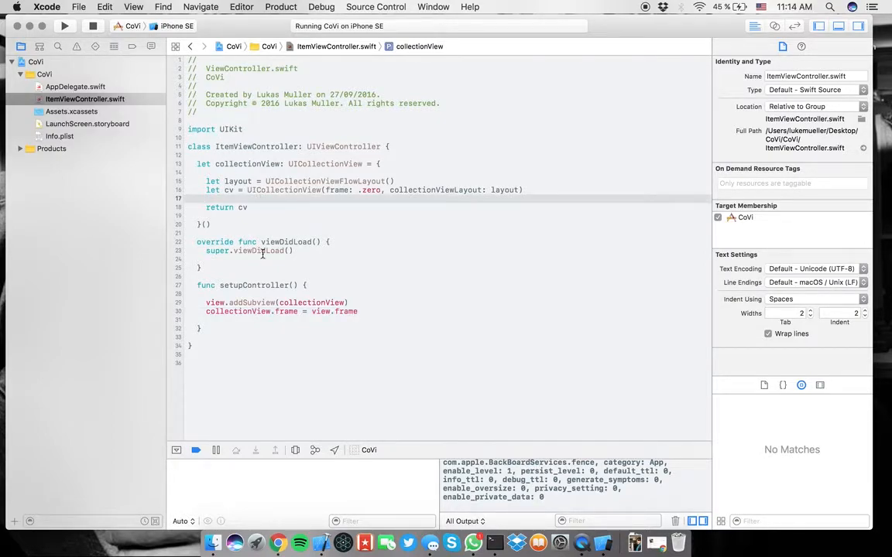
{"action": "left_click", "coordinate": [308, 251]}
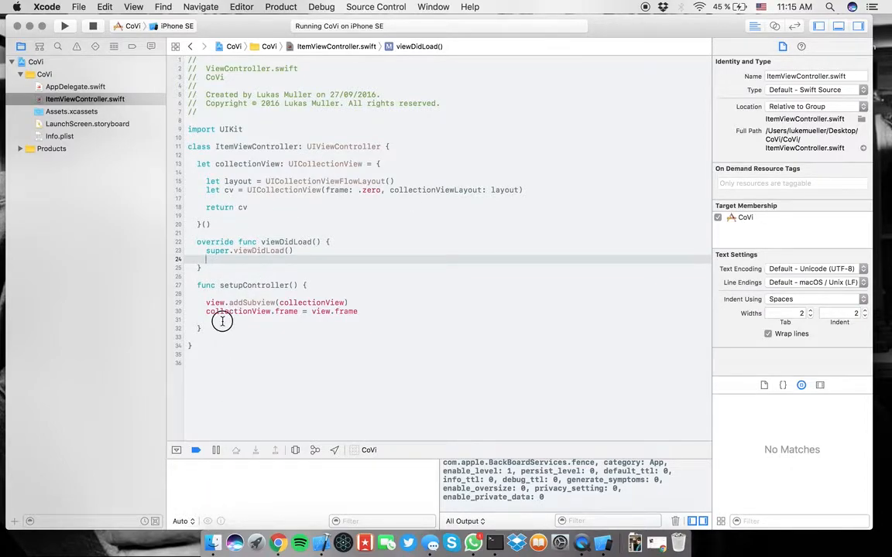
- Set cv.backgroundColor = .red in the closure and call setupController() in viewDidLoad
{"action": "left_click", "coordinate": [222, 319]}
{"action": "type", "text": "cv.backgroundColor ="}
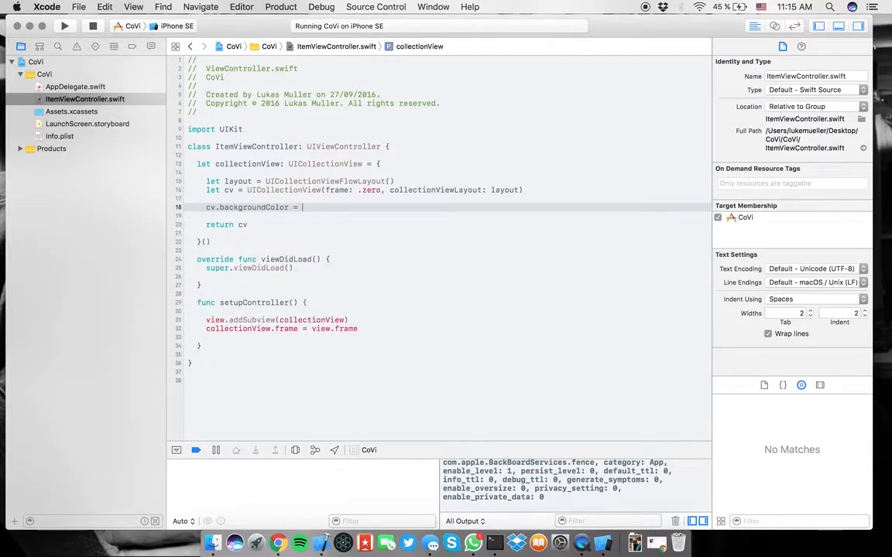
{"action": "type", "text": ".red"}
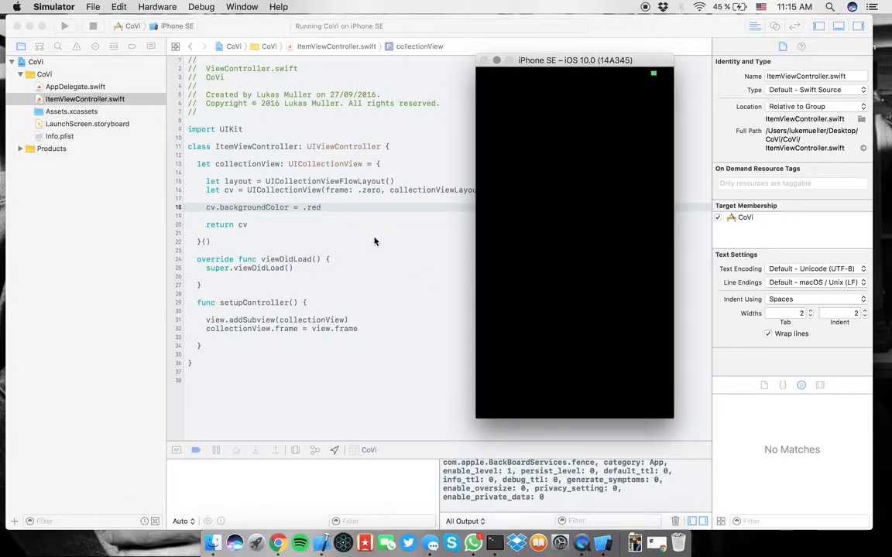
{"action": "mouse_move", "coordinate": [287, 343]}
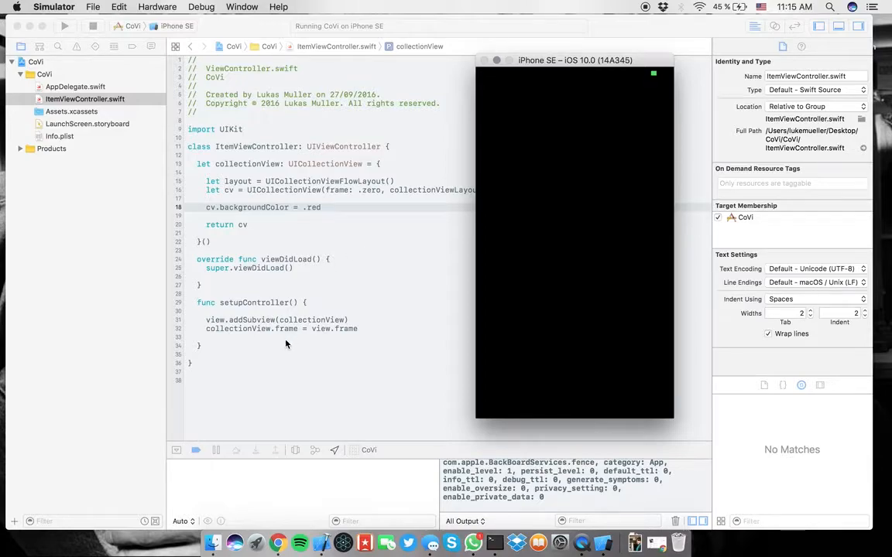
{"action": "mouse_move", "coordinate": [283, 341]}
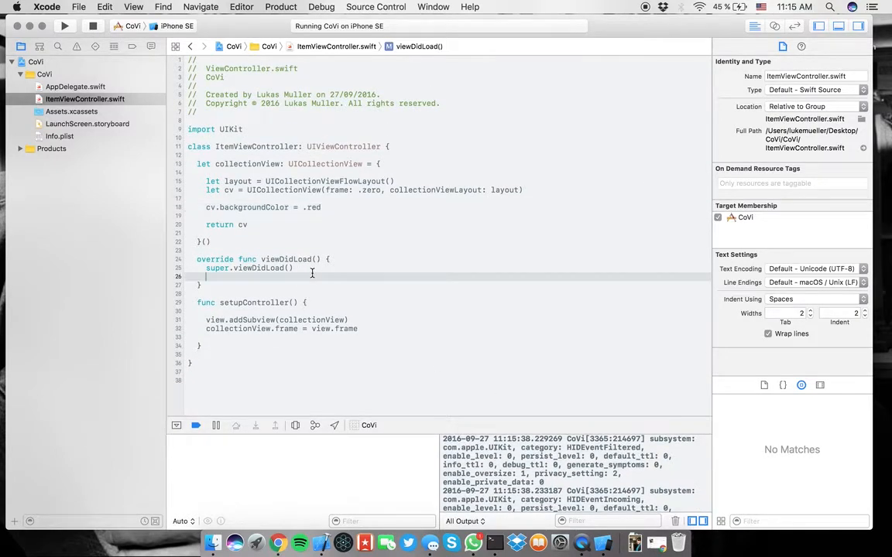
{"action": "type", "text": "setupController()"}
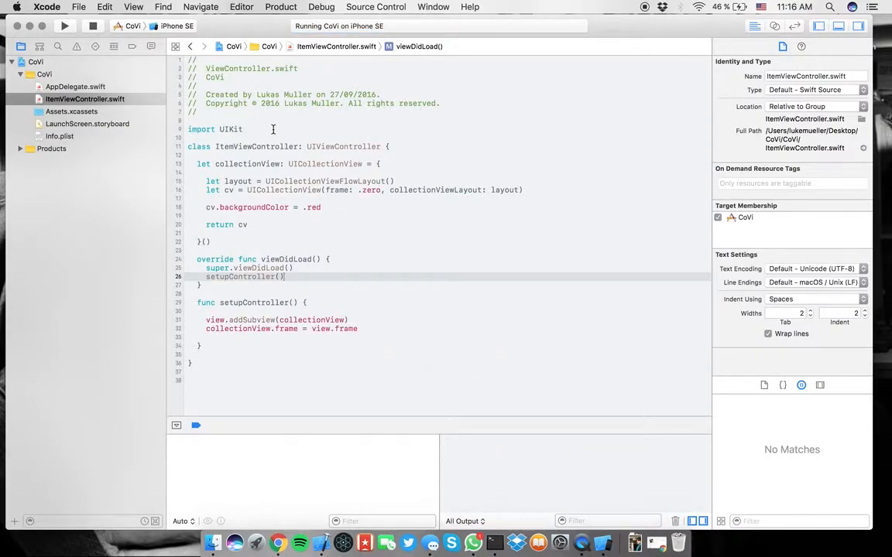
- Run CoVi in the iPhone SE simulator to see the red collection view fill the screen
{"action": "left_click", "coordinate": [65, 25]}
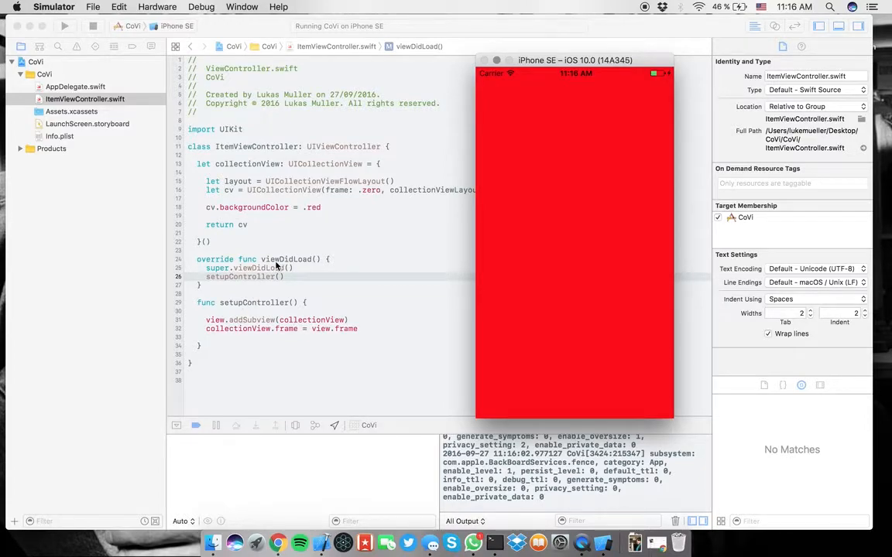
{"action": "mouse_move", "coordinate": [372, 297]}
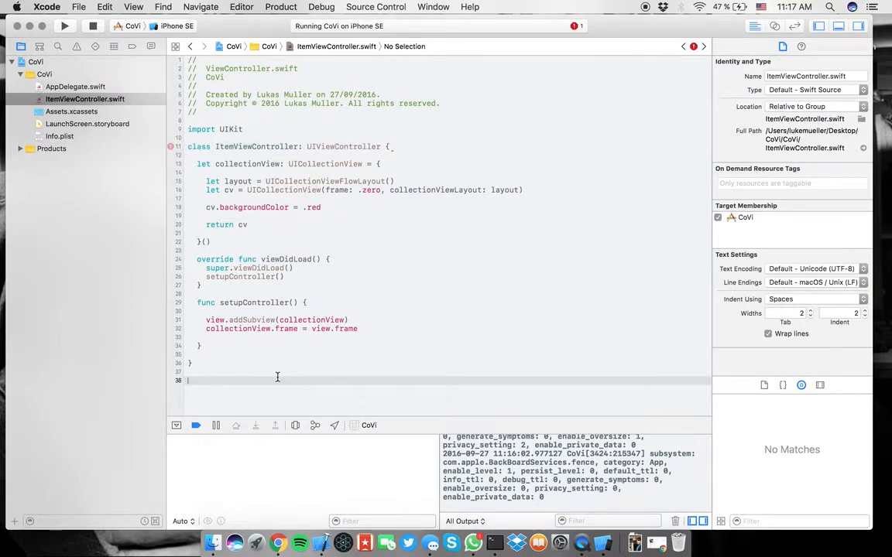
- Declare extension ItemViewController: UICollectionViewDataSource with an empty body
{"action": "type", "text": "extension"}
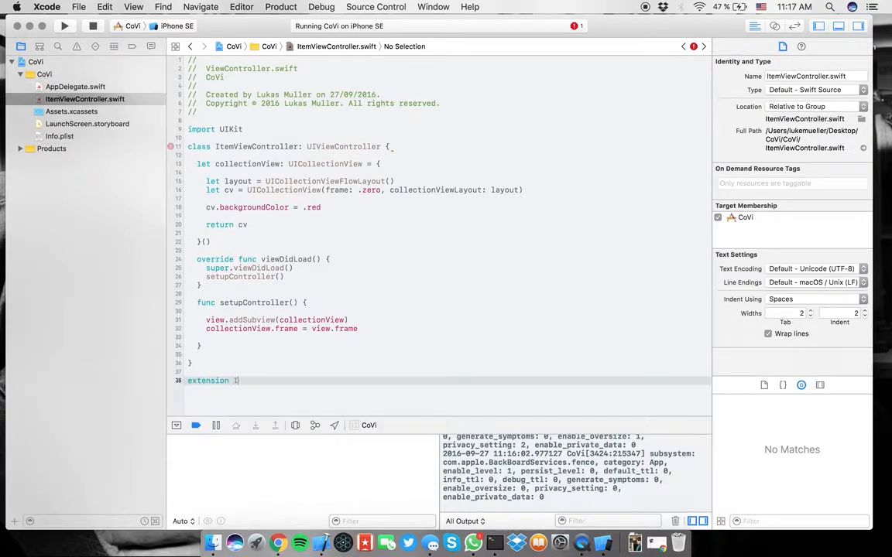
{"action": "type", "text": "ItemViewController: U"}
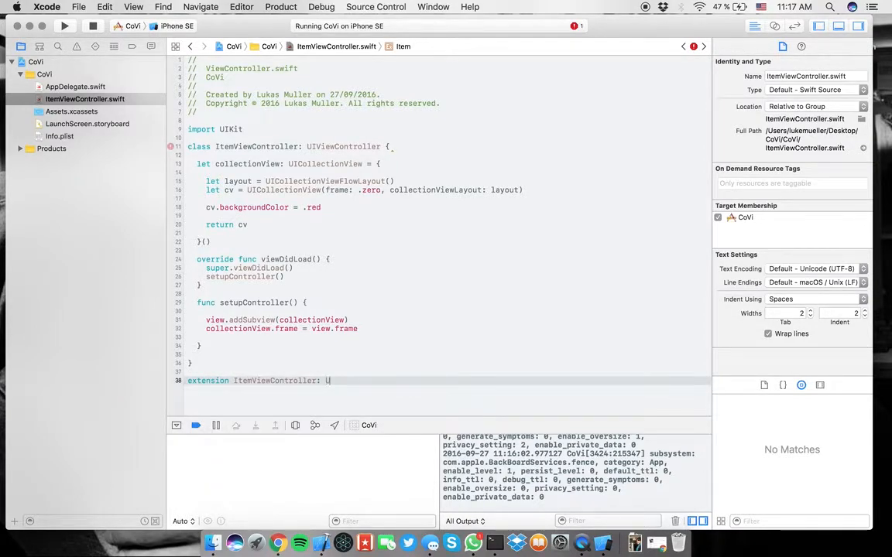
{"action": "type", "text": "ICollectionViewDataSource {"}
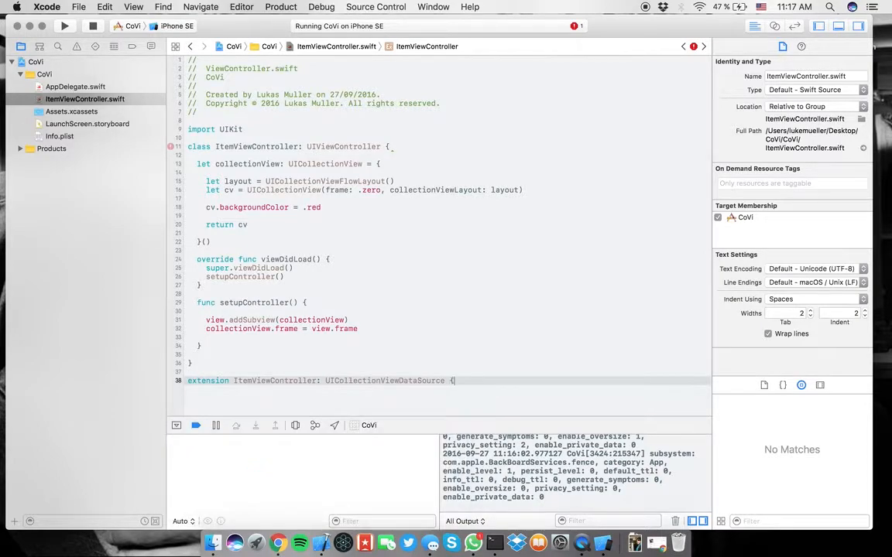
{"action": "key", "text": "Return"}
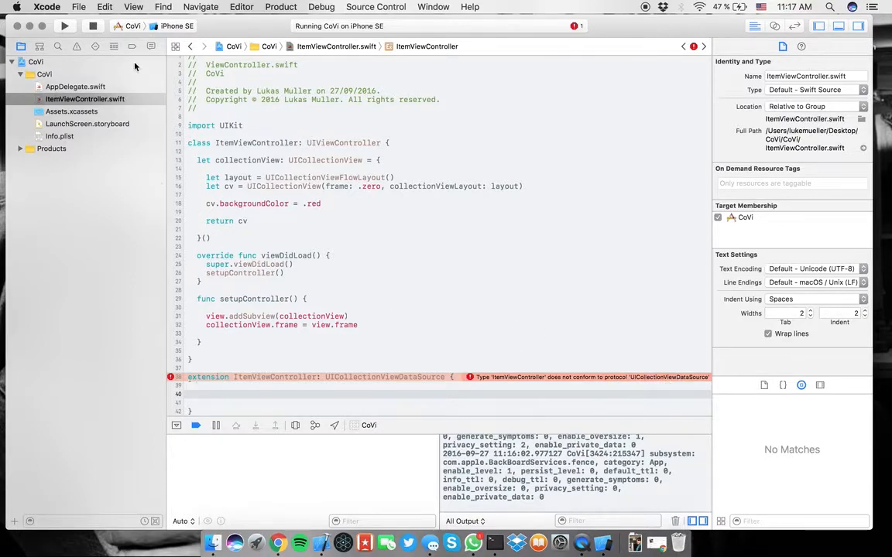
- From the conformance error, add numberOfItemsInSection and cellForItemAt stubs via autocomplete
{"action": "left_click", "coordinate": [77, 46]}
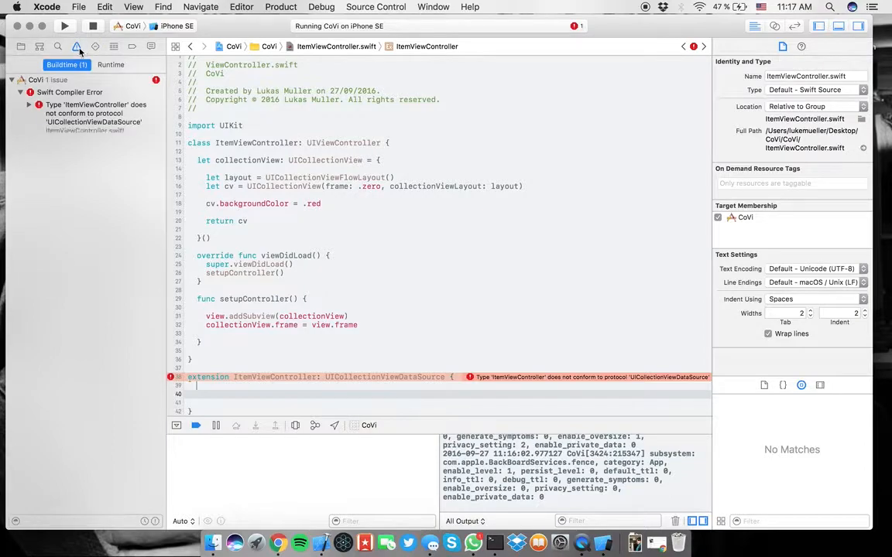
{"action": "left_click", "coordinate": [28, 105]}
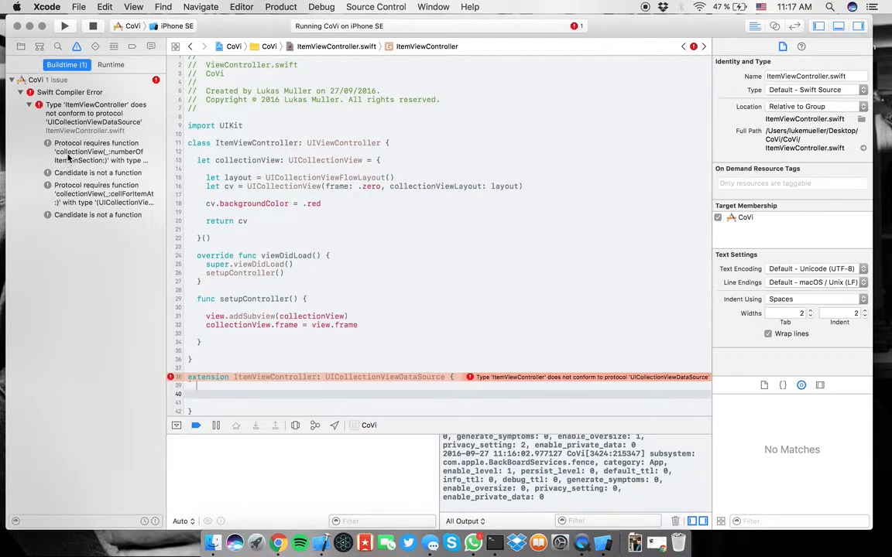
{"action": "left_click", "coordinate": [95, 152]}
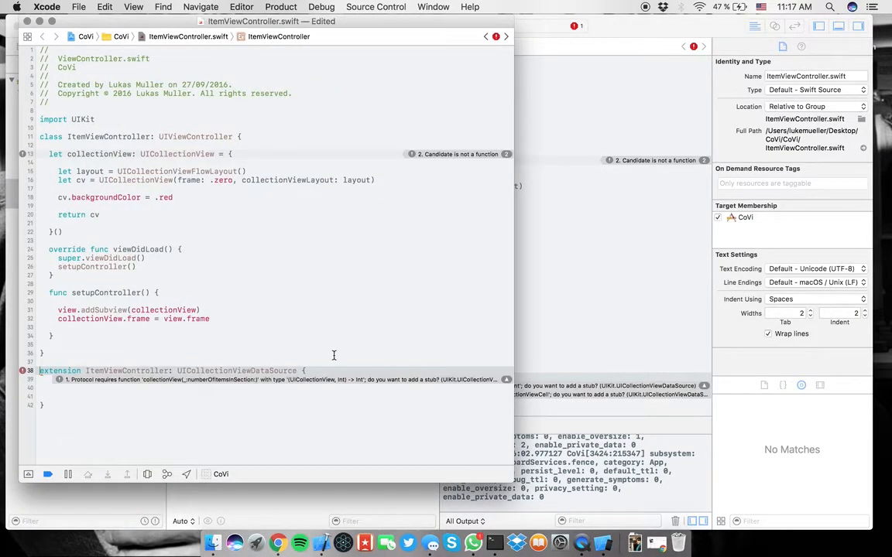
{"action": "left_click", "coordinate": [65, 25]}
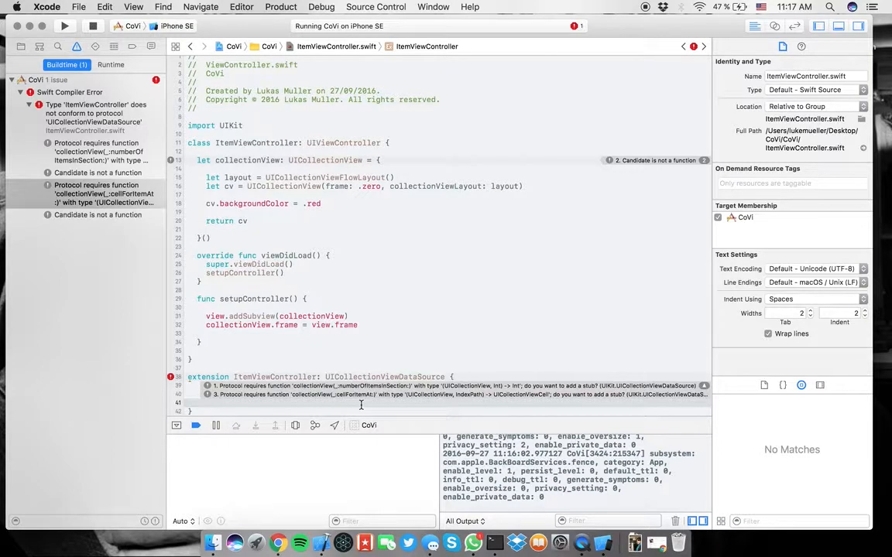
{"action": "type", "text": "numberOf"}
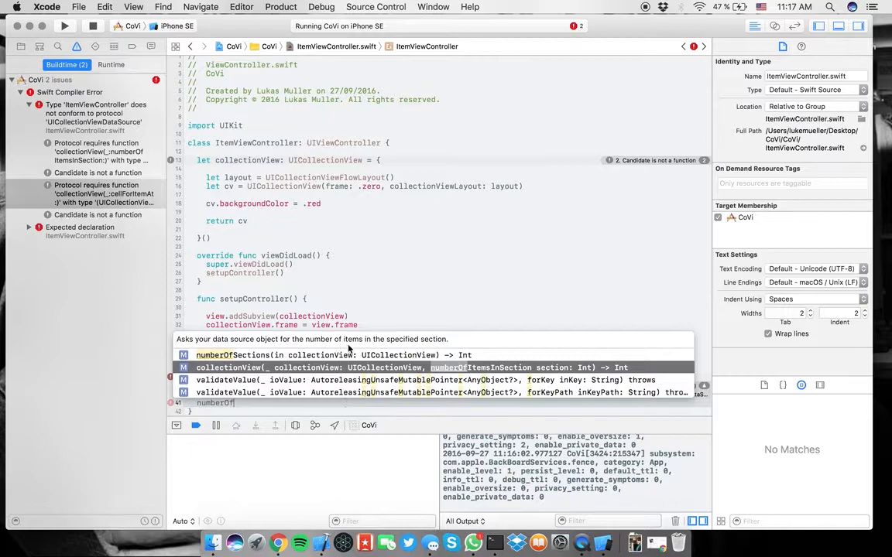
{"action": "mouse_move", "coordinate": [480, 373]}
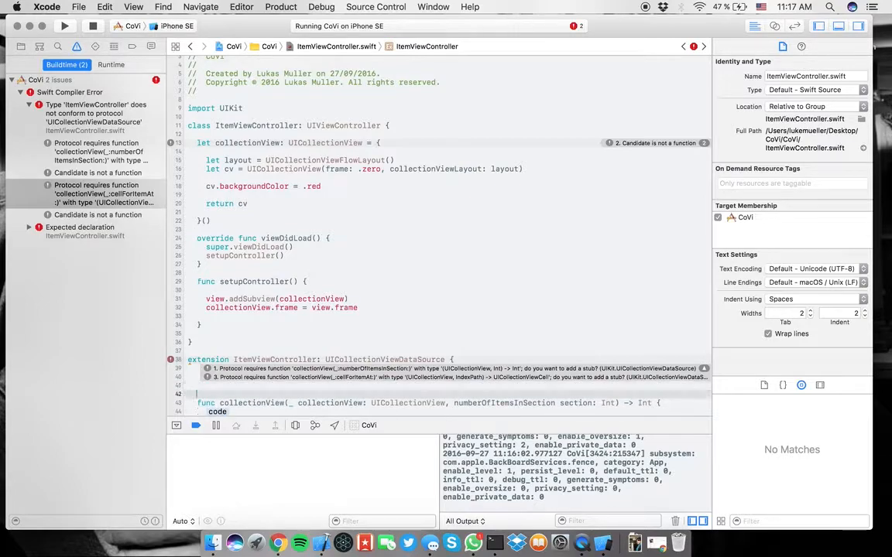
{"action": "type", "text": "collecti"}
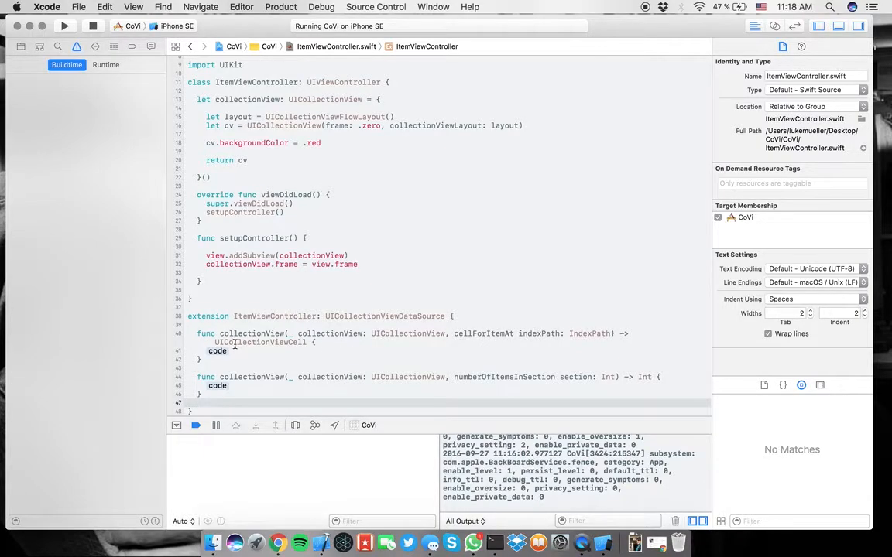
- Dequeue a reusable cell in cellForItemAt and declare let cellId = "Item" in the class
{"action": "scroll", "scroll_direction": "down", "scroll_amount": 3}
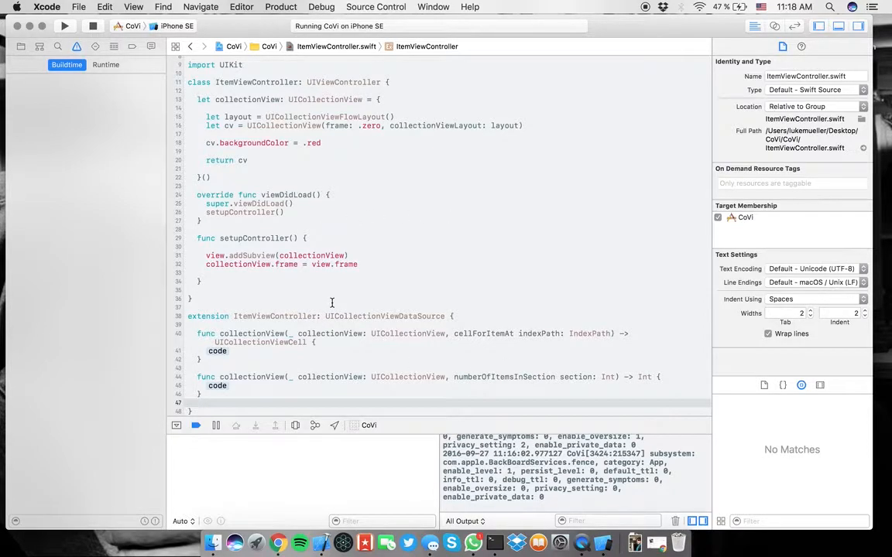
{"action": "mouse_move", "coordinate": [359, 331]}
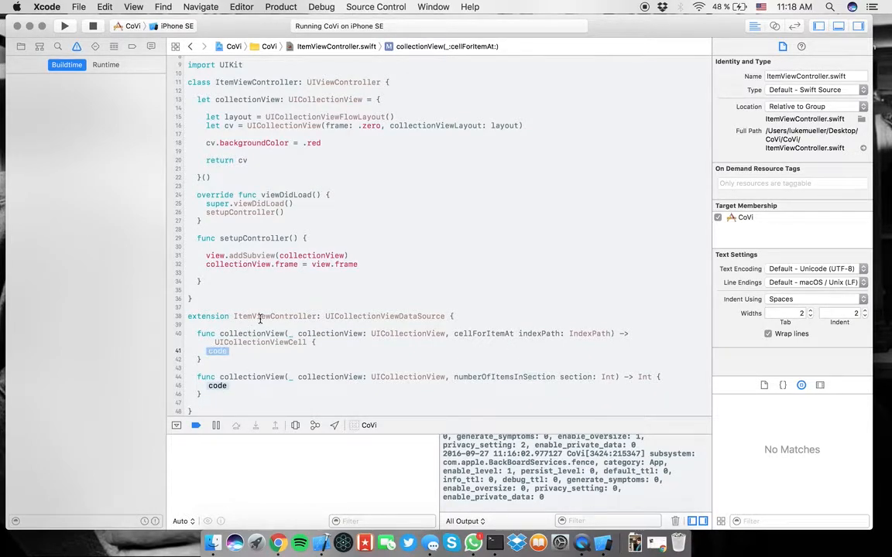
{"action": "type", "text": "let"}
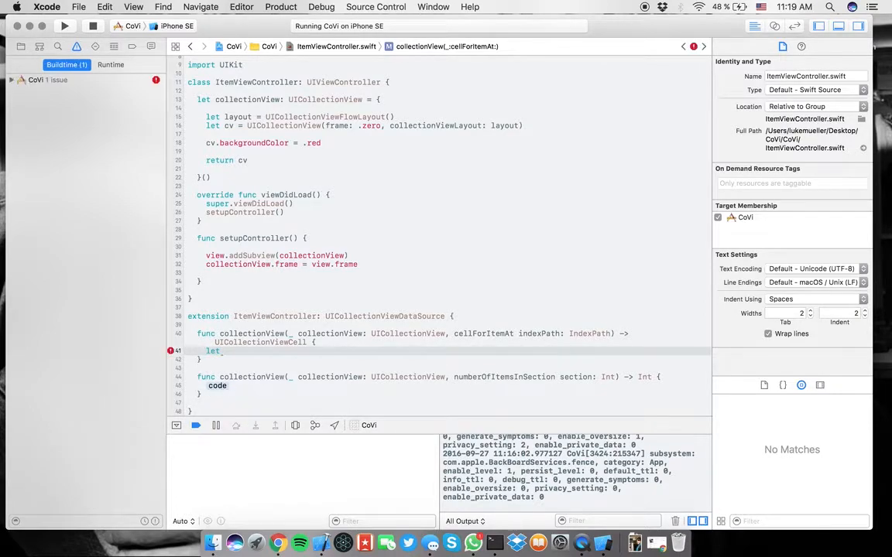
{"action": "type", "text": "cell"}
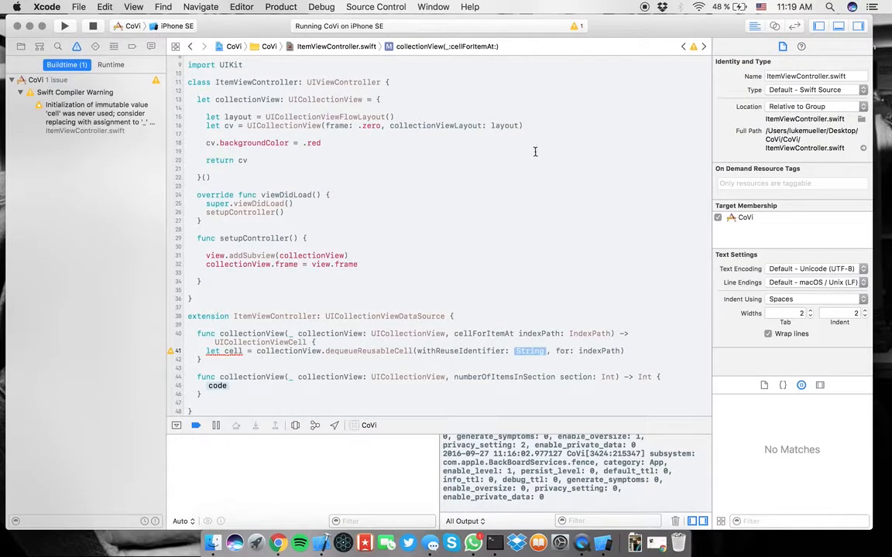
{"action": "mouse_move", "coordinate": [433, 191]}
{"action": "type", "text": "let cellId = "}
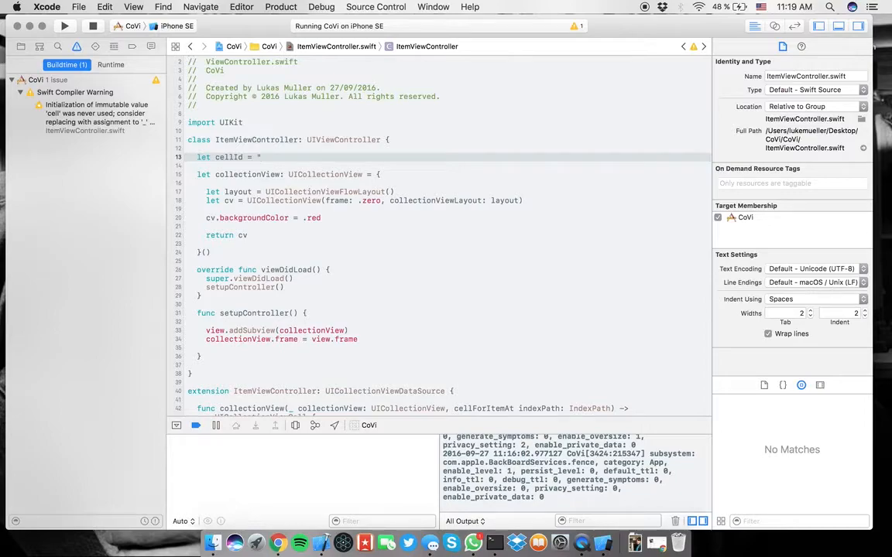
{"action": "type", "text": "\""}
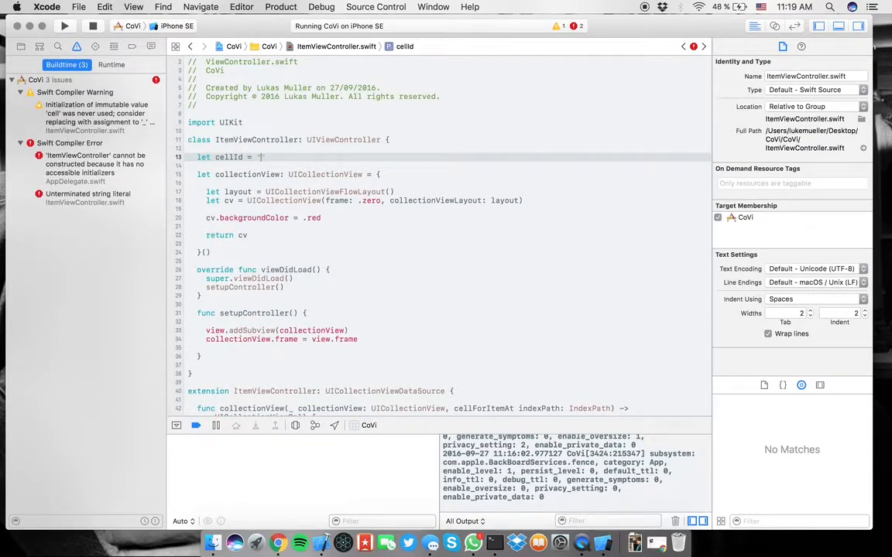
{"action": "type", "text": "Item"}
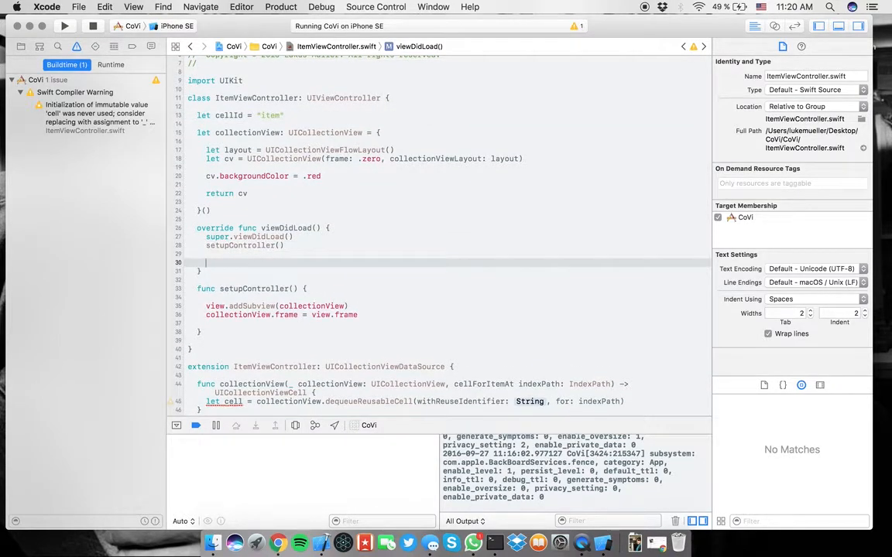
- Register UICollectionViewCell.self under cellId in viewDidLoad and dequeue with cellId
{"action": "type", "text": "collectionView.register(cellClass: AnyClass?, forCellWithReuseIdentifier: String"}
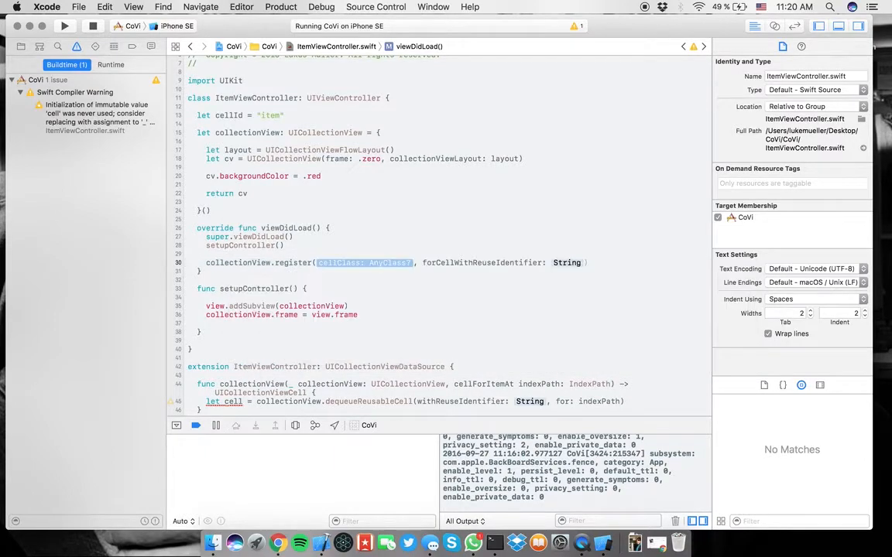
{"action": "type", "text": "UICollectionViewC"}
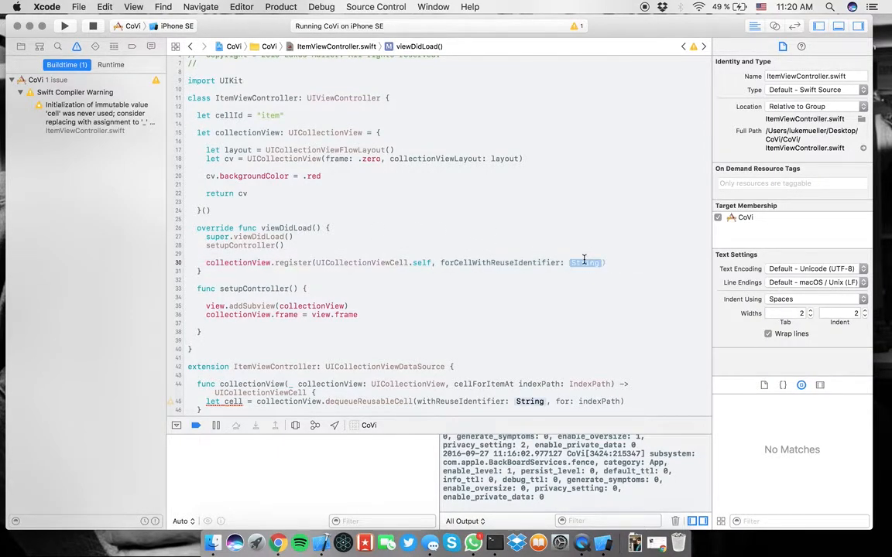
{"action": "type", "text": "cellId"}
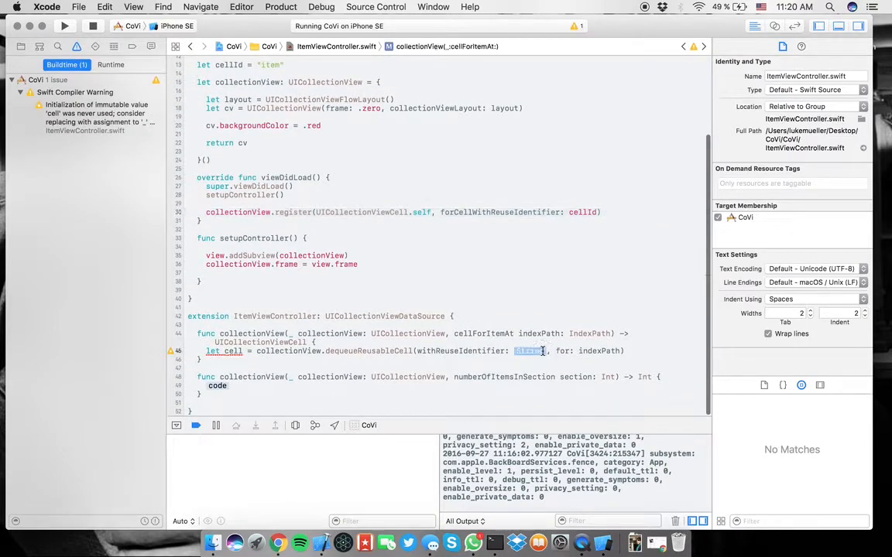
{"action": "type", "text": "cell"}
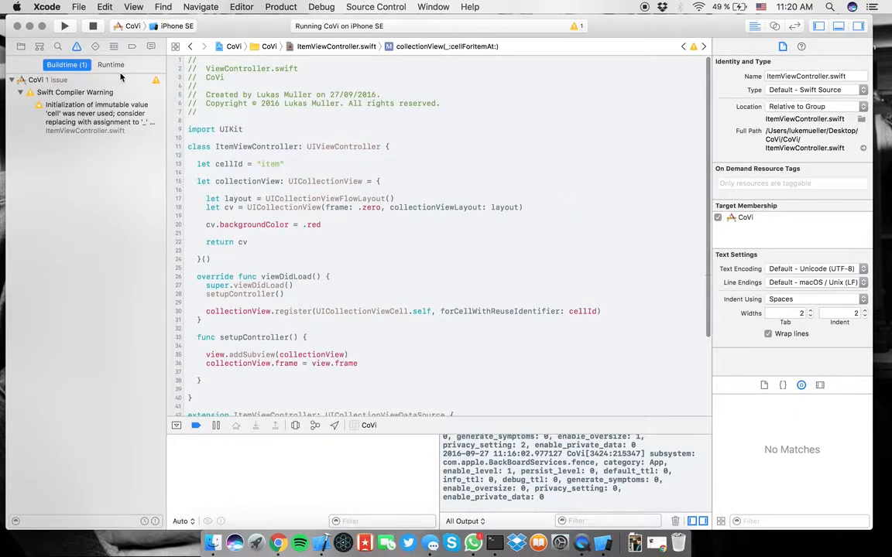
{"action": "scroll", "scroll_direction": "down", "scroll_amount": 3}
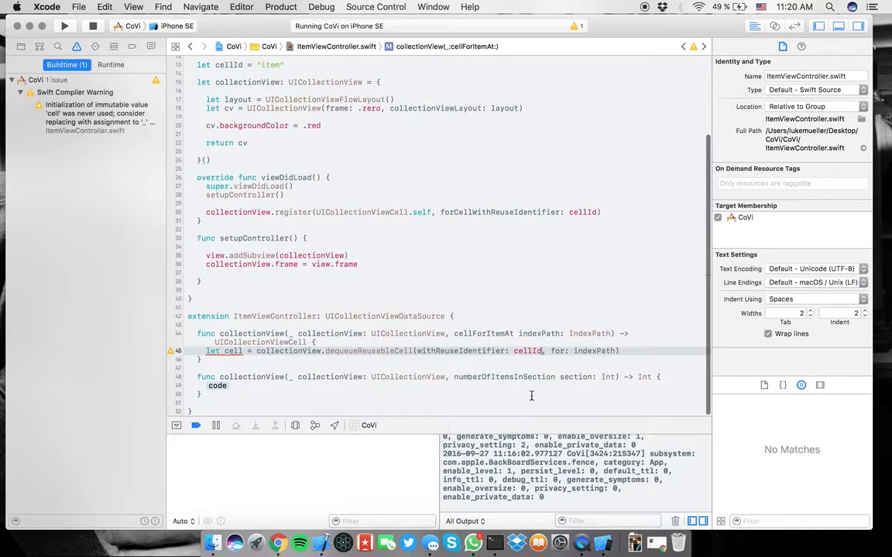
- Return 5 items and give the dequeued cell a black background before returning it
{"action": "double_click", "coordinate": [216, 385]}
{"action": "type", "text": "return 5"}
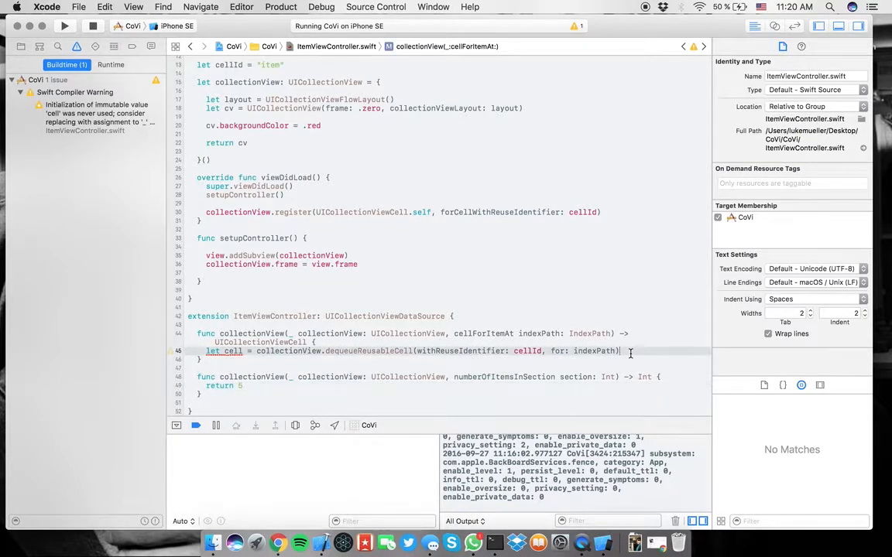
{"action": "type", "text": "cell.backgroundColor ="}
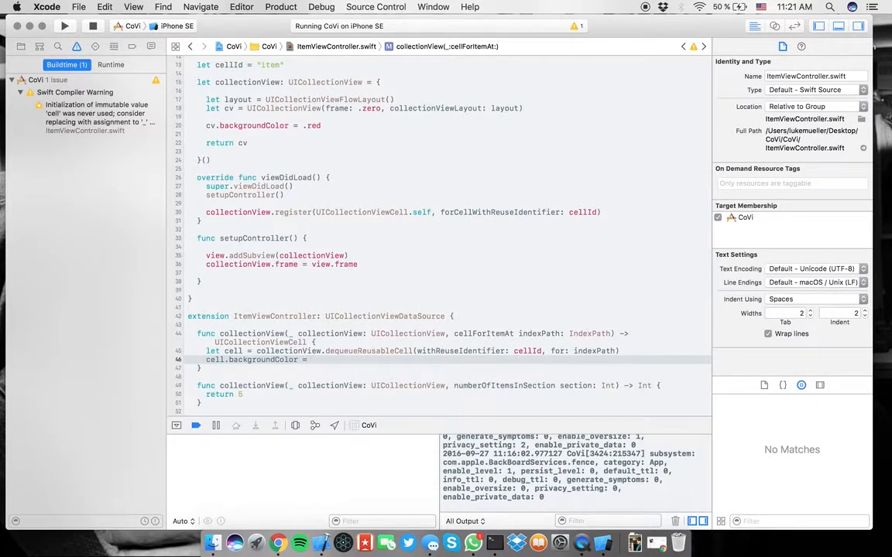
{"action": "type", "text": ".black"}
{"action": "type", "text": "return ce"}
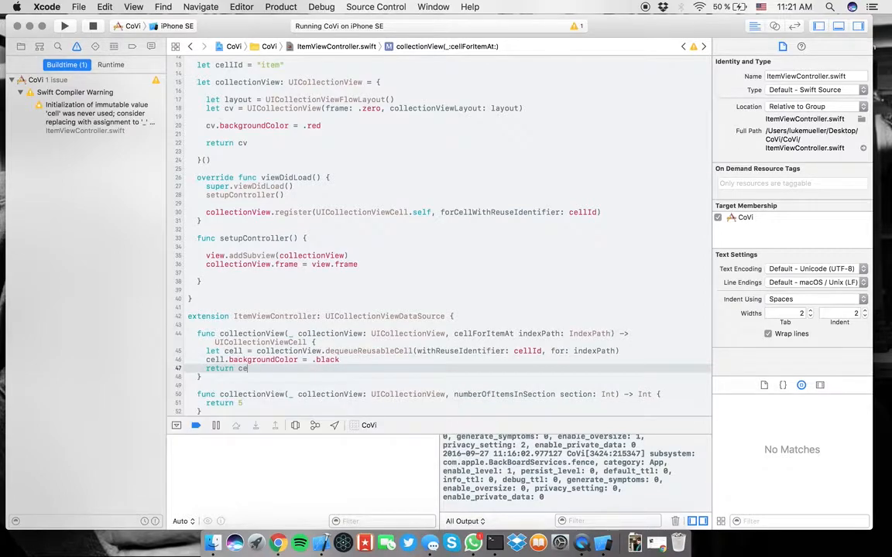
{"action": "type", "text": "ll"}
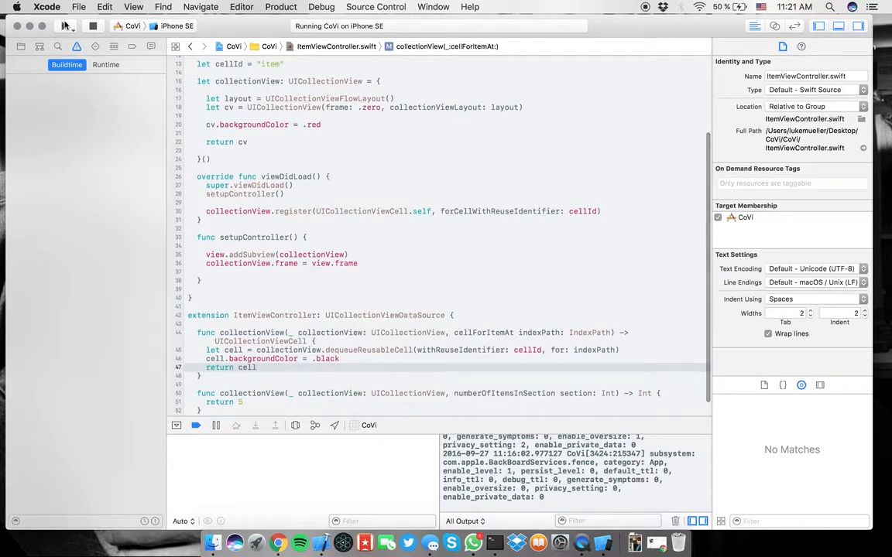
- Add cv.dataSource = self in the closure, run, and remove it after the build fails
{"action": "left_click", "coordinate": [65, 25]}
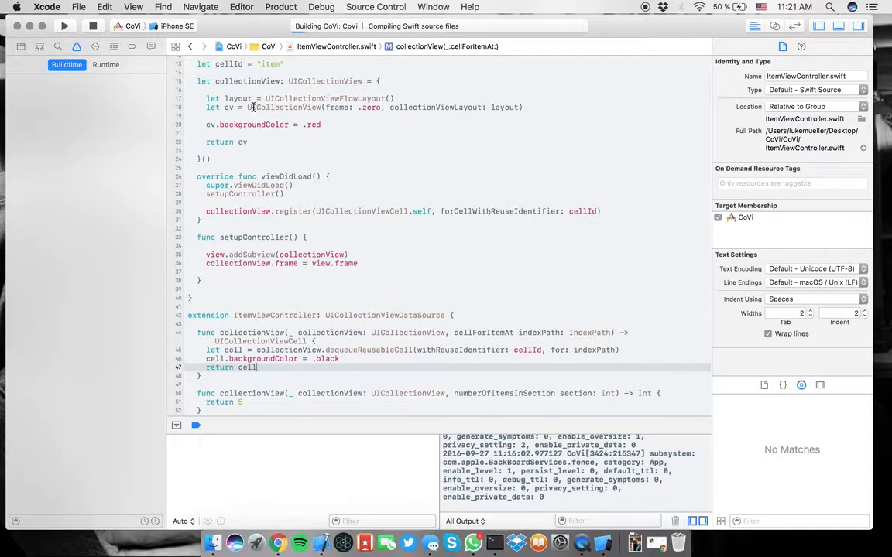
{"action": "left_click", "coordinate": [65, 25]}
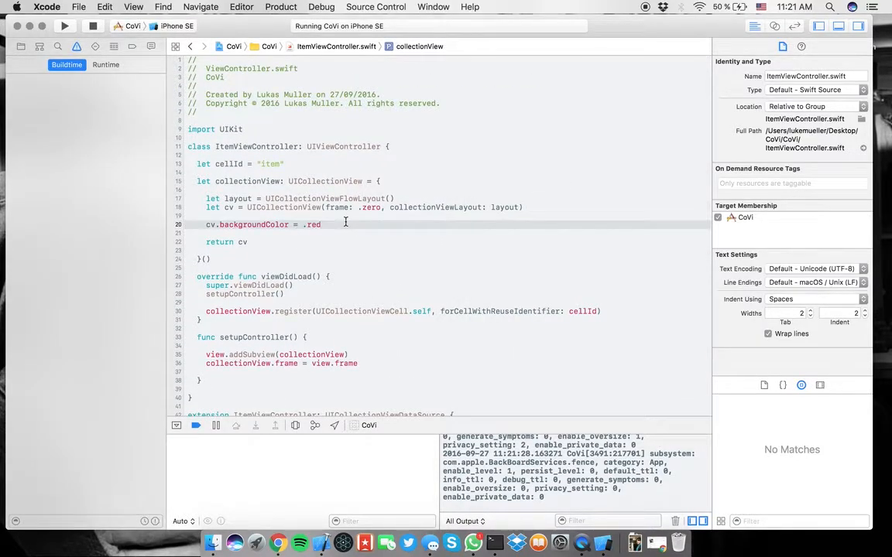
{"action": "type", "text": "cv.dataSource = self"}
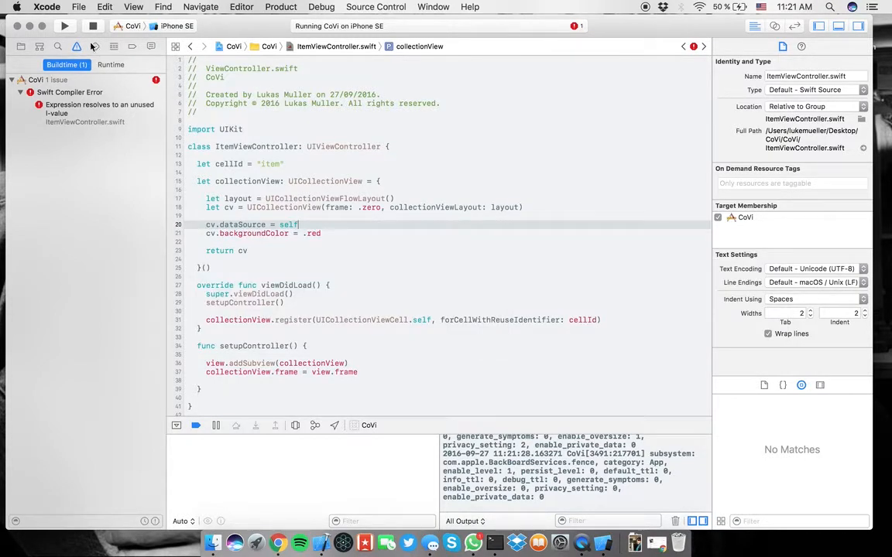
{"action": "mouse_move", "coordinate": [65, 25]}
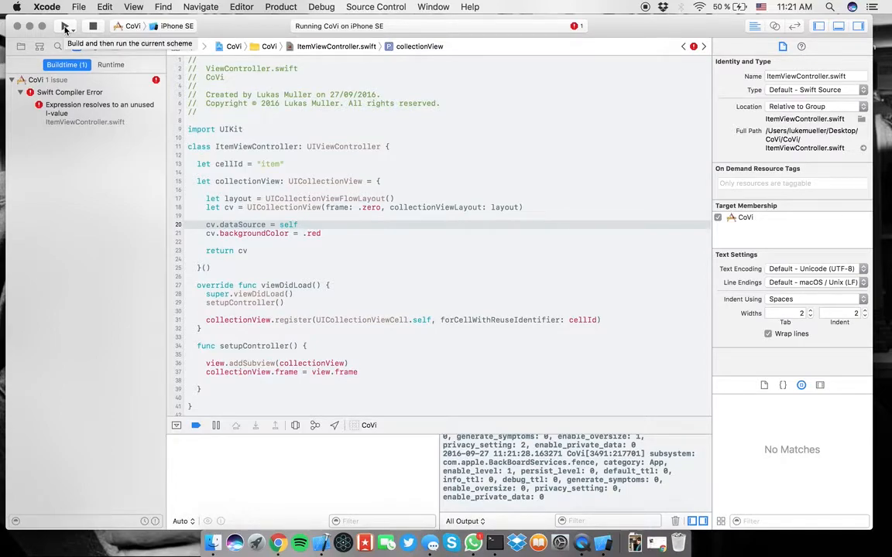
{"action": "left_click", "coordinate": [65, 25]}
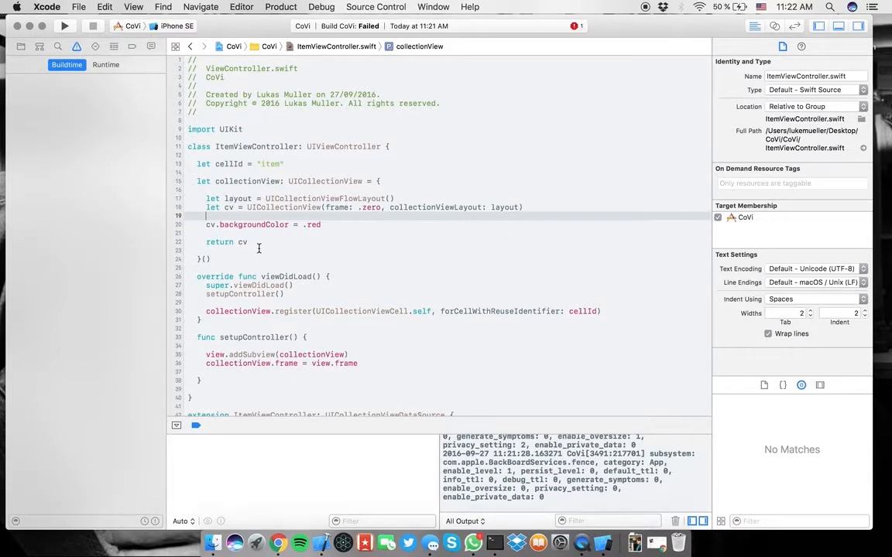
{"action": "mouse_move", "coordinate": [395, 323]}
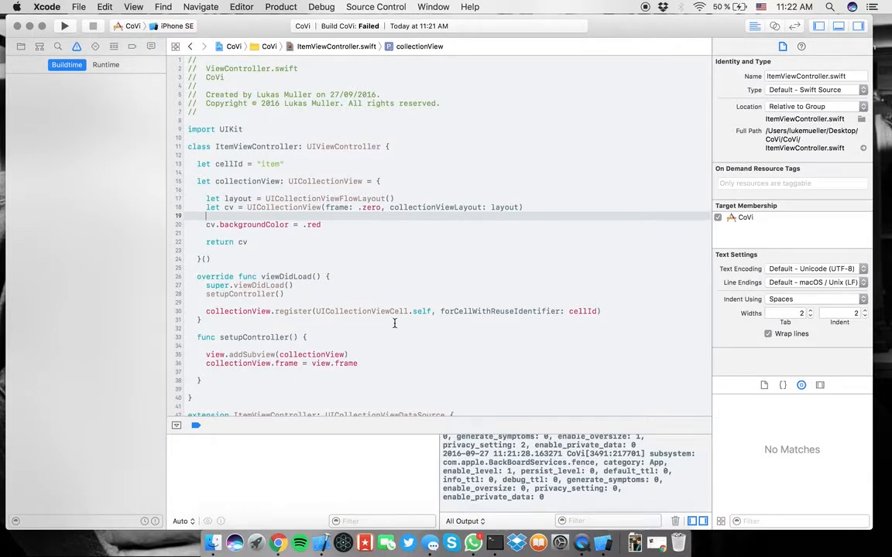
- Set collectionView.dataSource = self in viewDidLoad and run to see black cells on red
{"action": "type", "text": "collectionView.dataSource ="}
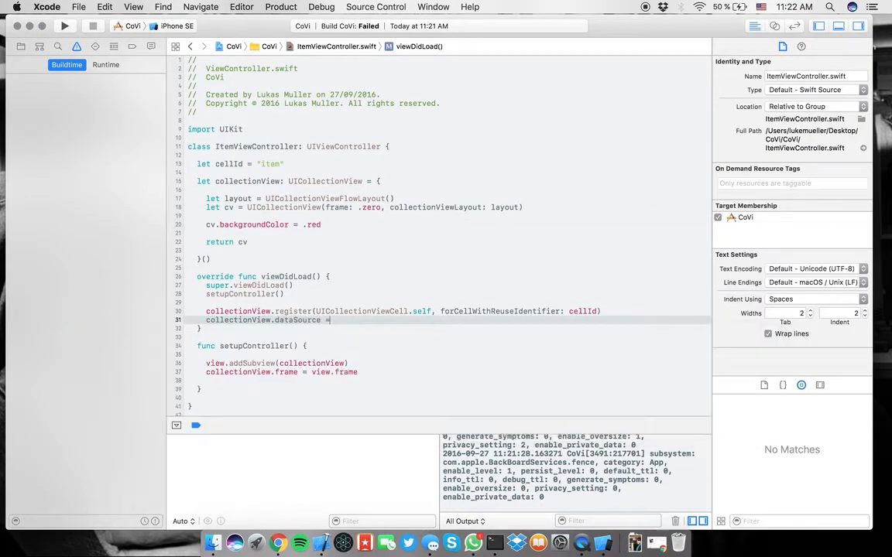
{"action": "type", "text": "self"}
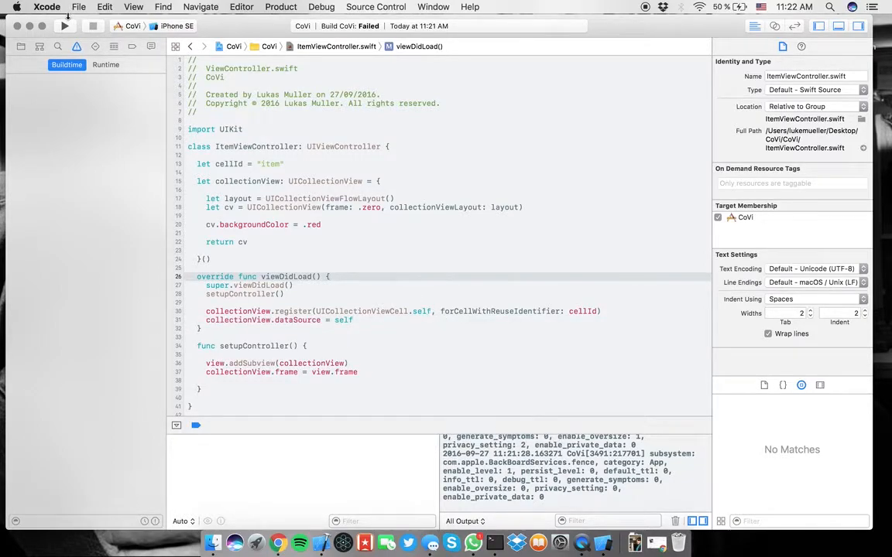
{"action": "left_click", "coordinate": [65, 25]}
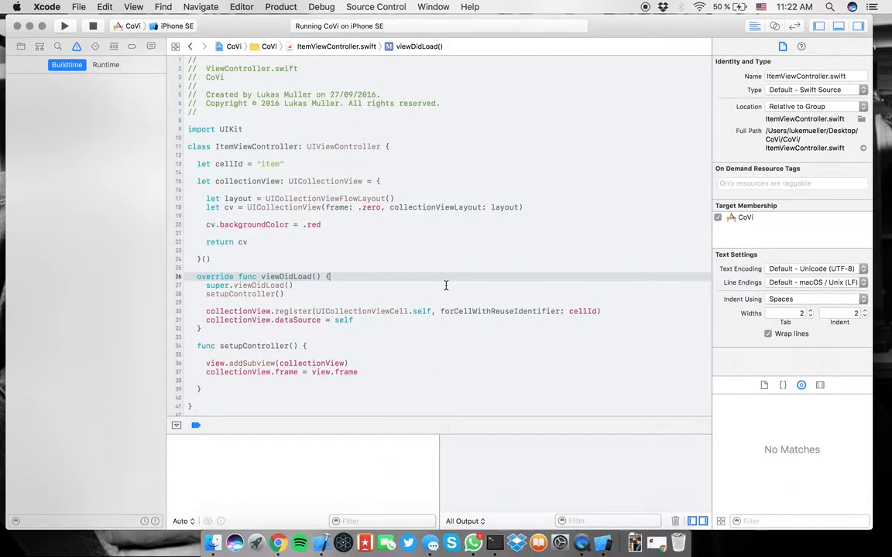
{"action": "left_click", "coordinate": [65, 25]}
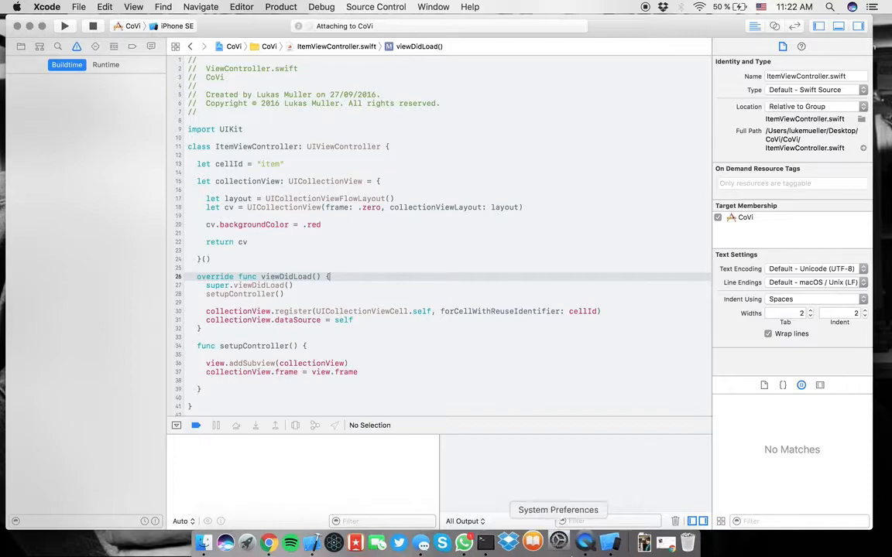
{"action": "left_click", "coordinate": [65, 25]}
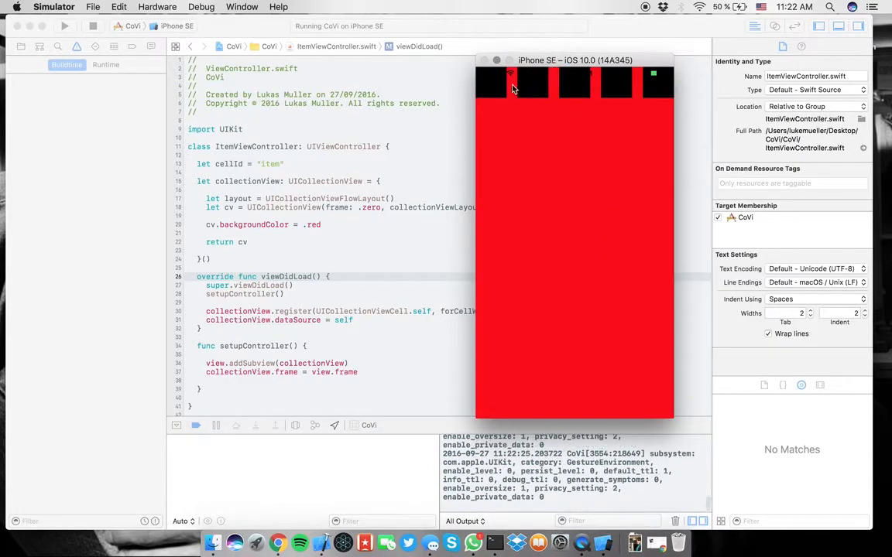
{"action": "scroll", "scroll_direction": "down", "scroll_amount": 3}
{"action": "type", "text": "extension I"}
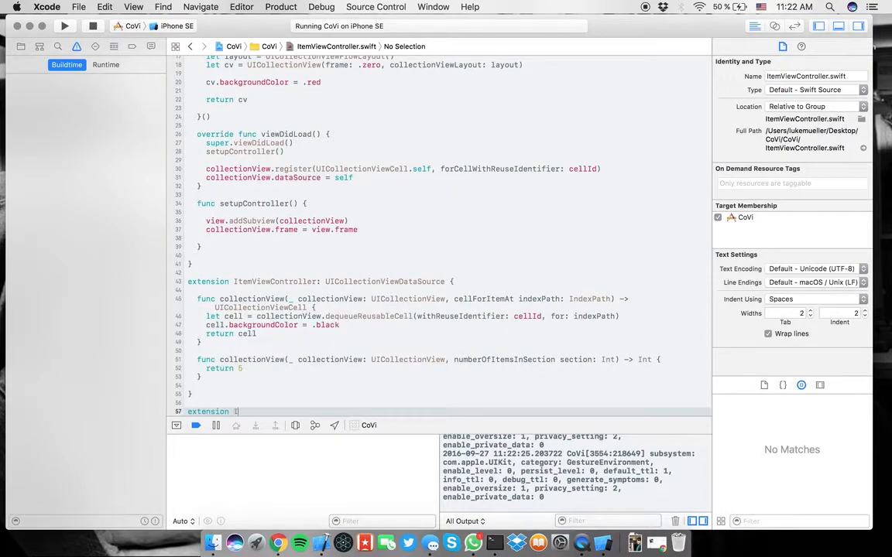
- Add a UICollectionViewDelegateFlowLayout extension returning CGSize(width: view.frame.width, height: 50)
{"action": "type", "text": "UI"}
{"action": "type", "text": "return"}
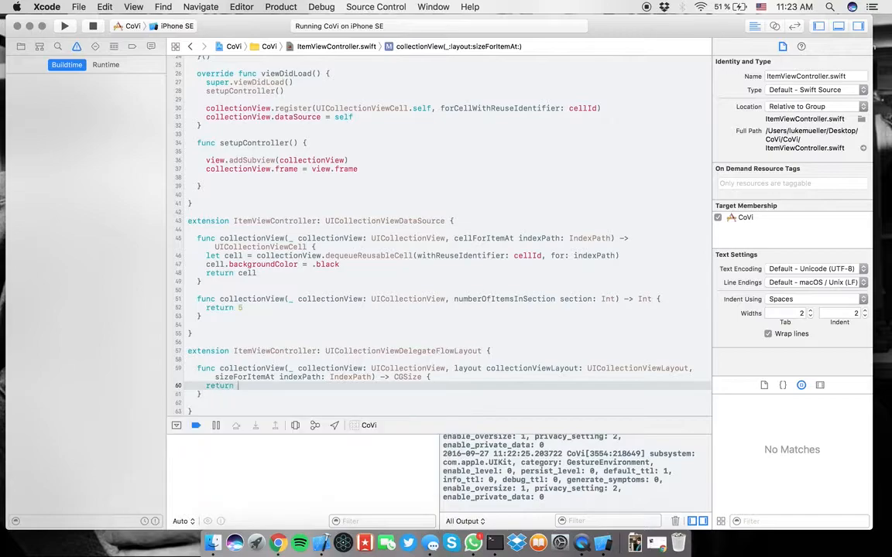
{"action": "type", "text": "CGSize(width: CGFloat, height: CGFloat"}
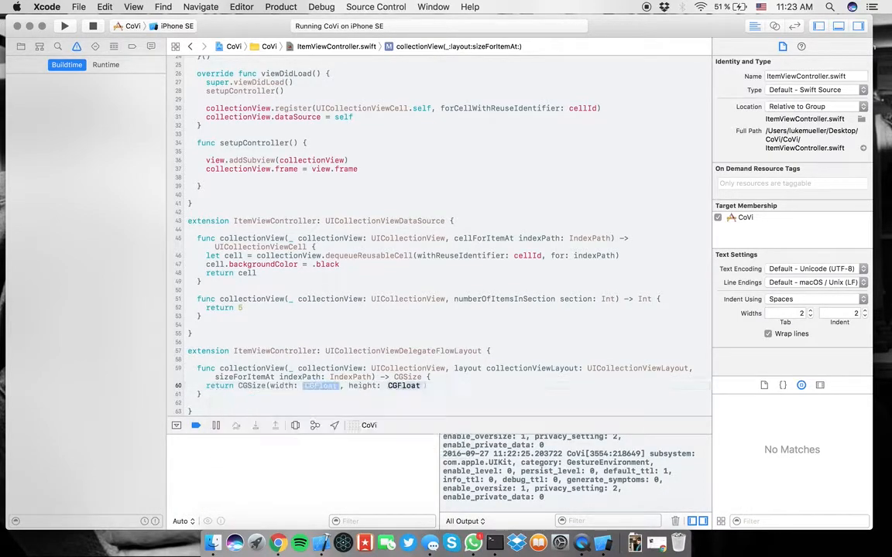
{"action": "type", "text": "view.frame.width"}
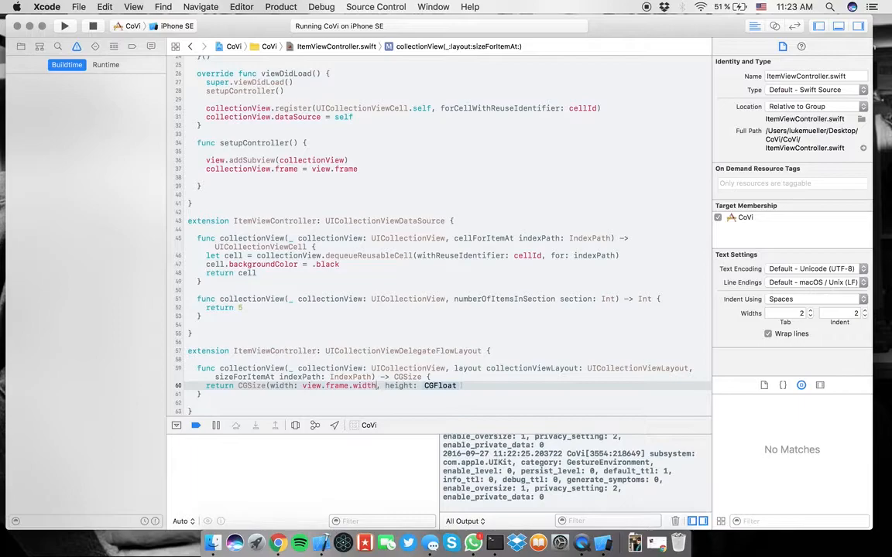
{"action": "type", "text": "50"}
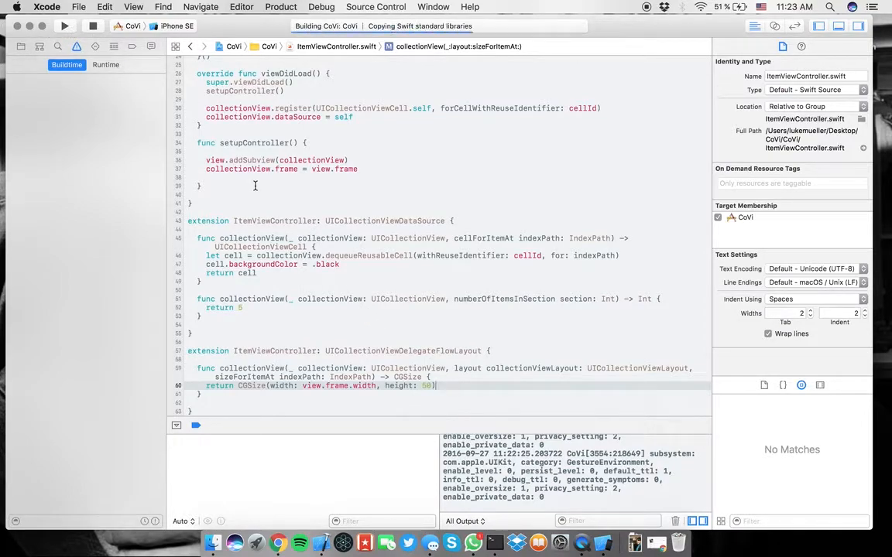
- Add collectionView.delegate = self in viewDidLoad
{"action": "left_click", "coordinate": [65, 24]}
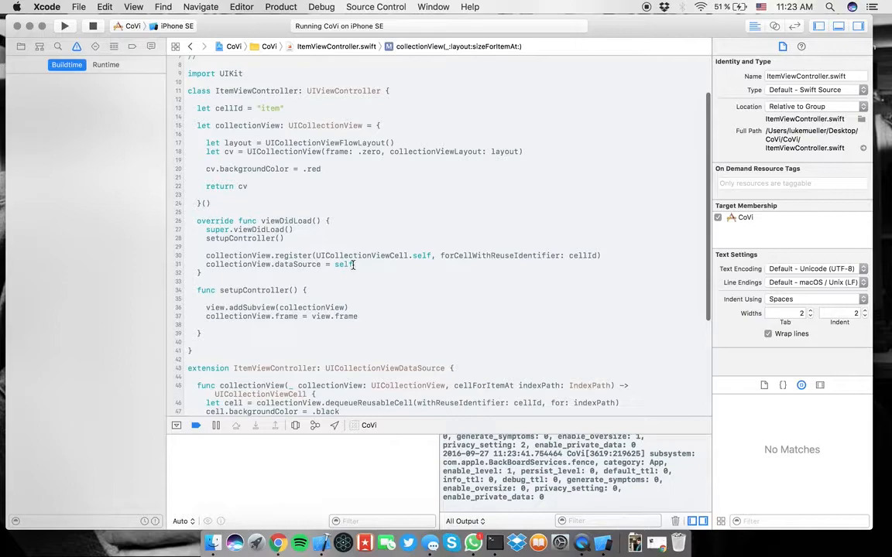
{"action": "type", "text": "collectionView."}
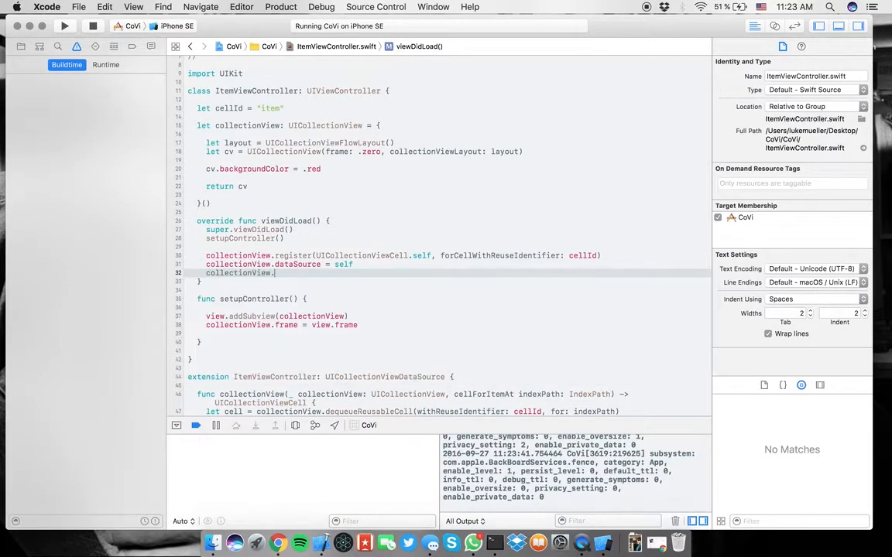
{"action": "type", "text": "."}
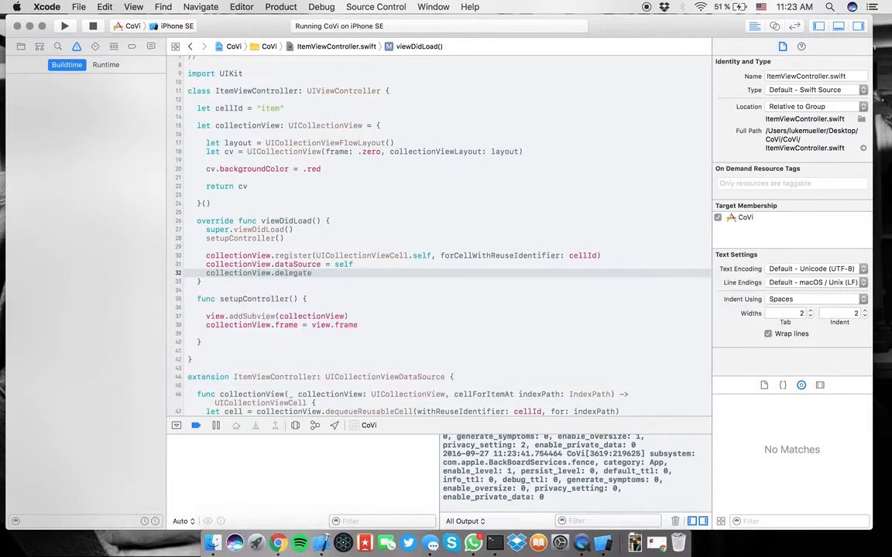
{"action": "type", "text": "= self"}
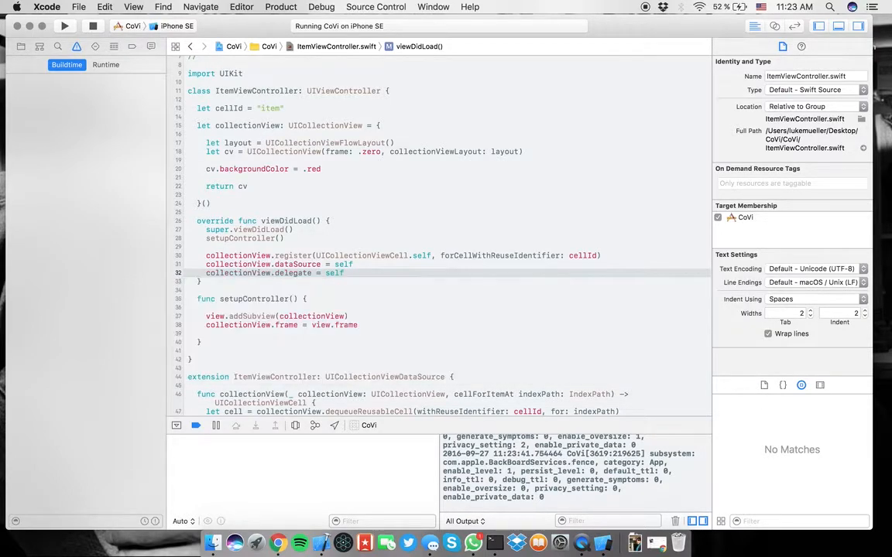
- Run CoVi in the Simulator and confirm full-width black rows on red
{"action": "left_click", "coordinate": [65, 24]}
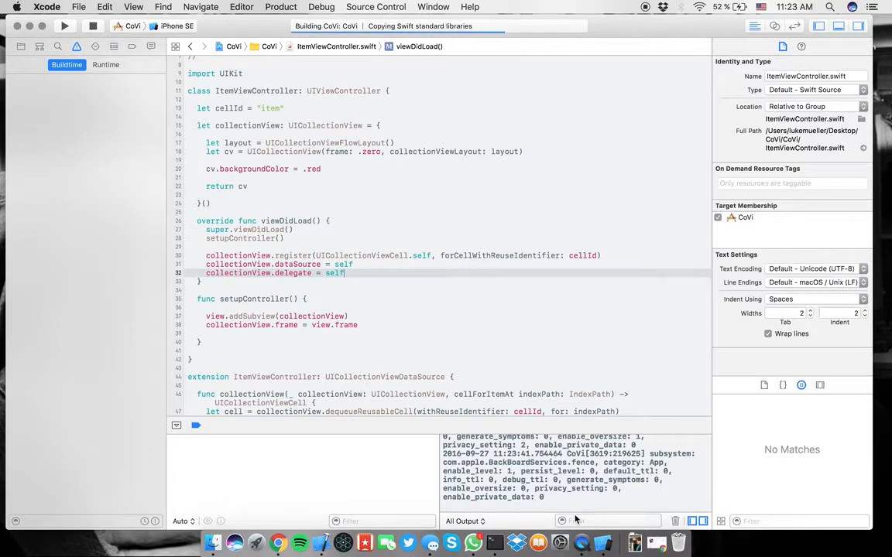
{"action": "left_click", "coordinate": [65, 25]}
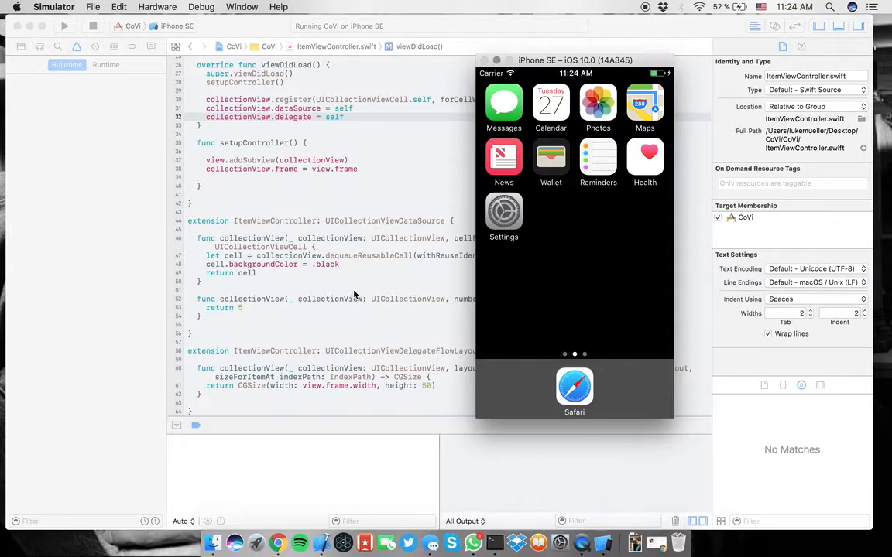
{"action": "left_click", "coordinate": [65, 24]}
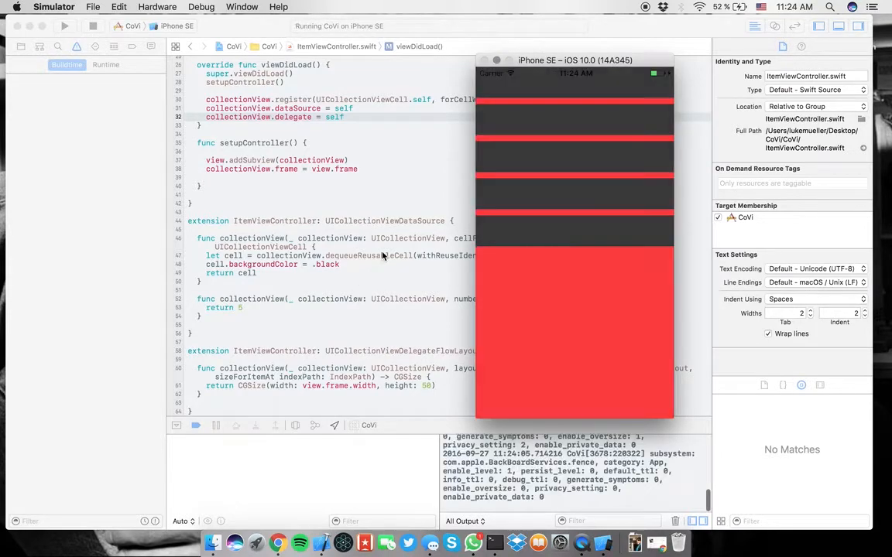
{"action": "left_click", "coordinate": [542, 294]}
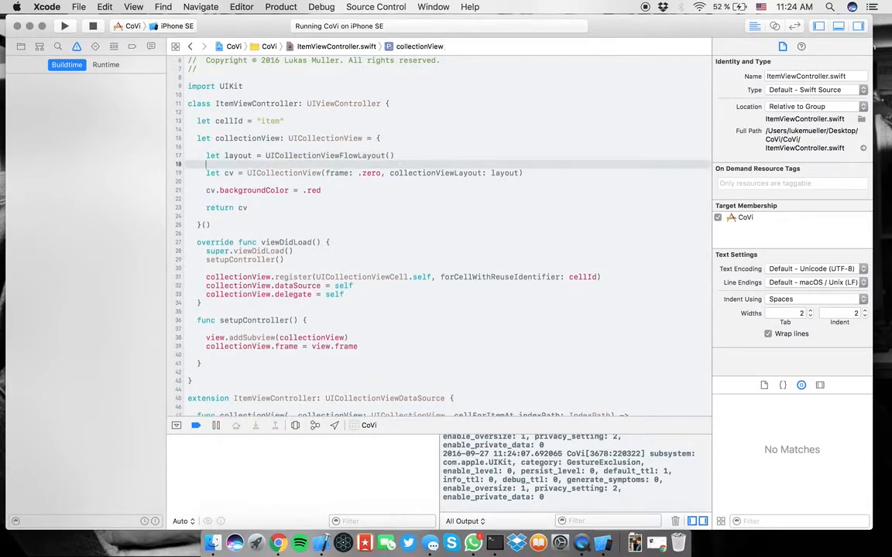
- Set layout.scrollDirection = .horizontal on the flow layout
{"action": "type", "text": "layout"}
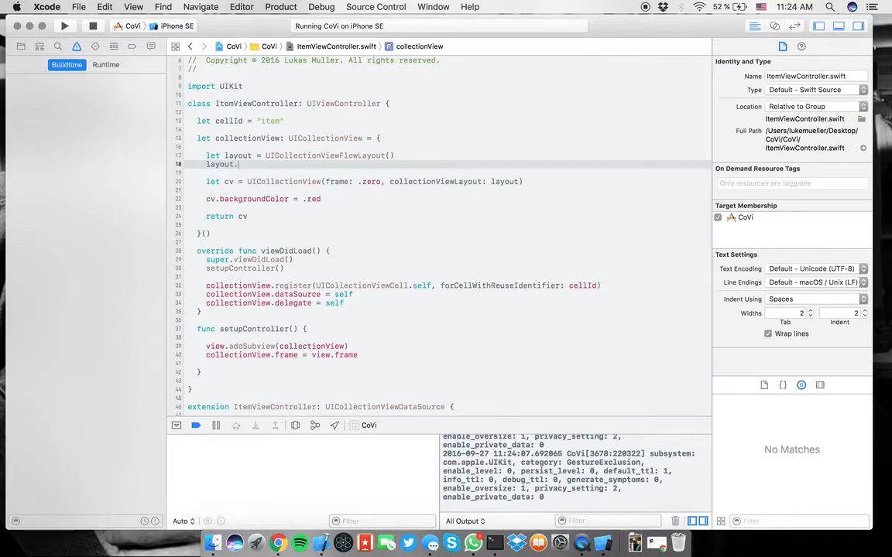
{"action": "type", "text": ".scrollDirection ="}
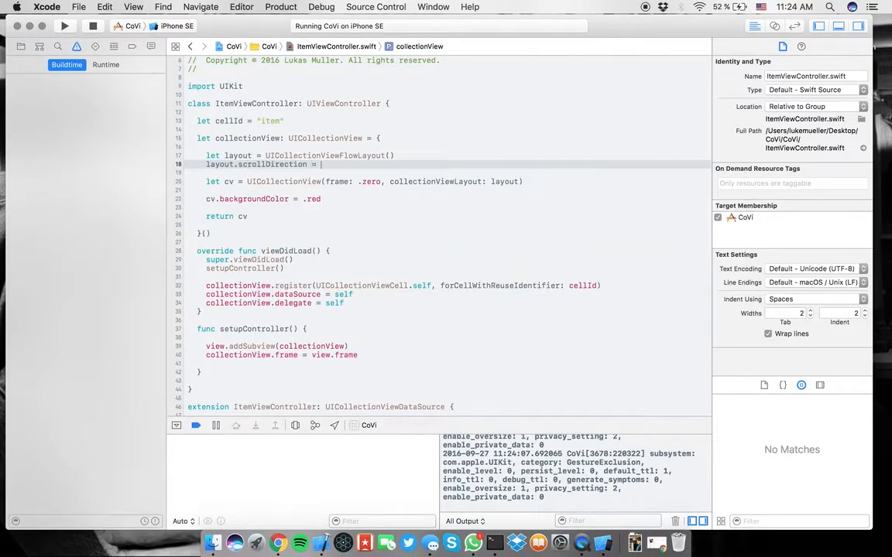
{"action": "type", "text": ".horizontal"}
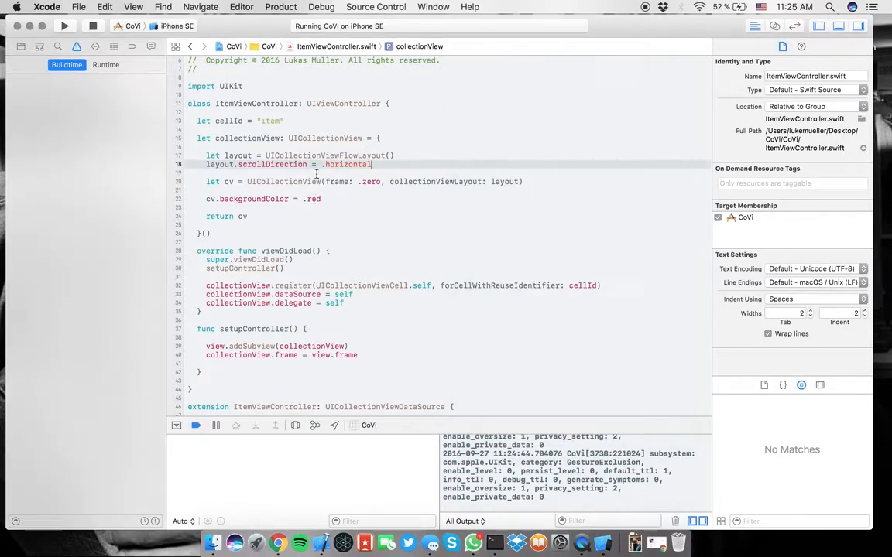
{"action": "scroll", "scroll_direction": "down", "scroll_amount": 3}
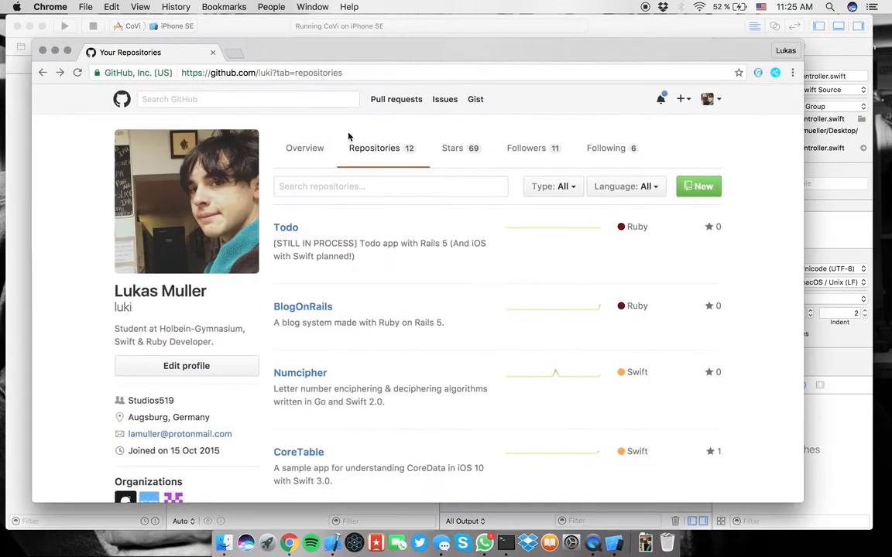
- Scroll the GitHub repositories list down to Material-Design-for-Xcode
{"action": "scroll", "scroll_direction": "down", "scroll_amount": 3}
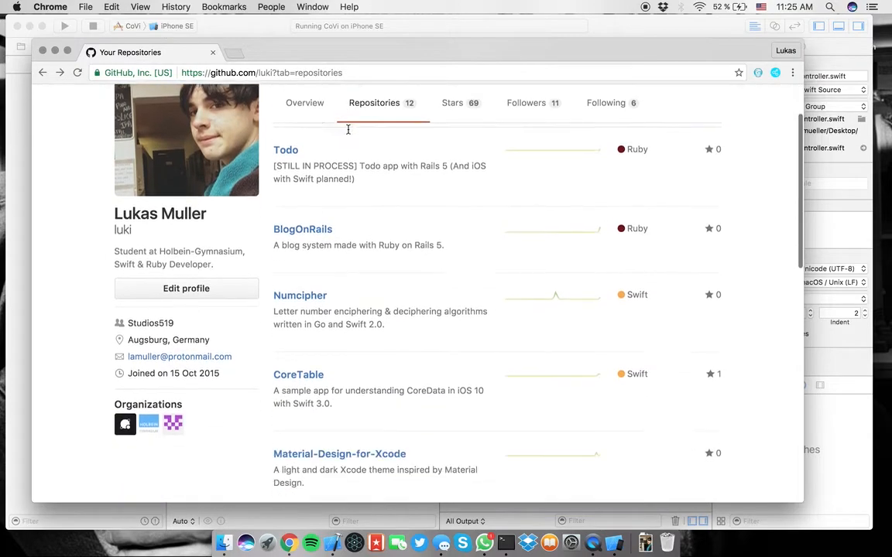